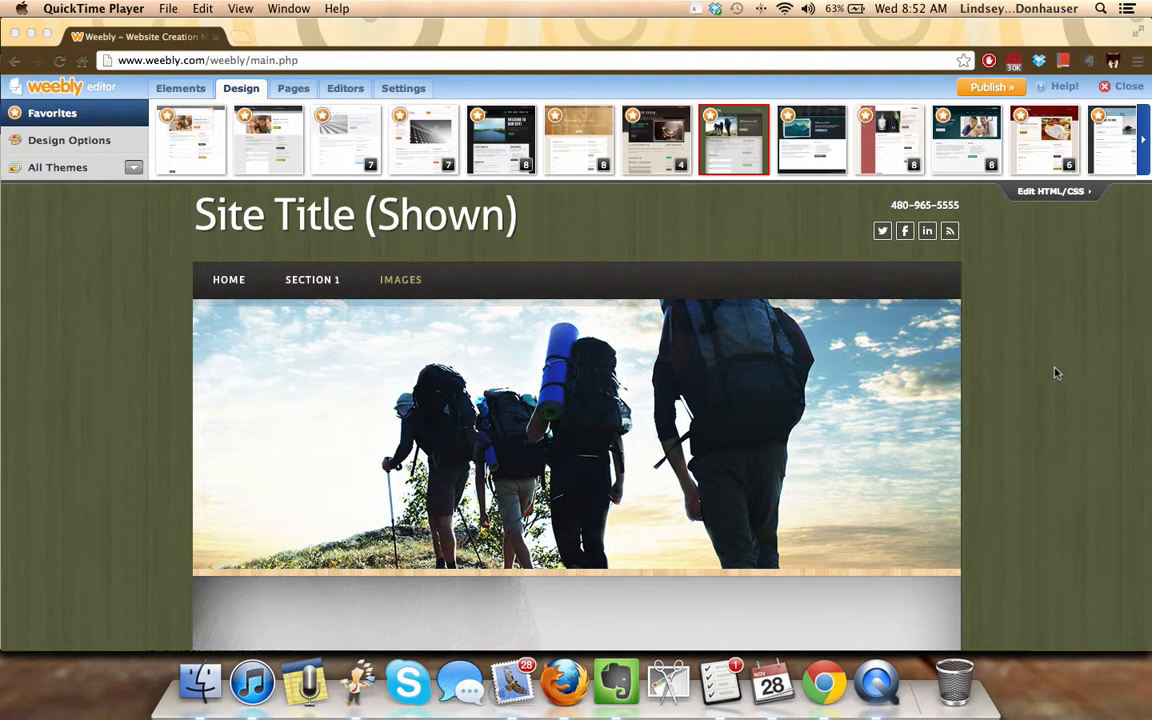
pyautogui.moveTo(1017, 358)
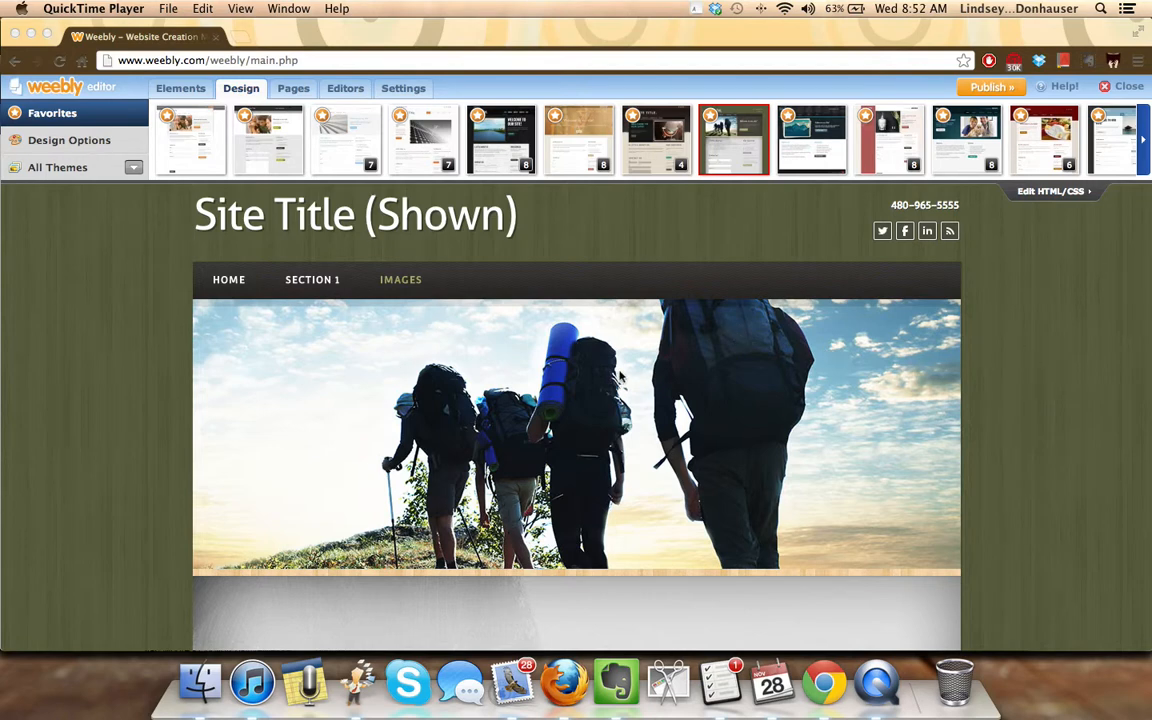
pyautogui.moveTo(715, 353)
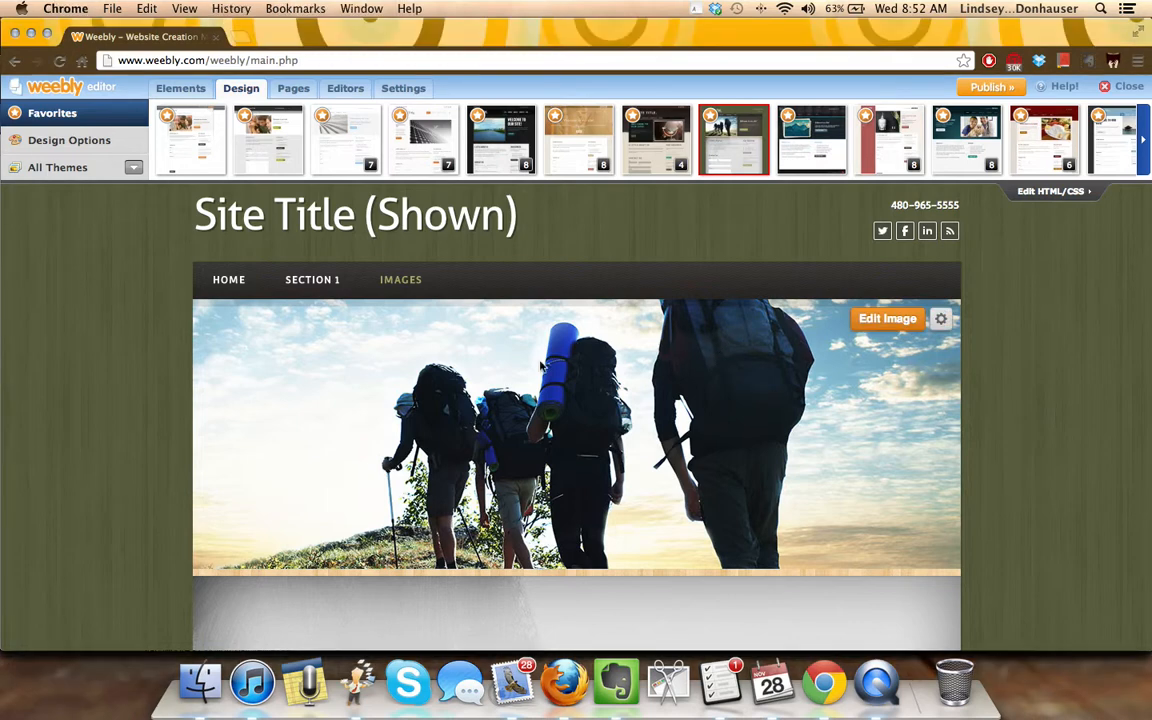
pyautogui.moveTo(590, 518)
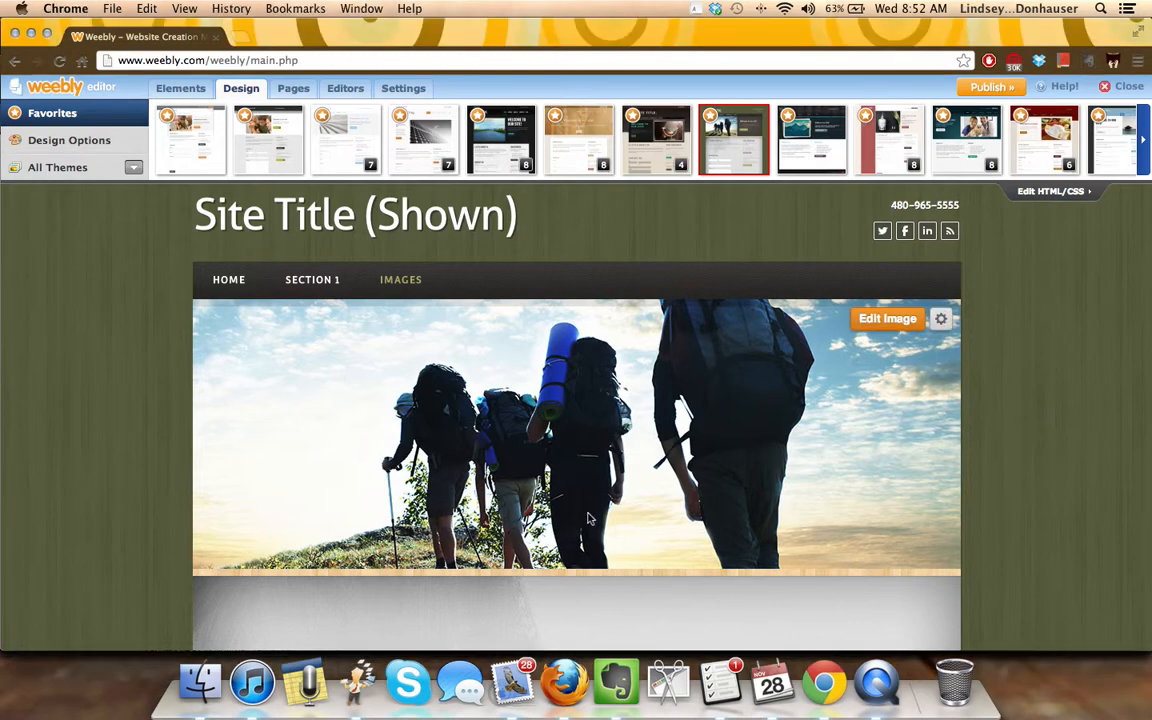
pyautogui.moveTo(888, 318)
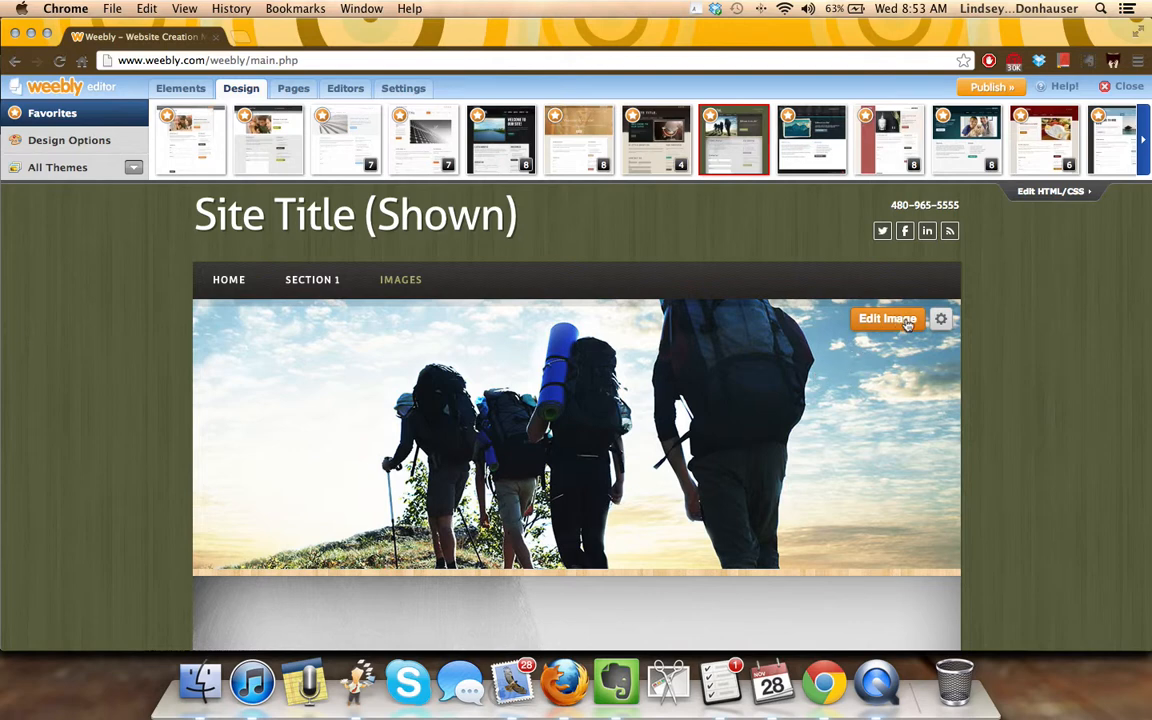
# - Switch the header to the Short layout and bring up its image editor
pyautogui.click(941, 318)
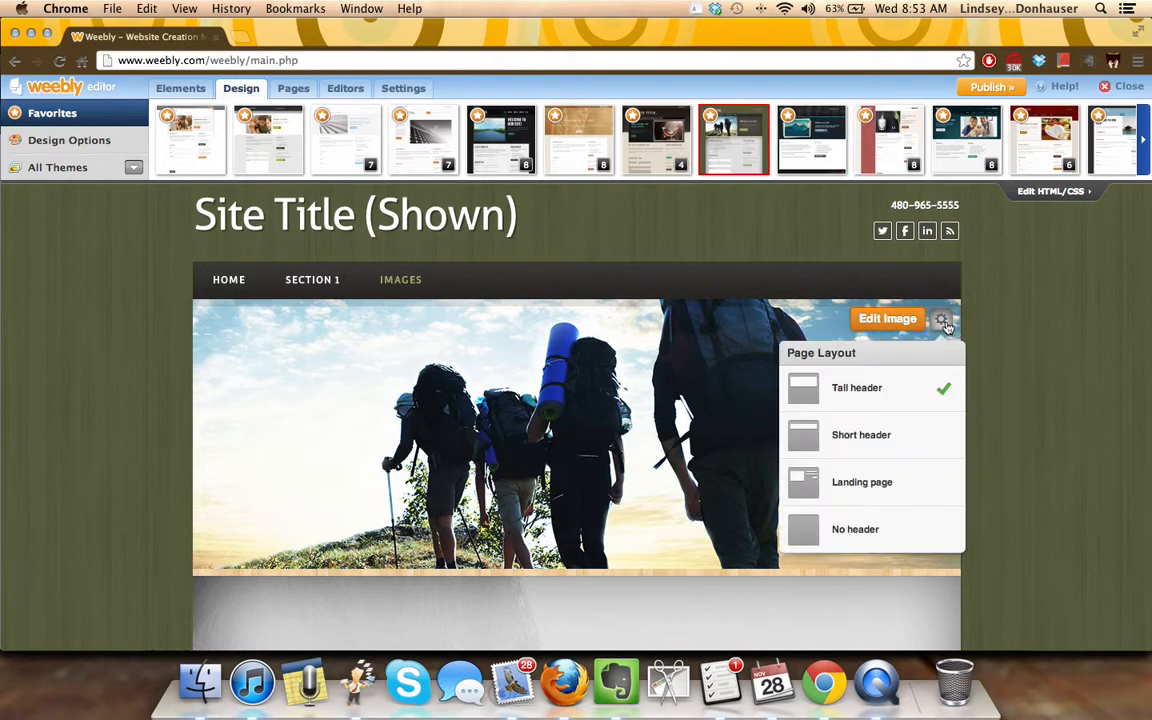
pyautogui.moveTo(900, 410)
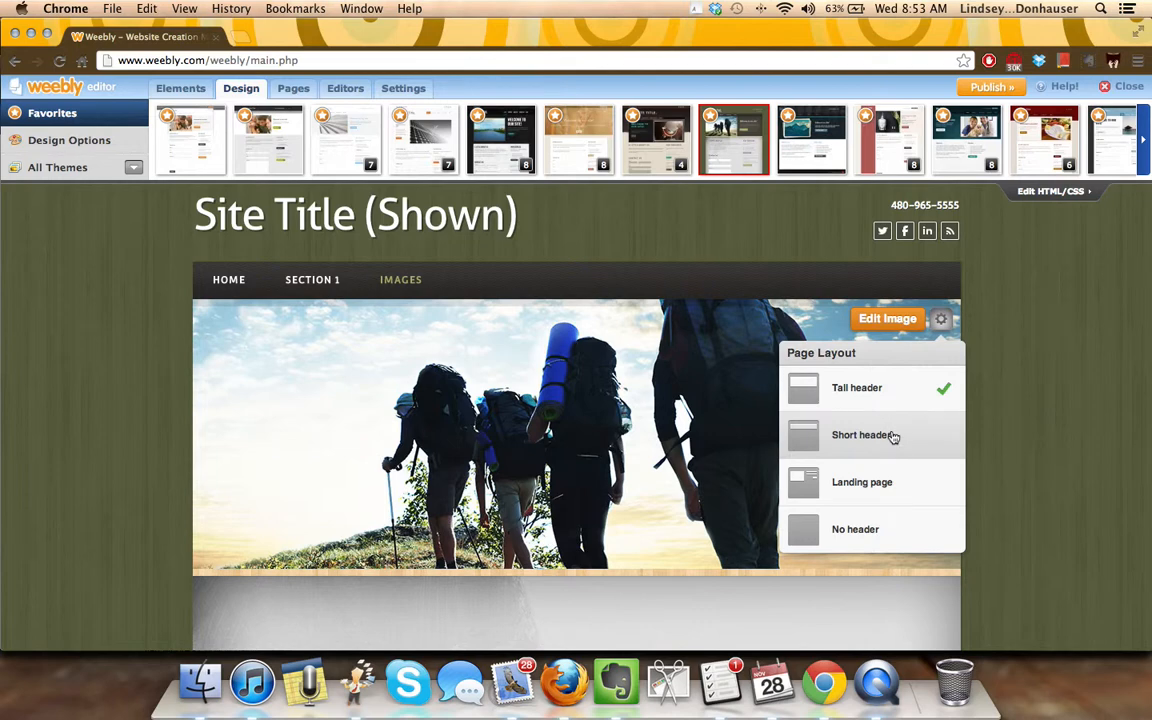
pyautogui.moveTo(795, 477)
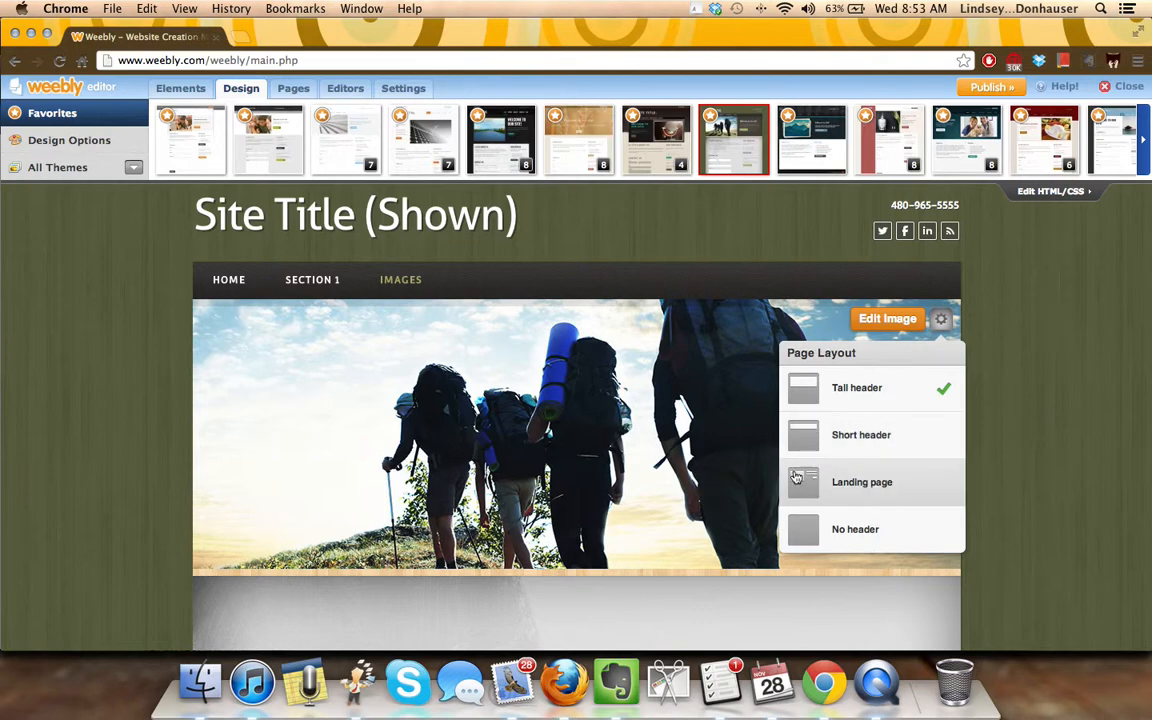
pyautogui.moveTo(852, 472)
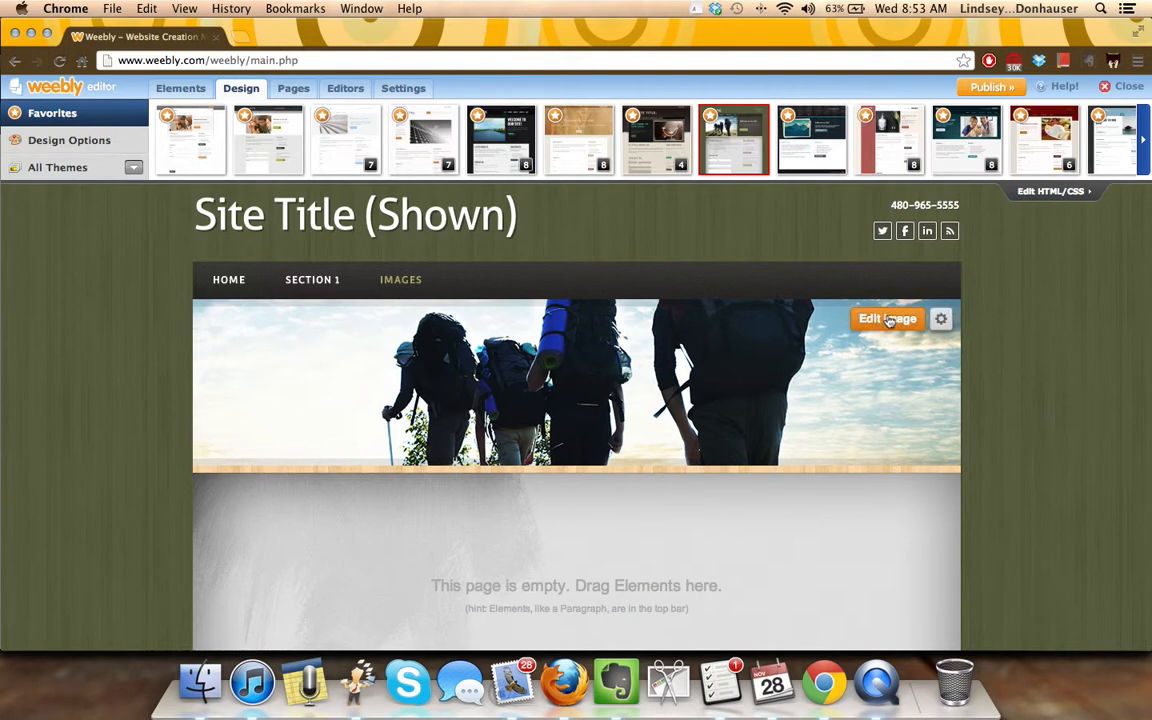
pyautogui.click(887, 318)
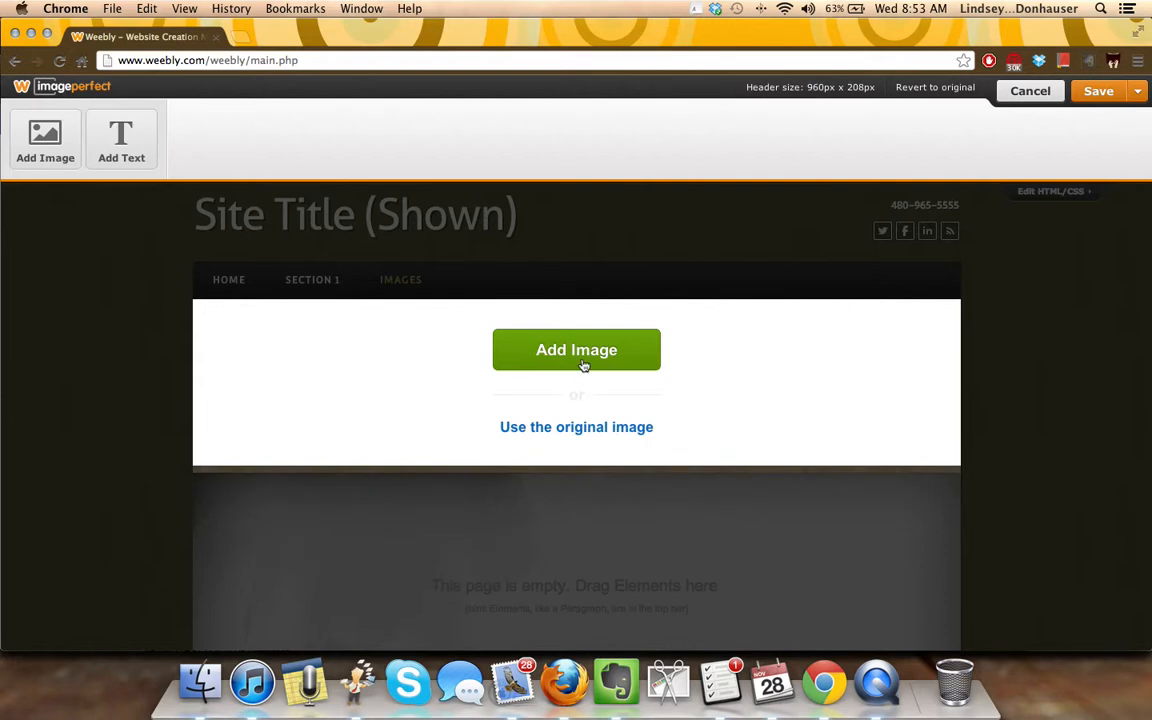
# - Choose the raised-hands illustration from free 'ladder' photo results, saving it to Favorites
pyautogui.click(576, 350)
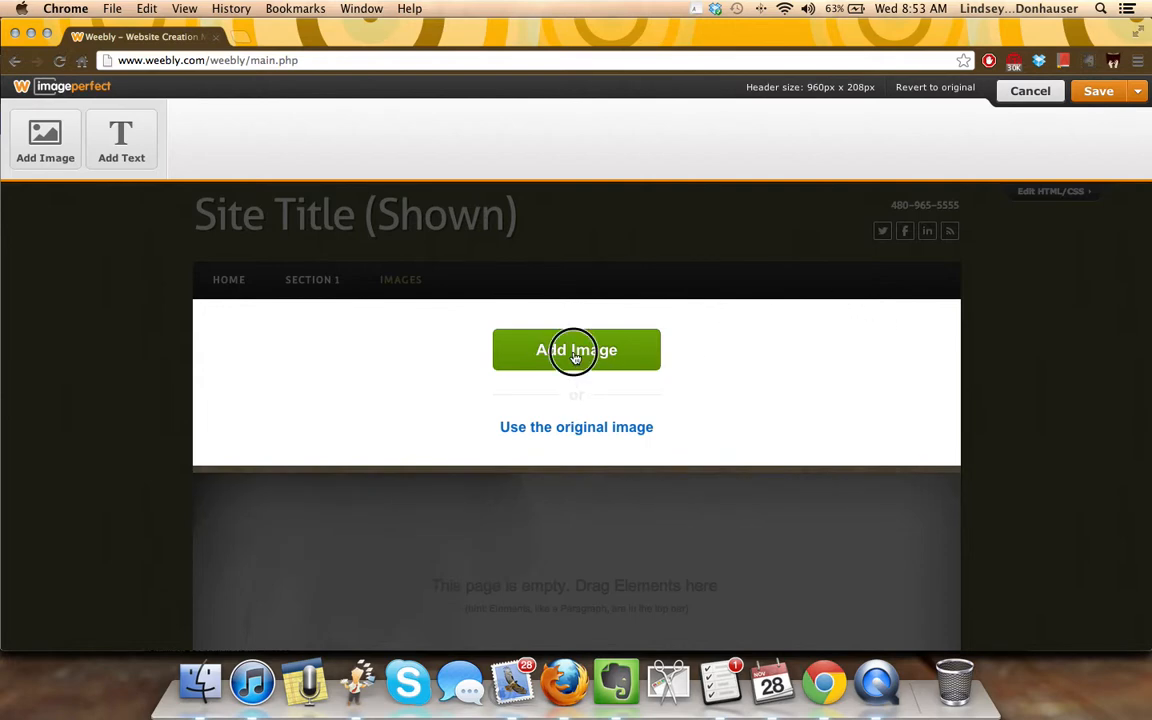
pyautogui.click(576, 350)
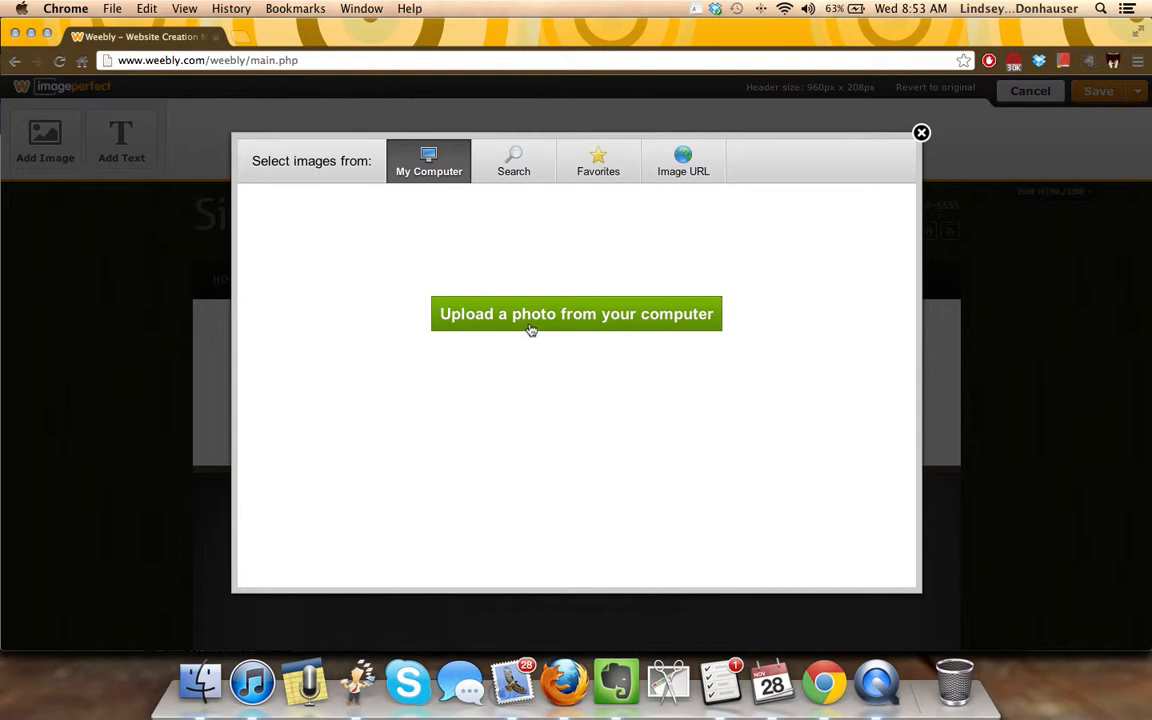
pyautogui.click(513, 162)
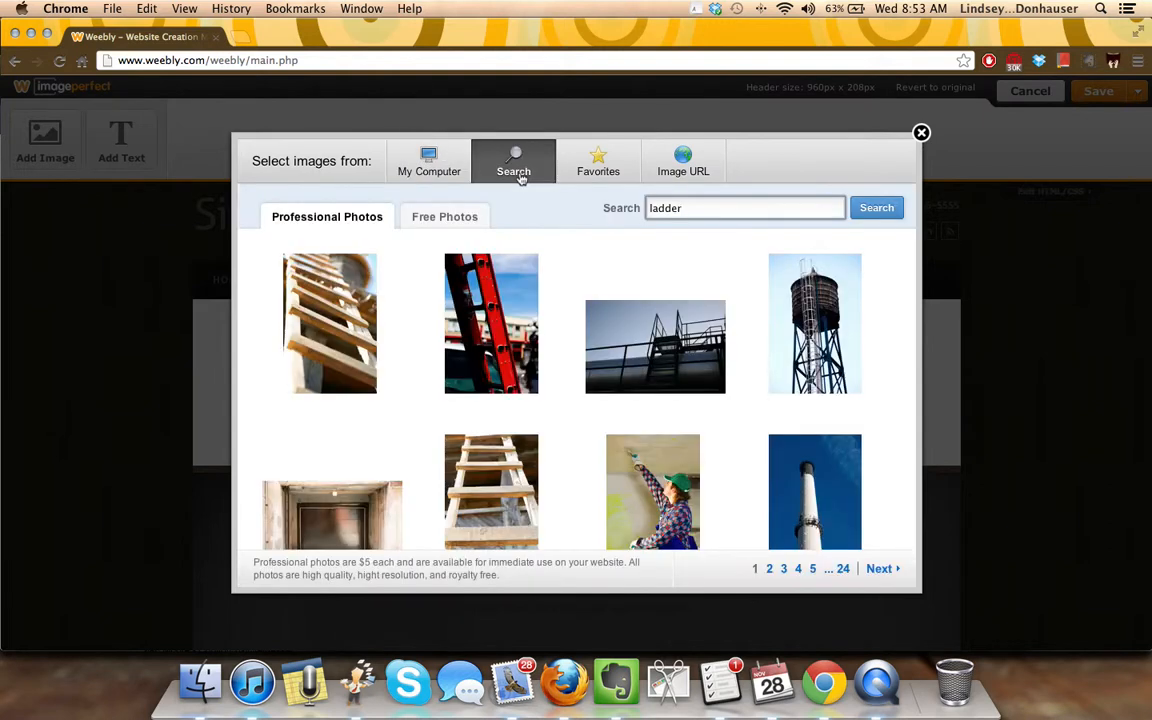
pyautogui.click(445, 216)
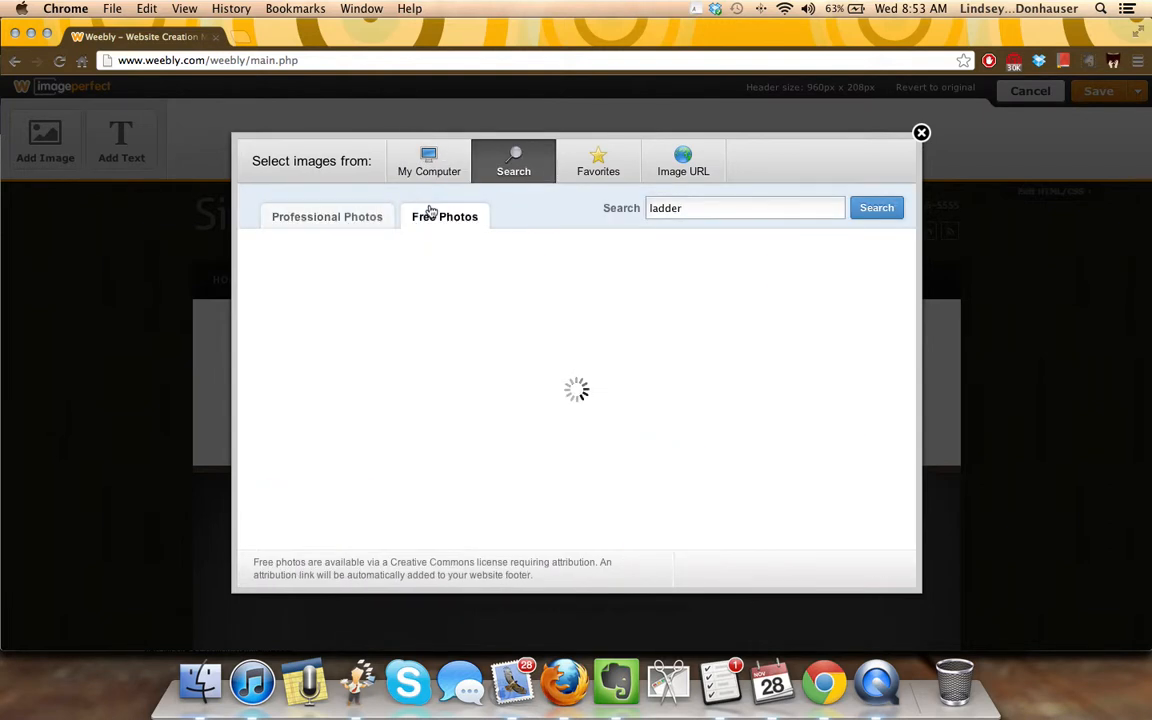
pyautogui.click(876, 207)
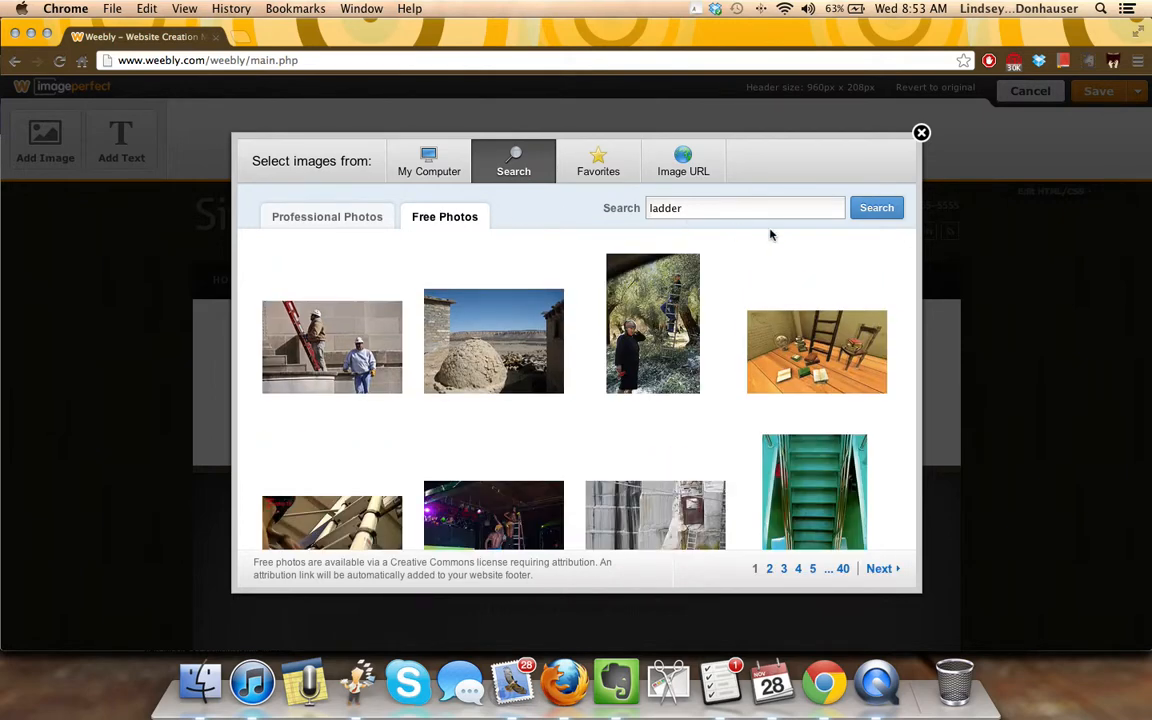
pyautogui.scroll(-3)
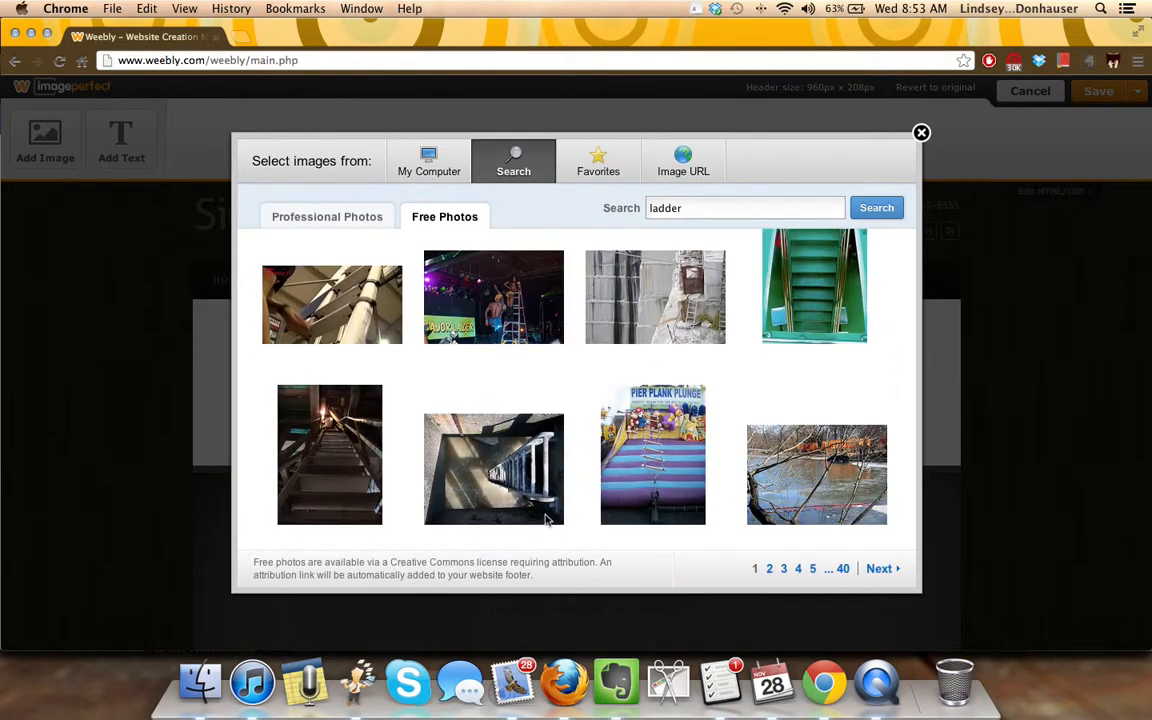
pyautogui.scroll(-3)
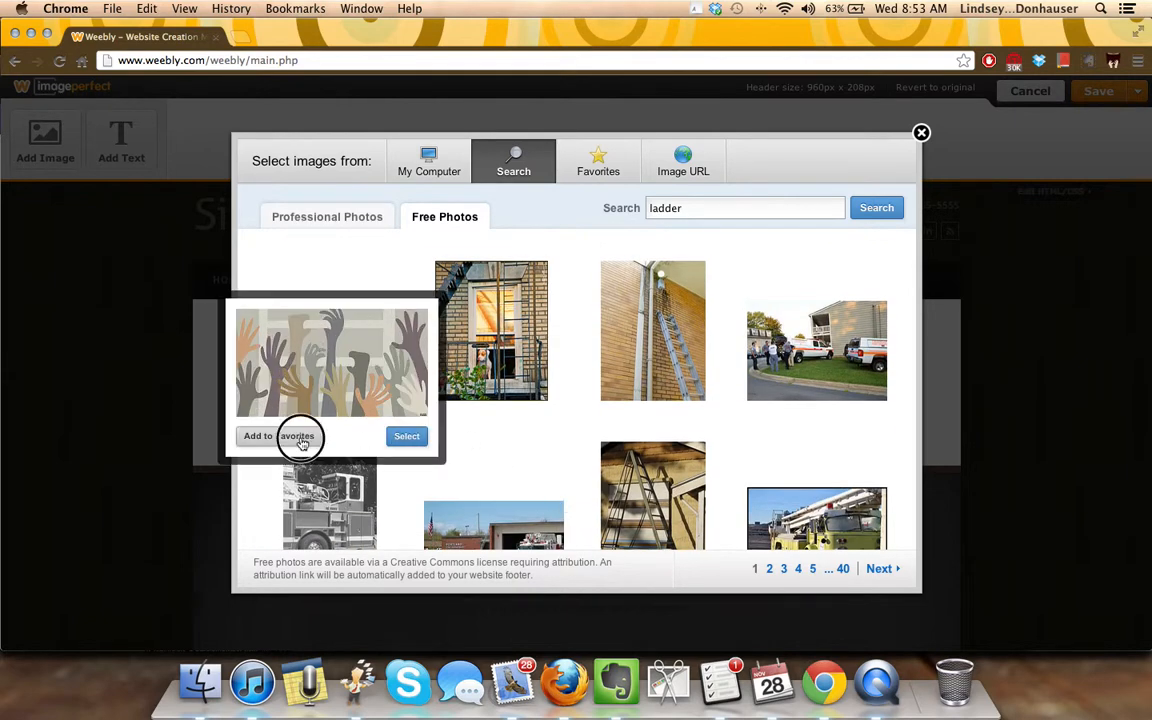
pyautogui.click(279, 436)
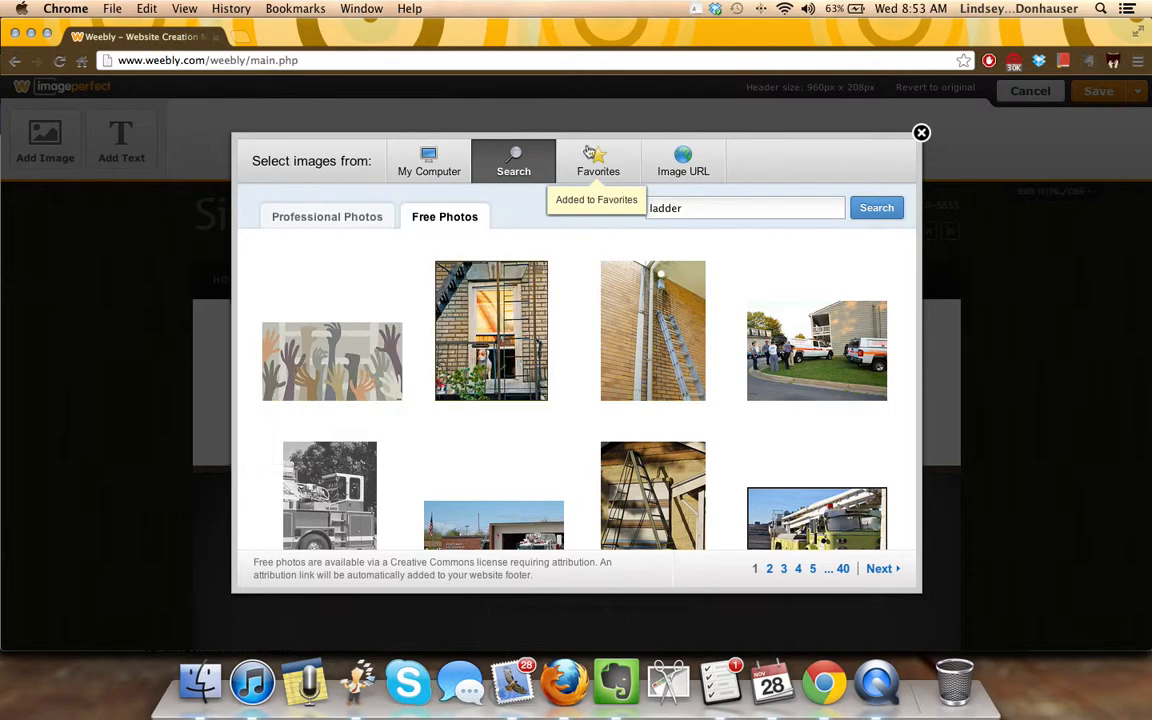
pyautogui.moveTo(331, 361)
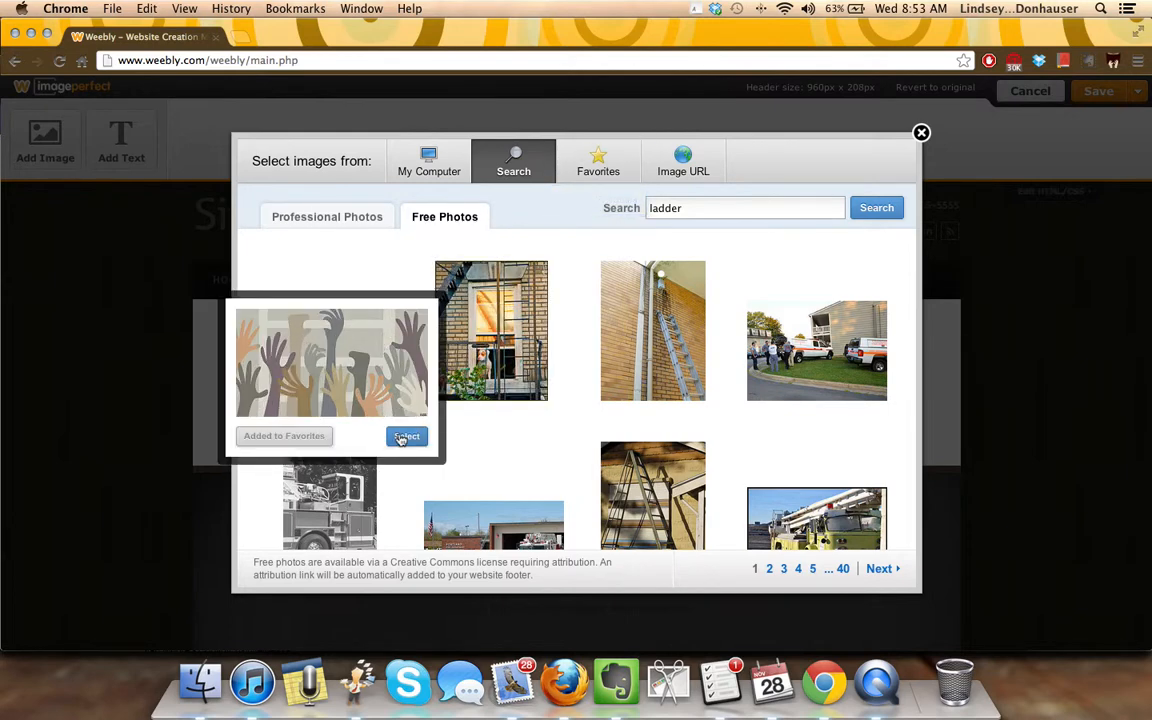
pyautogui.click(406, 436)
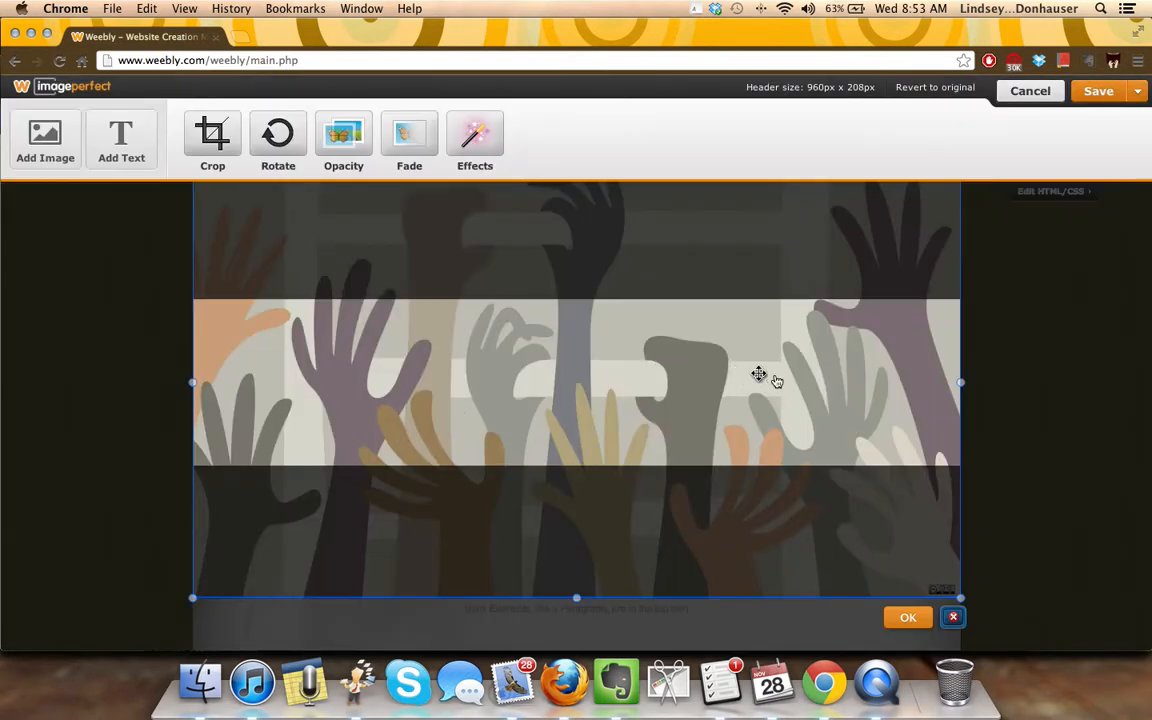
# - Drag the hands illustration until the colourful raised hands fill the strip, then confirm
pyautogui.moveTo(758, 373); pyautogui.dragTo(742, 390)
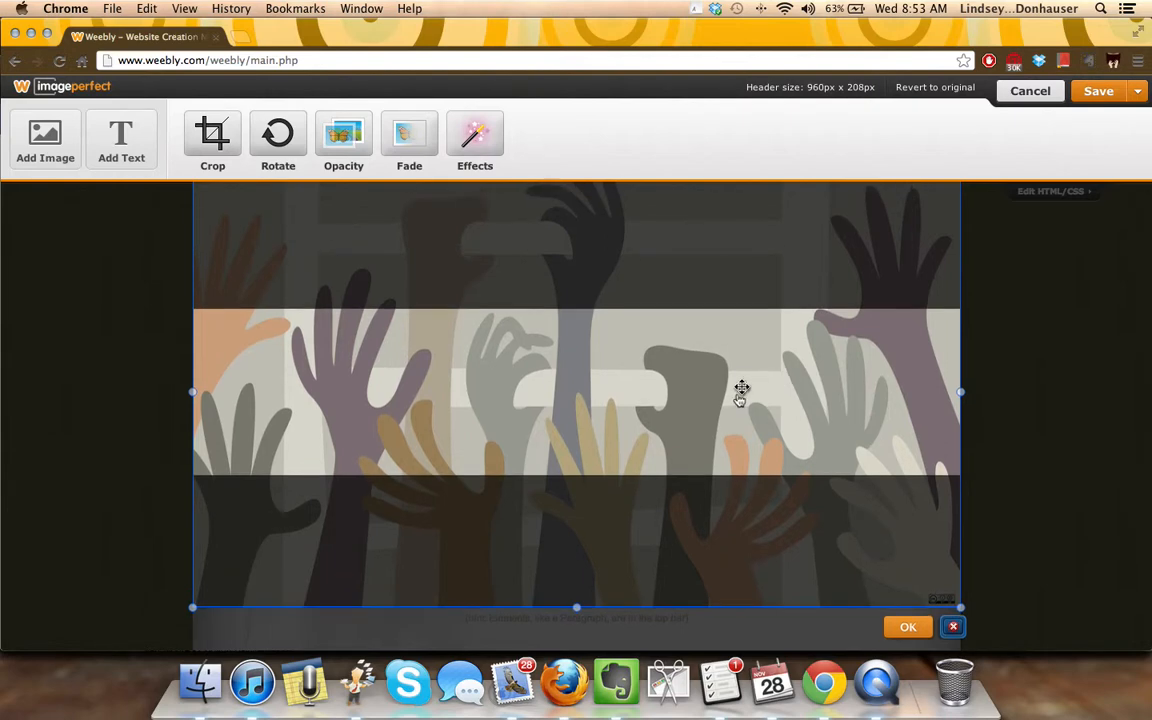
pyautogui.moveTo(742, 389); pyautogui.dragTo(739, 312)
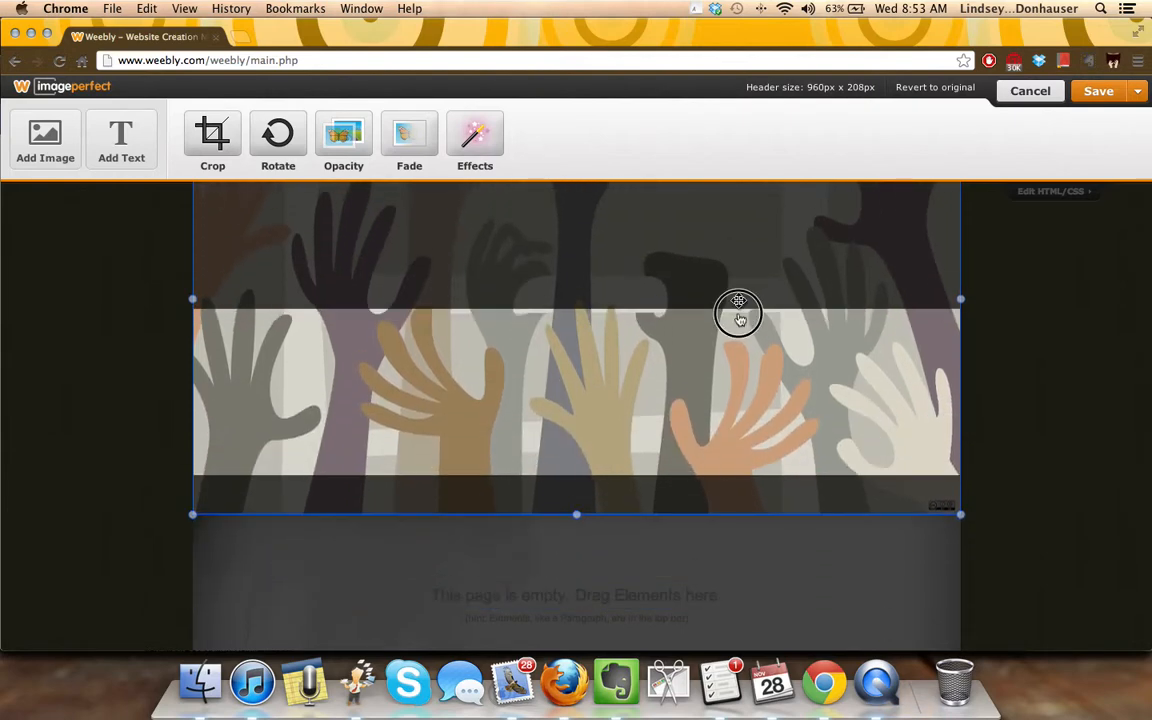
pyautogui.moveTo(738, 310); pyautogui.dragTo(724, 533)
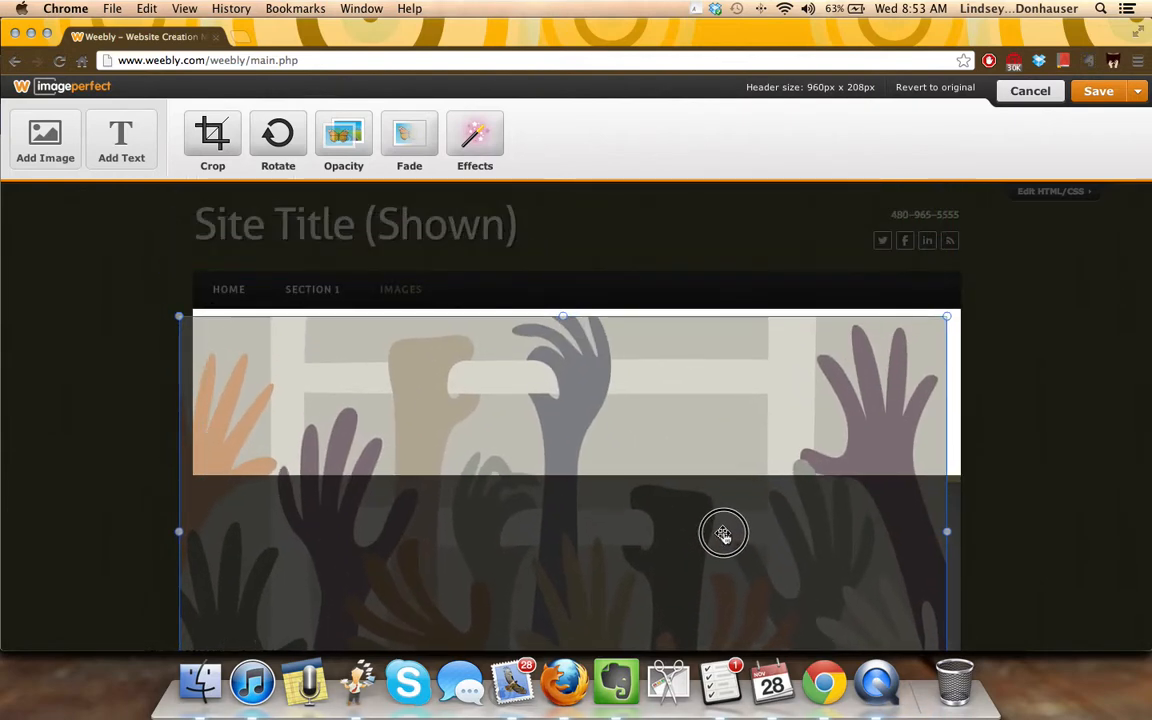
pyautogui.moveTo(723, 533); pyautogui.dragTo(730, 269)
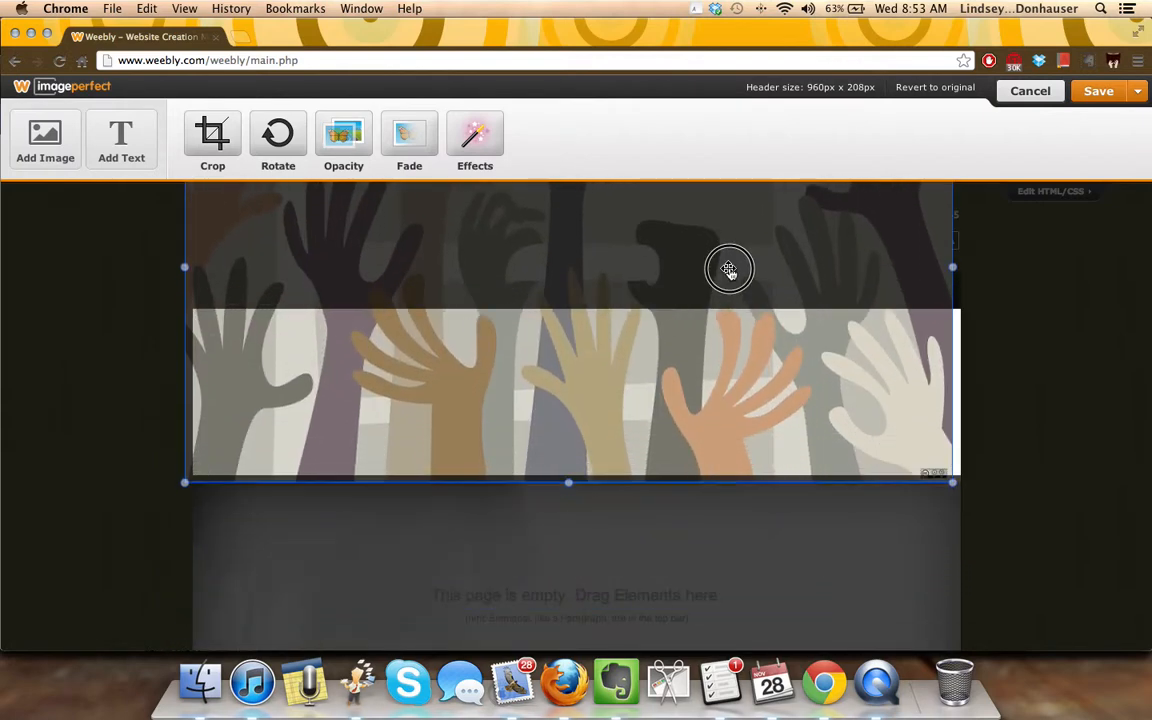
pyautogui.moveTo(730, 268); pyautogui.dragTo(735, 310)
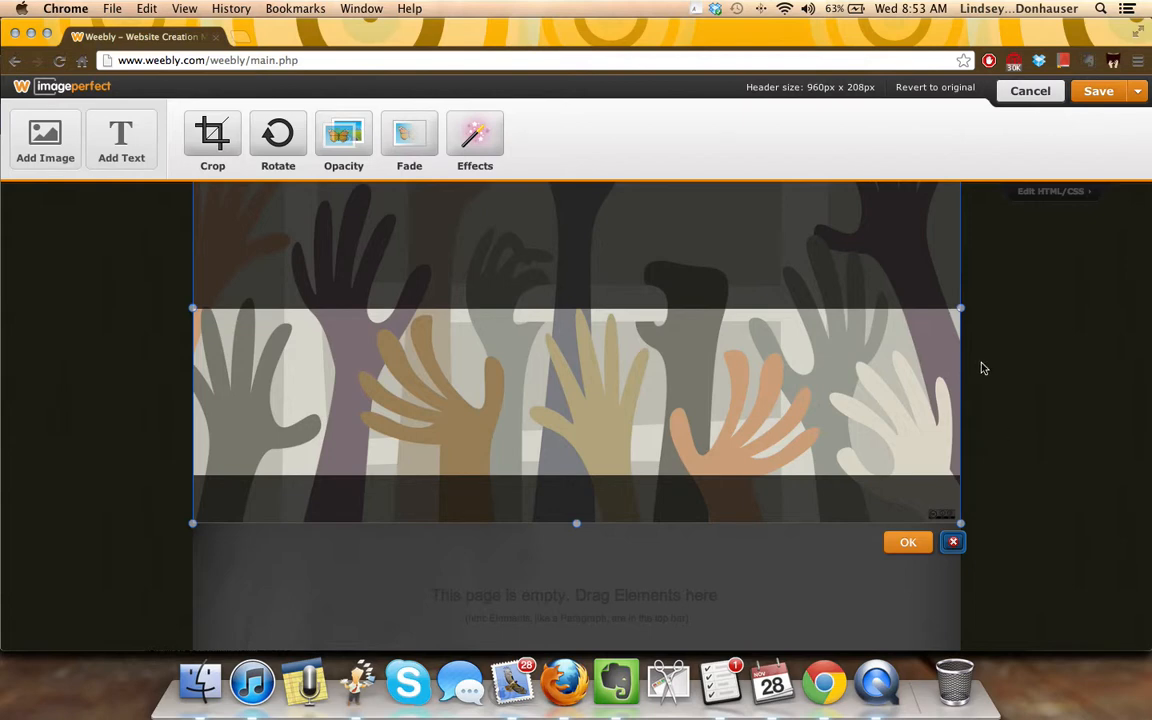
pyautogui.click(907, 541)
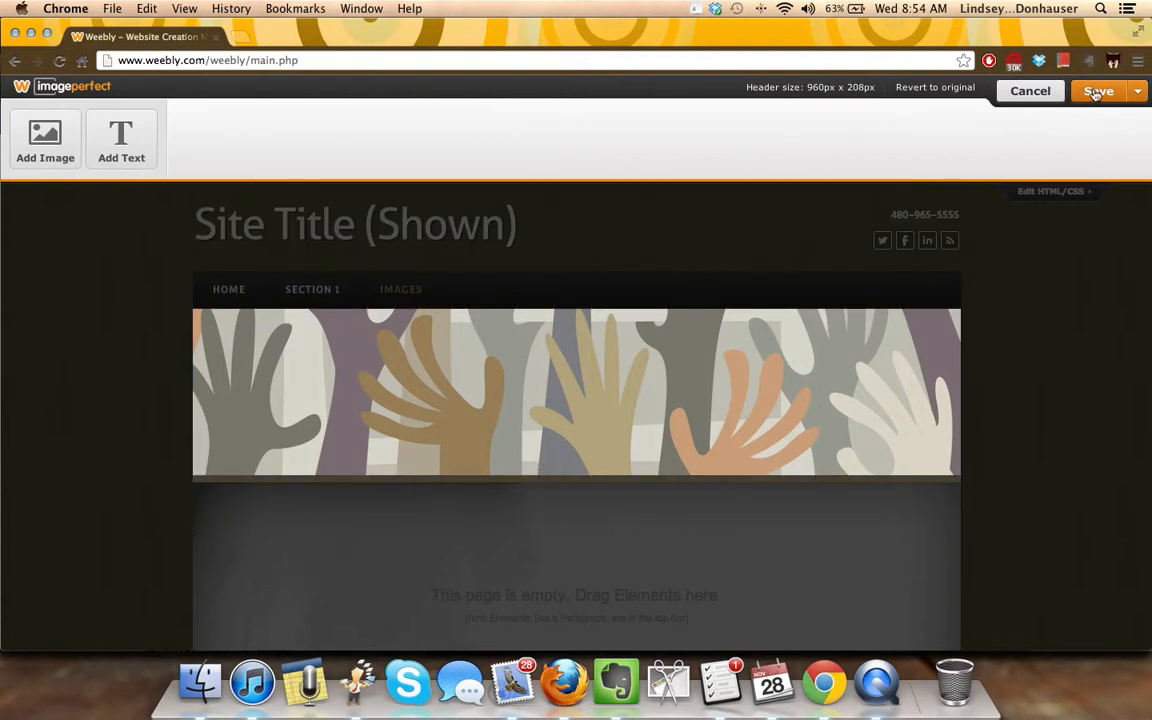
# - Save the new hands header to the chosen pages
pyautogui.click(1137, 91)
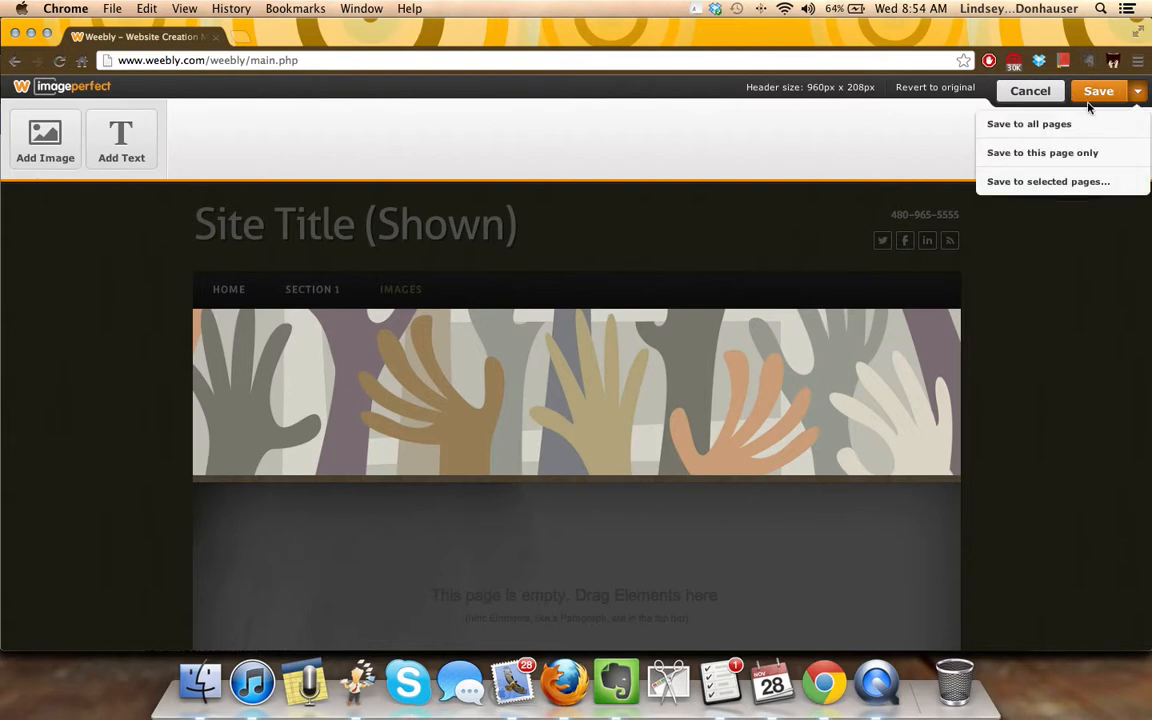
pyautogui.moveTo(1029, 128)
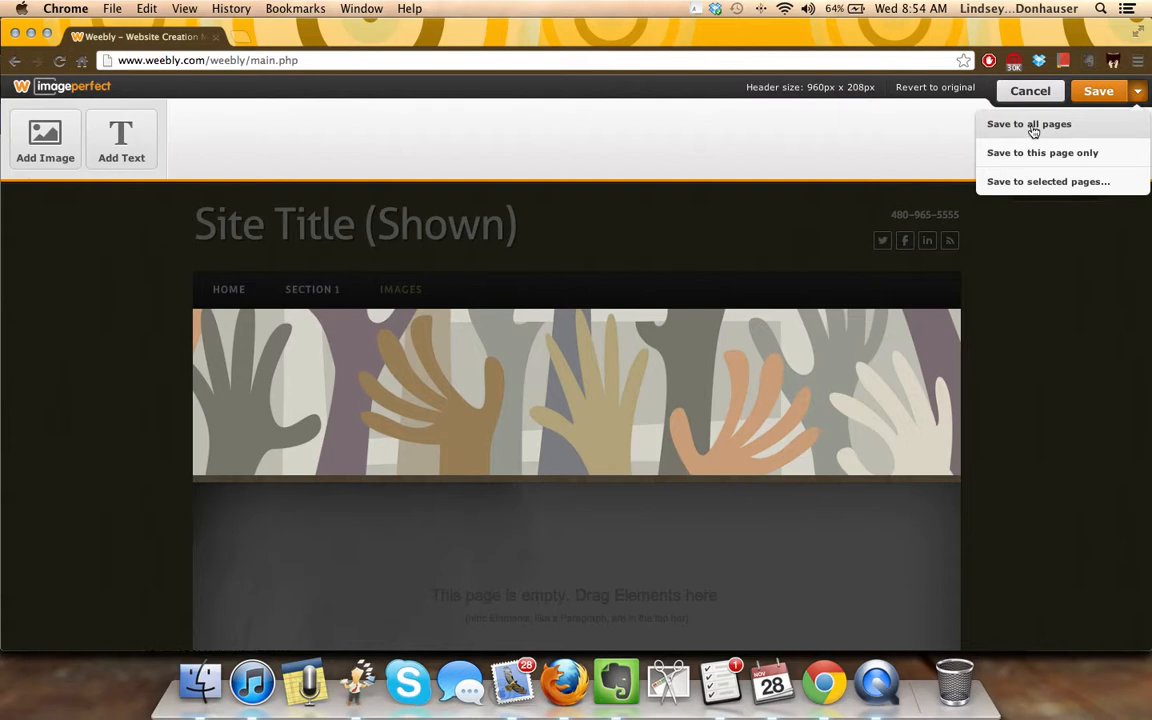
pyautogui.moveTo(1037, 152)
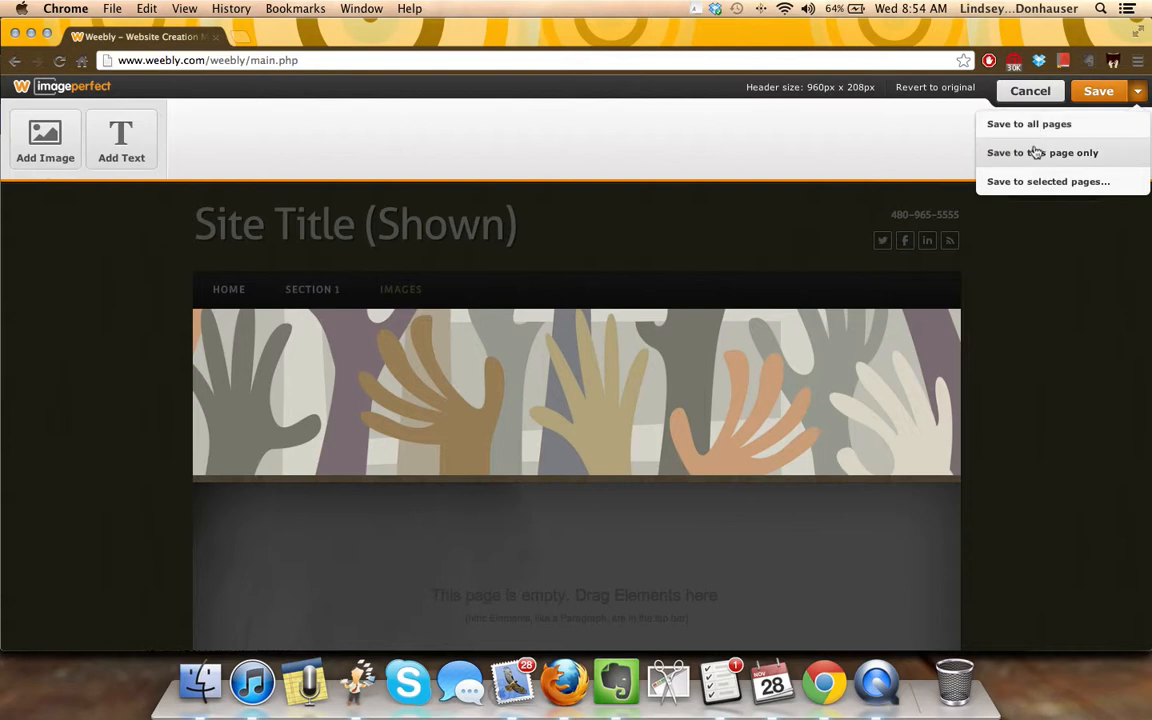
pyautogui.moveTo(1038, 165)
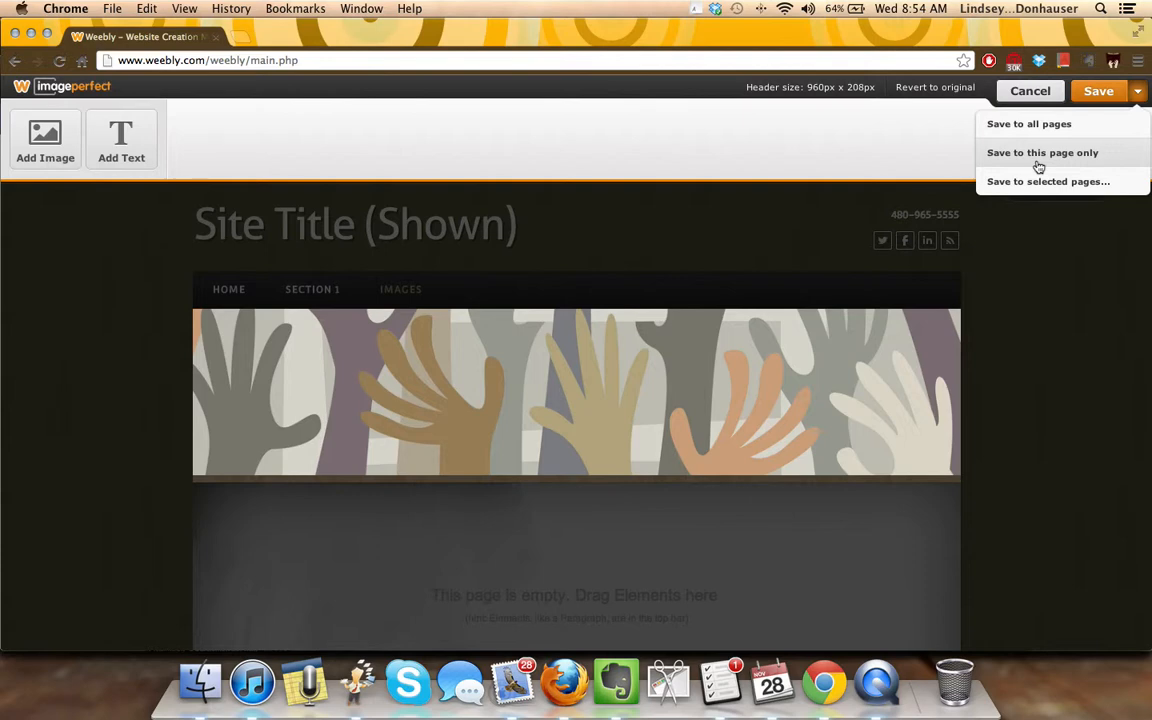
pyautogui.moveTo(1048, 181)
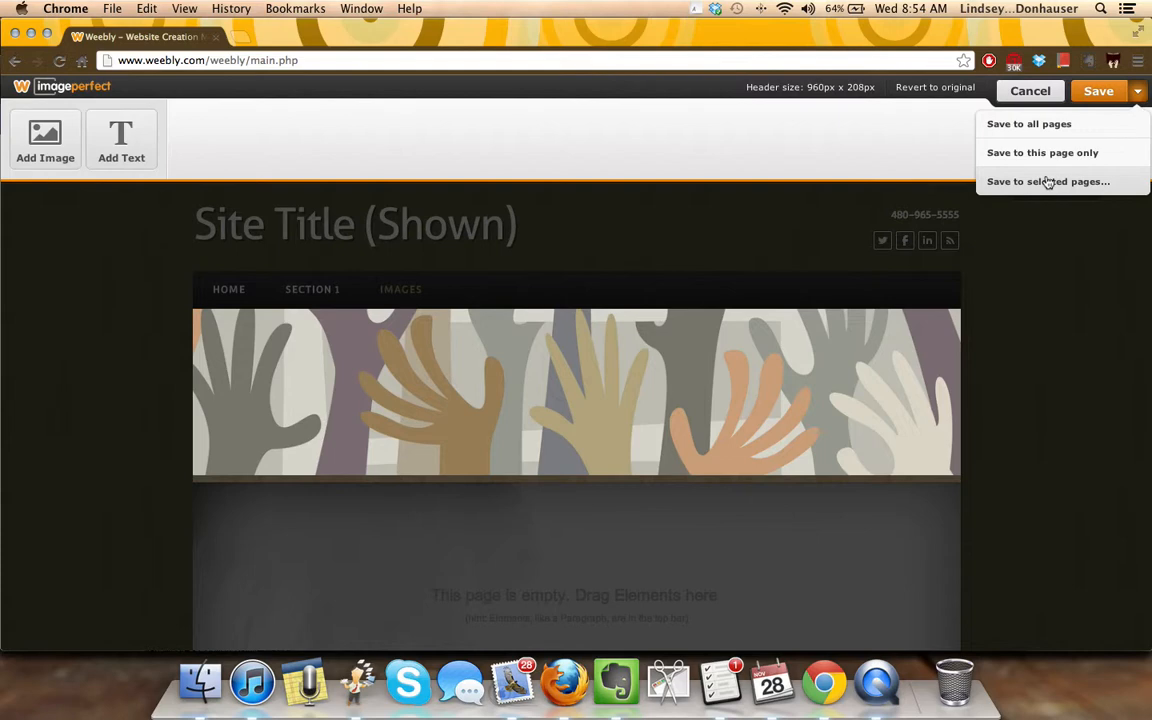
pyautogui.click(1048, 181)
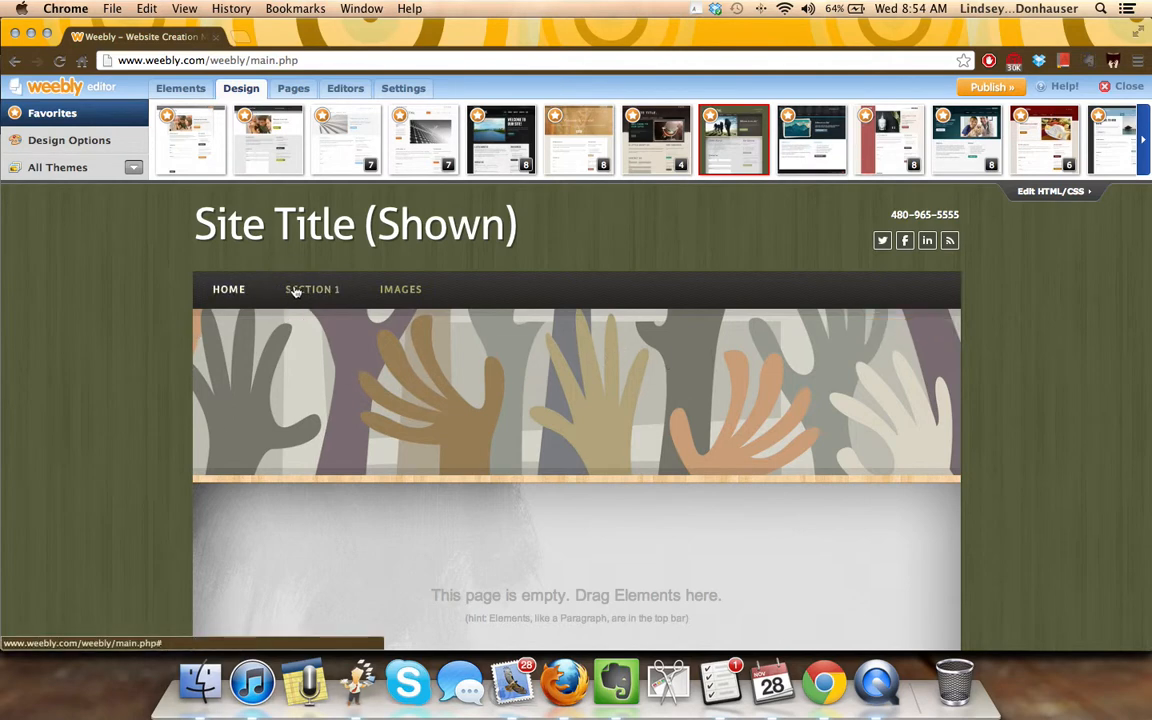
# - Go to the Images page and start editing its header picture
pyautogui.click(400, 289)
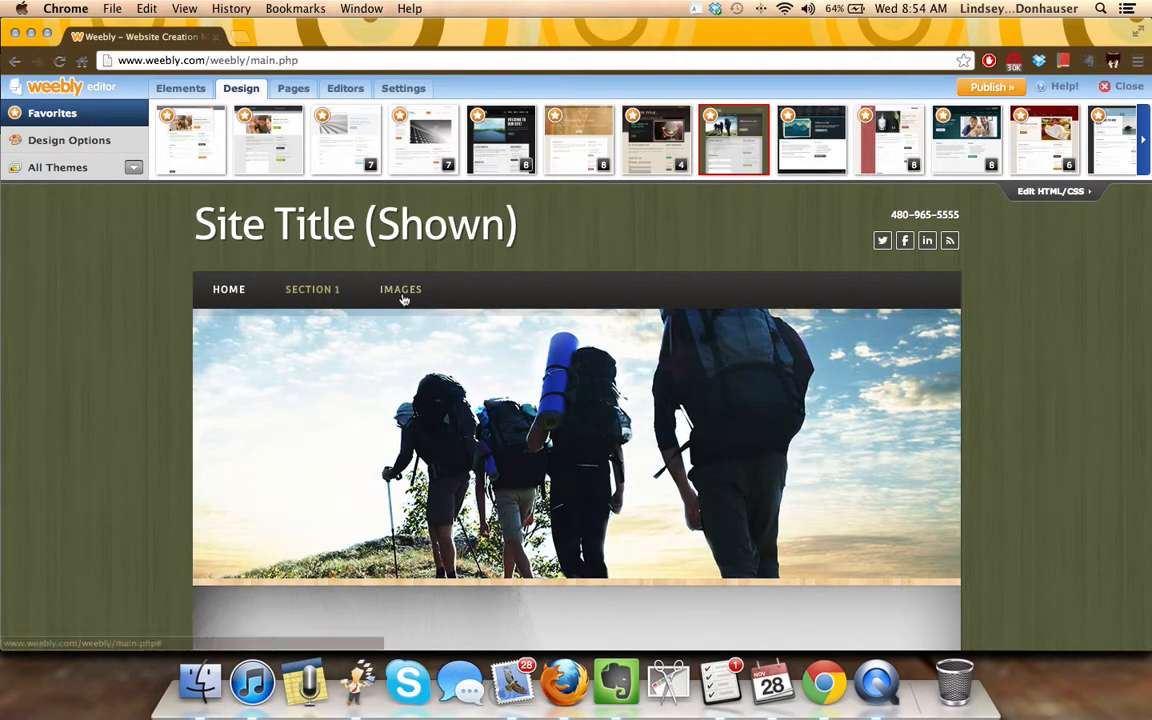
pyautogui.click(400, 289)
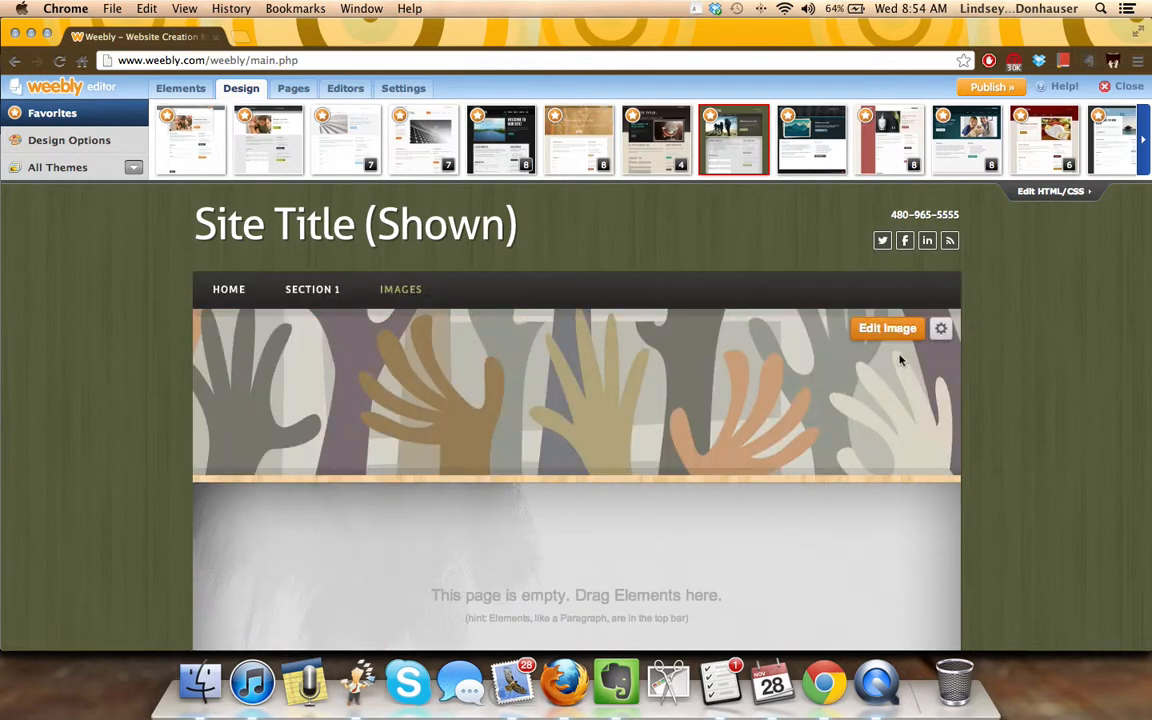
pyautogui.click(886, 328)
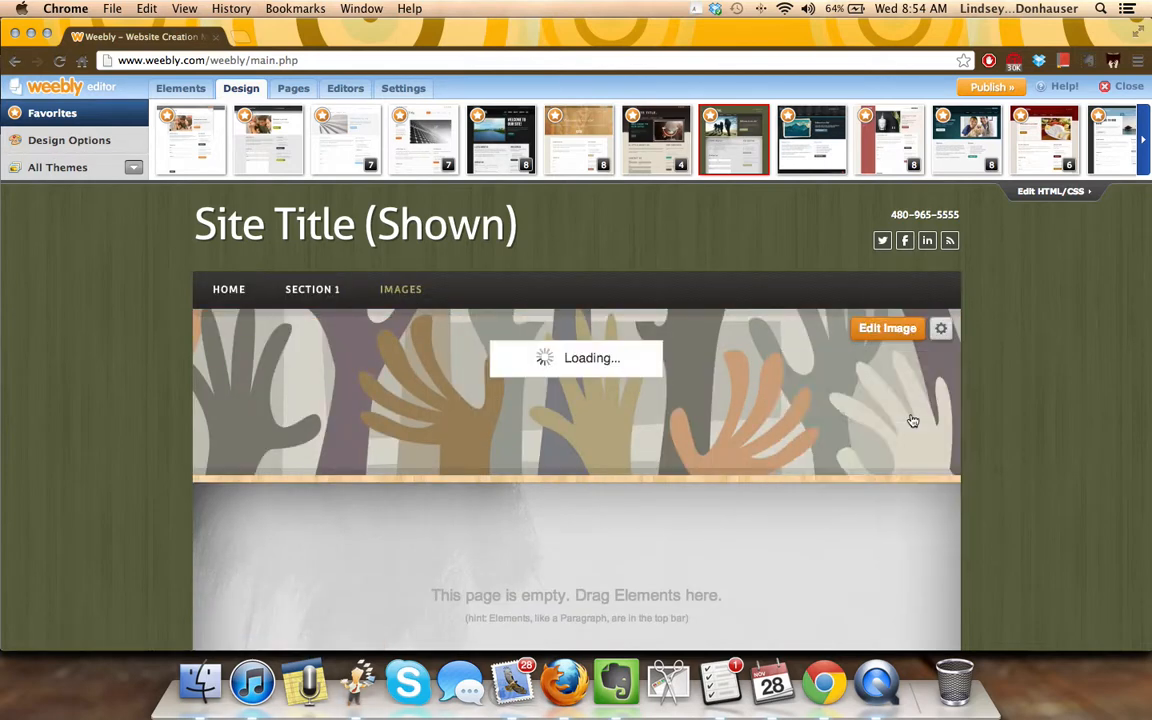
pyautogui.click(887, 328)
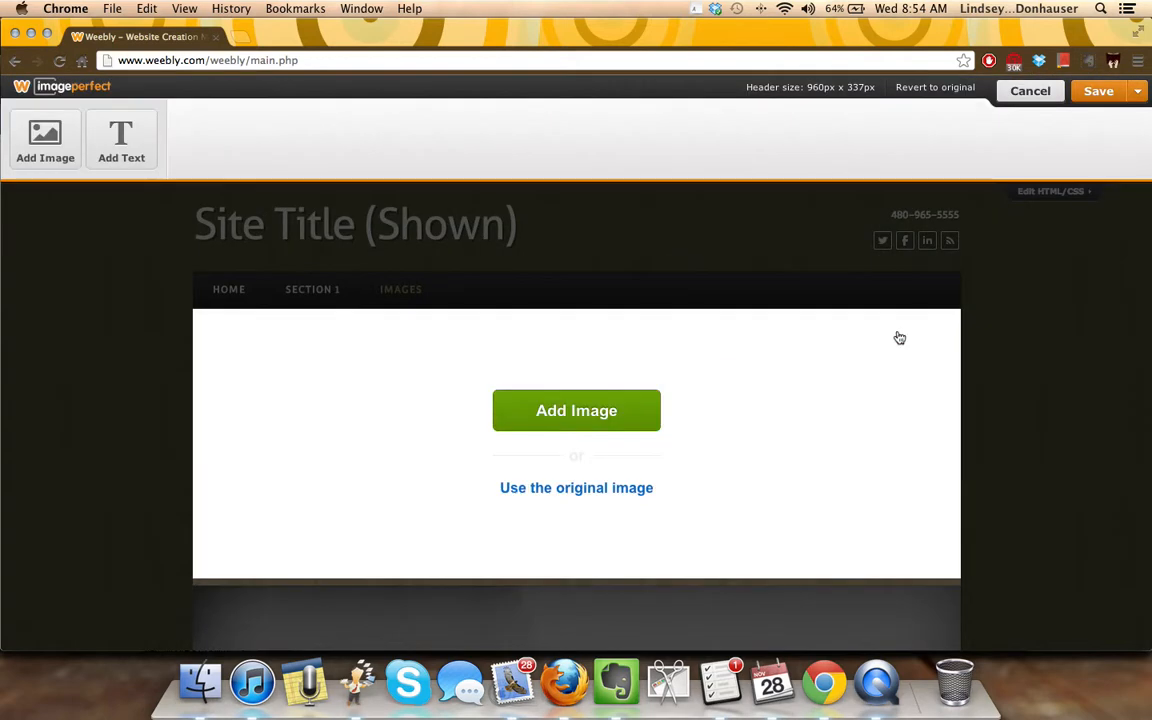
# - Place the favourited hands illustration into the Images page header and confirm
pyautogui.click(576, 410)
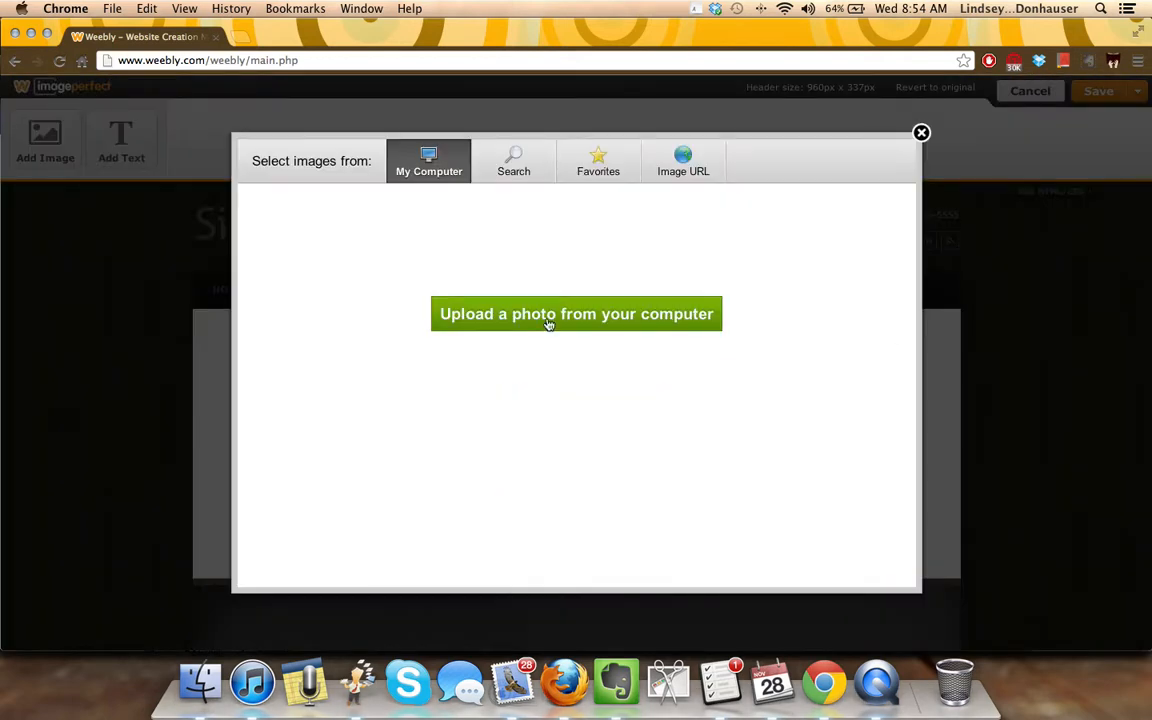
pyautogui.click(598, 161)
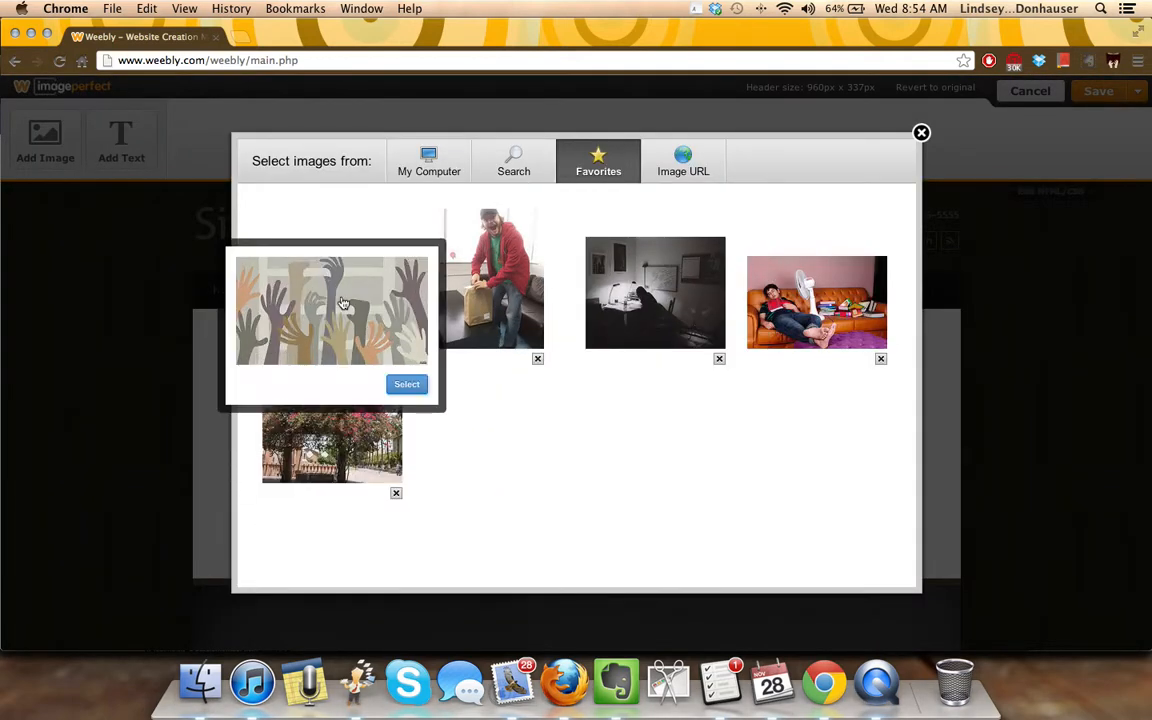
pyautogui.click(406, 383)
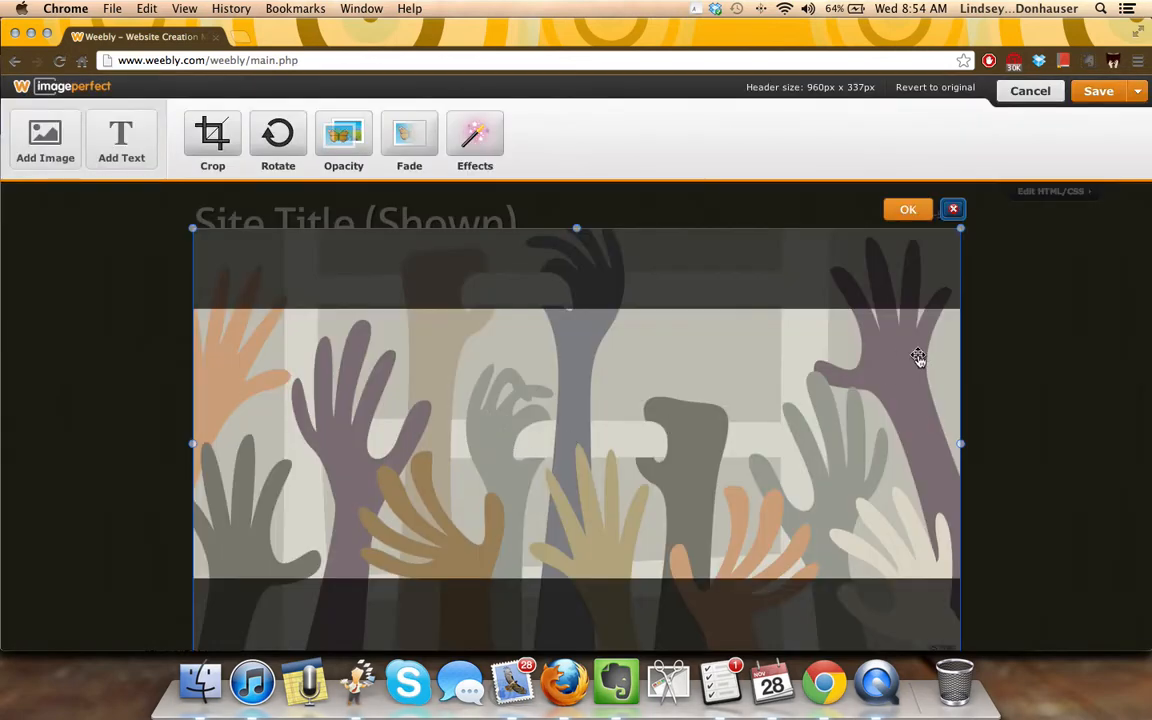
pyautogui.click(907, 209)
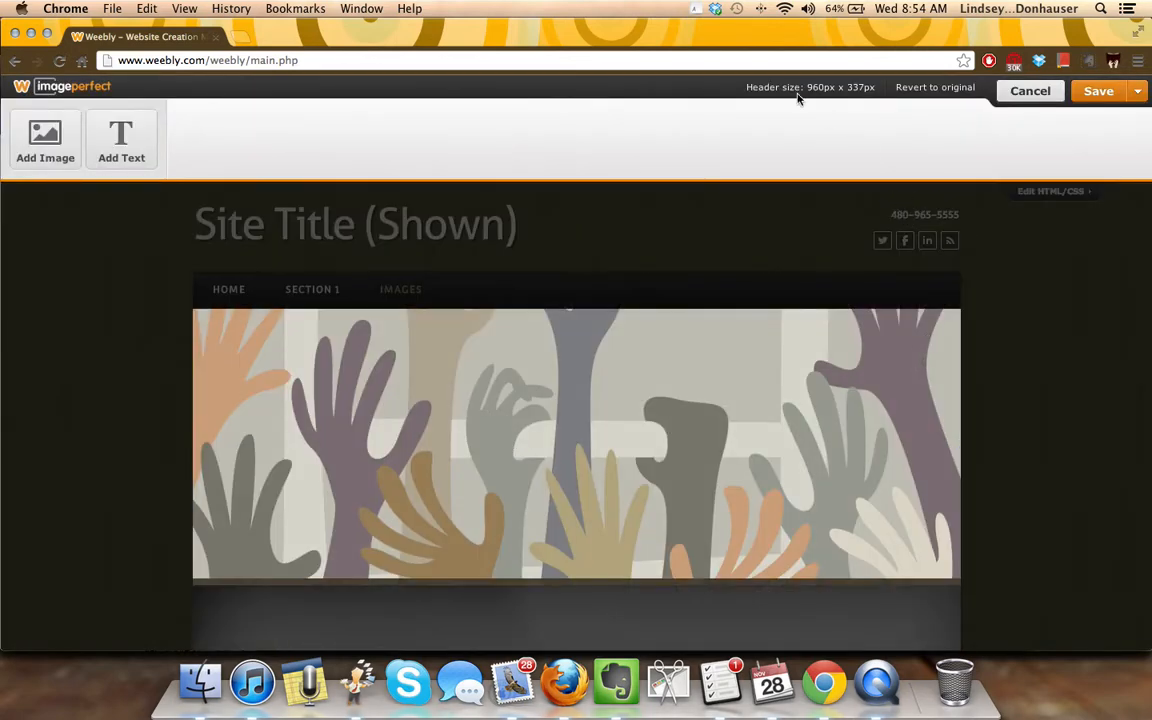
pyautogui.moveTo(178, 137)
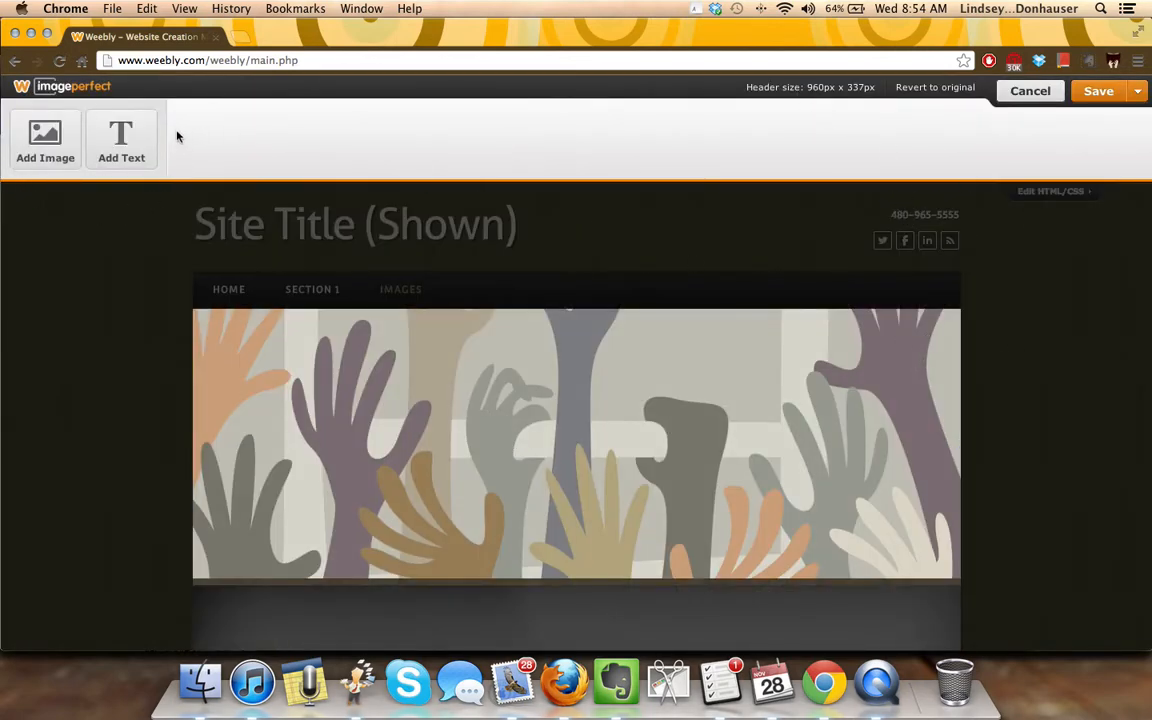
pyautogui.moveTo(45, 150)
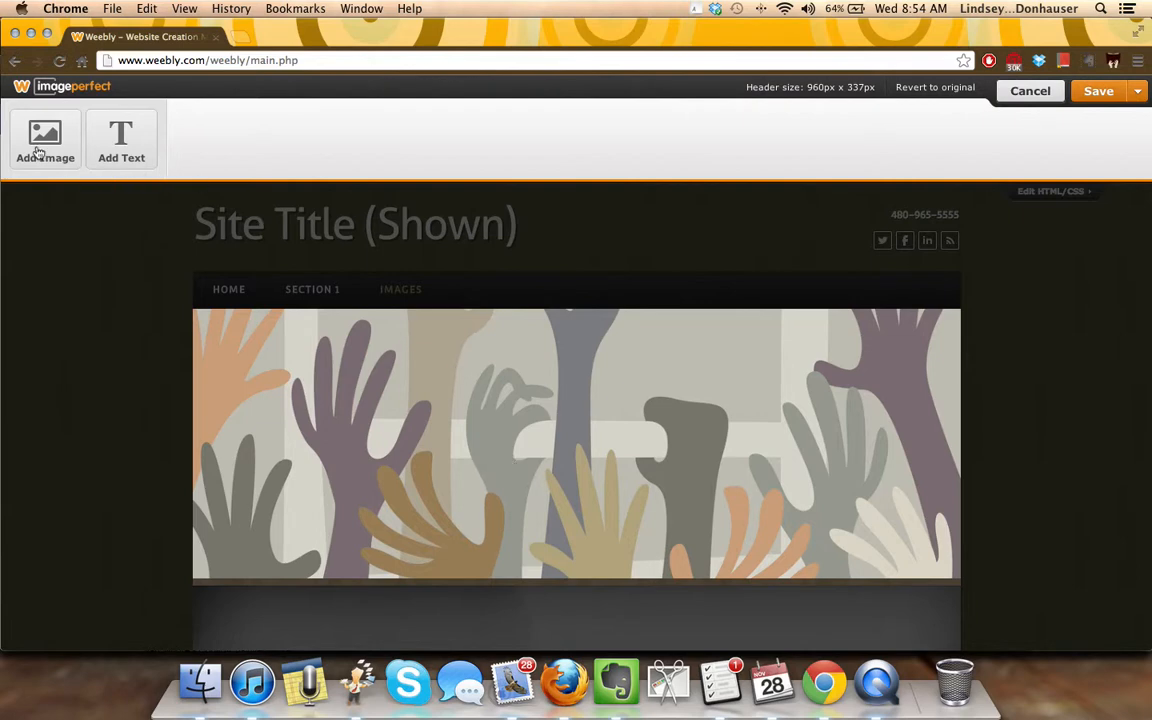
# - Add a 'Reach!' text box at the upper right of the header
pyautogui.click(121, 140)
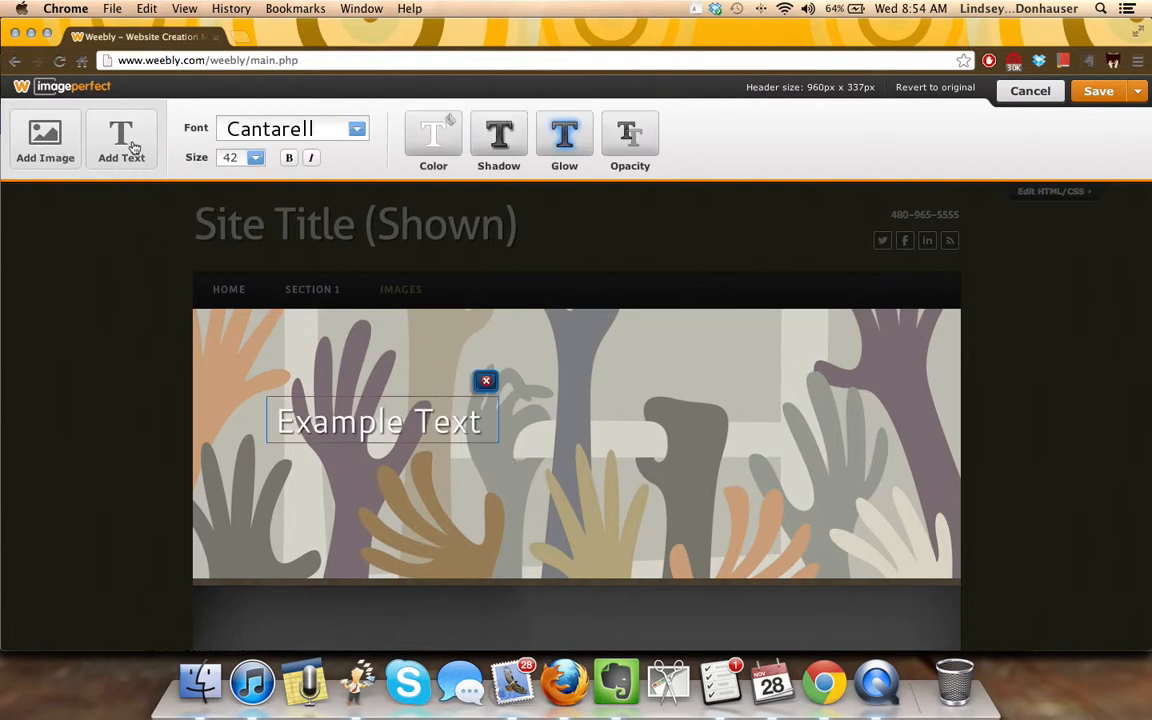
pyautogui.moveTo(380, 420); pyautogui.dragTo(768, 358)
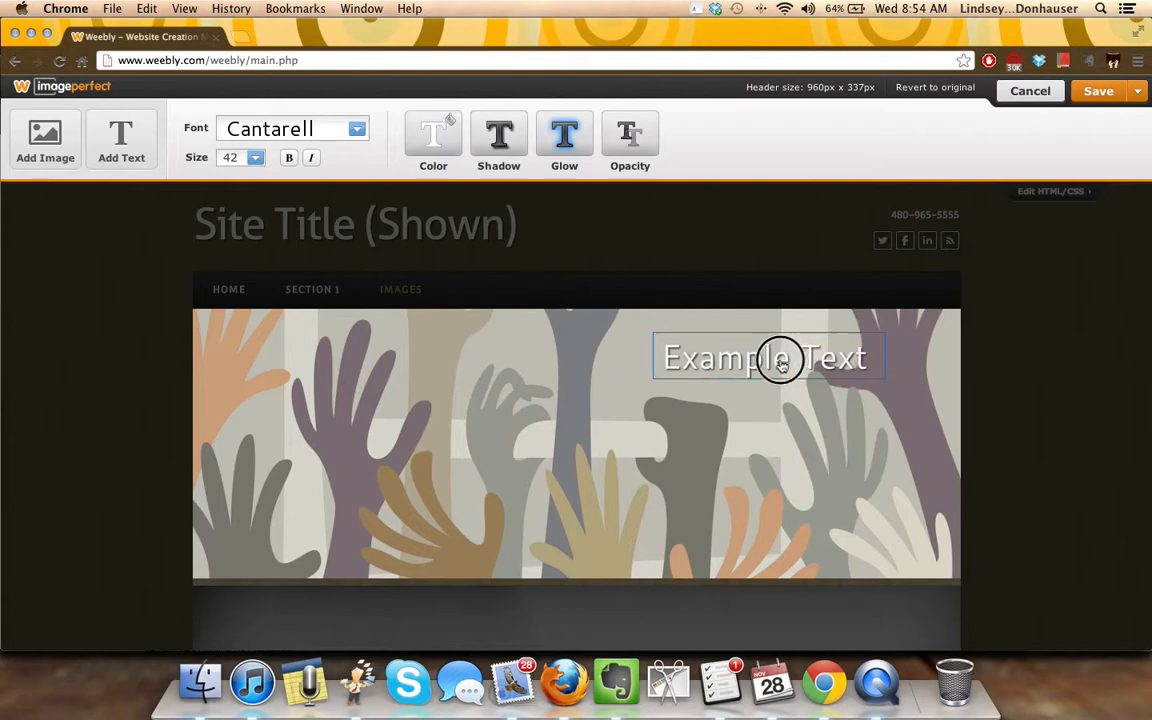
pyautogui.click(765, 358)
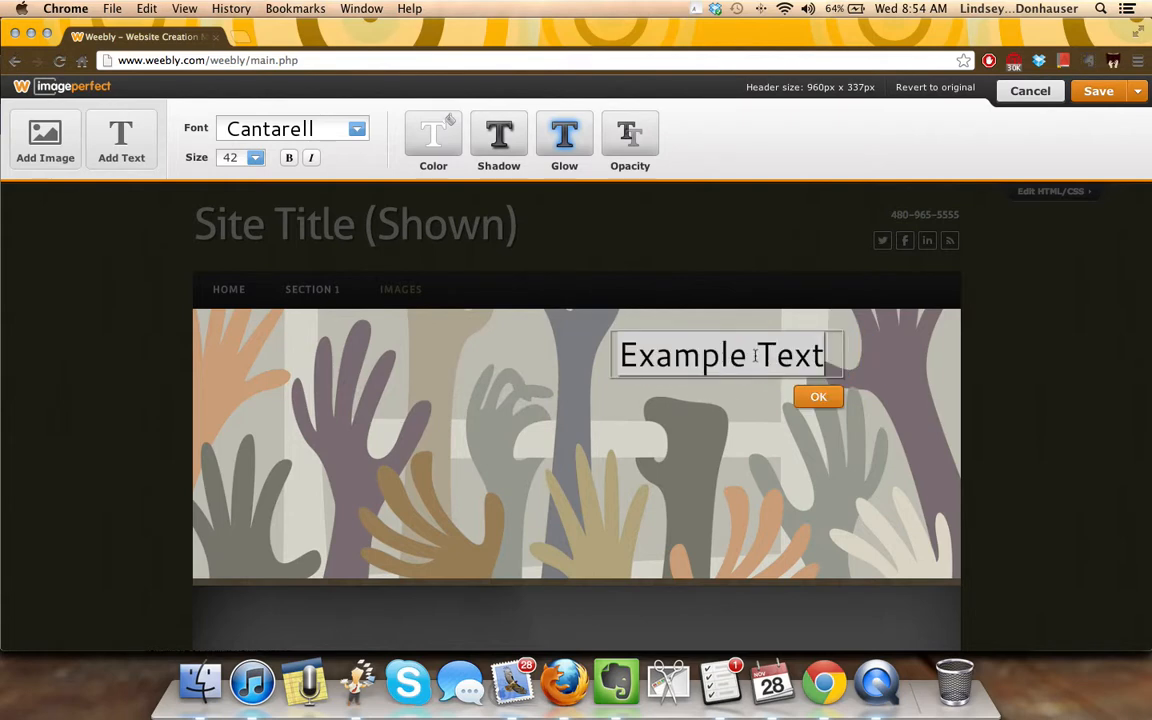
pyautogui.write('Reach!')
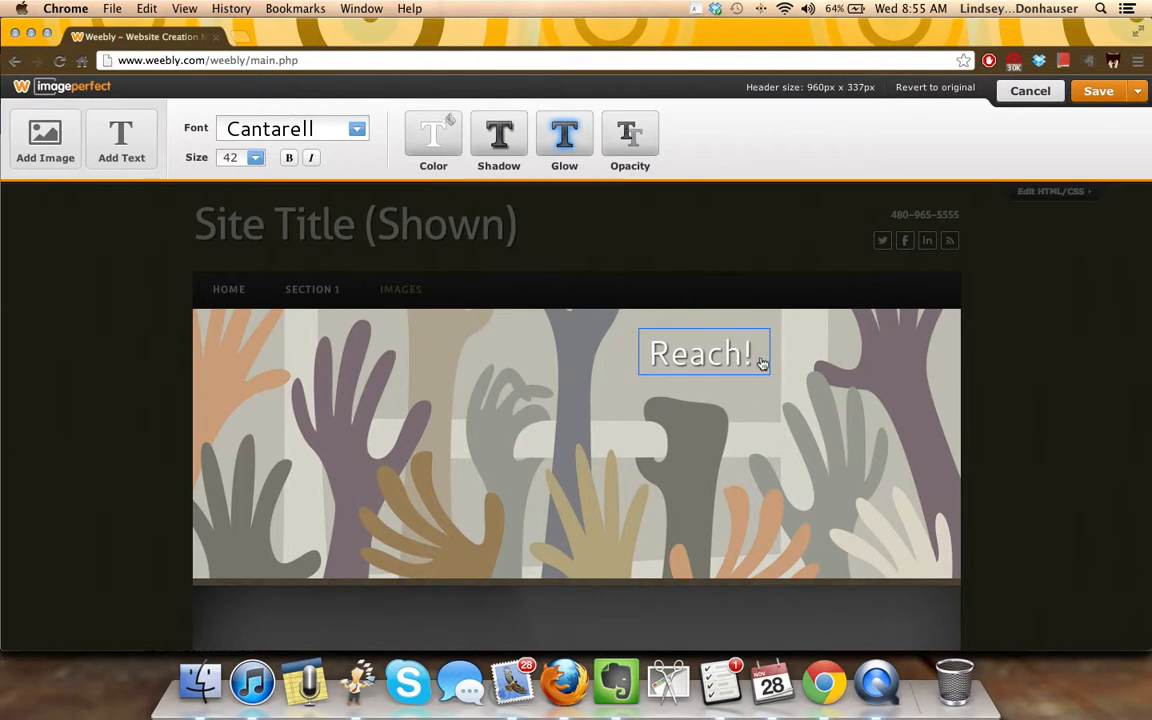
pyautogui.click(705, 352)
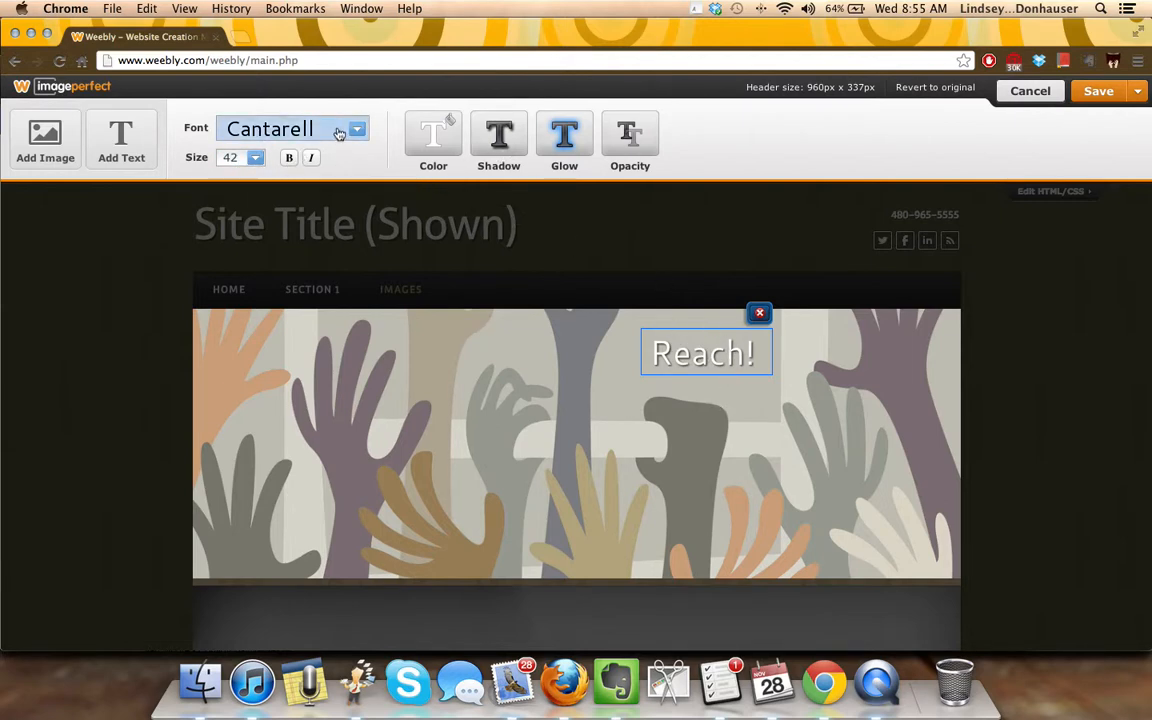
# - Give the Reach! title a stronger shadow and pick its typeface
pyautogui.click(498, 140)
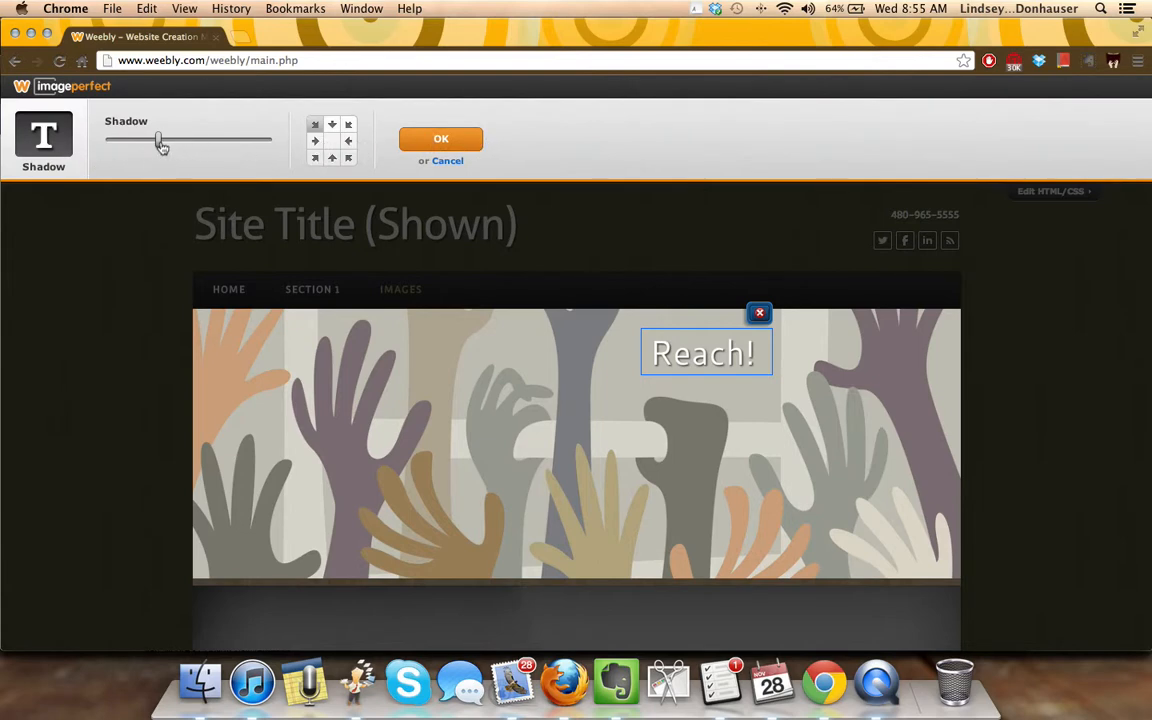
pyautogui.moveTo(160, 140); pyautogui.dragTo(195, 140)
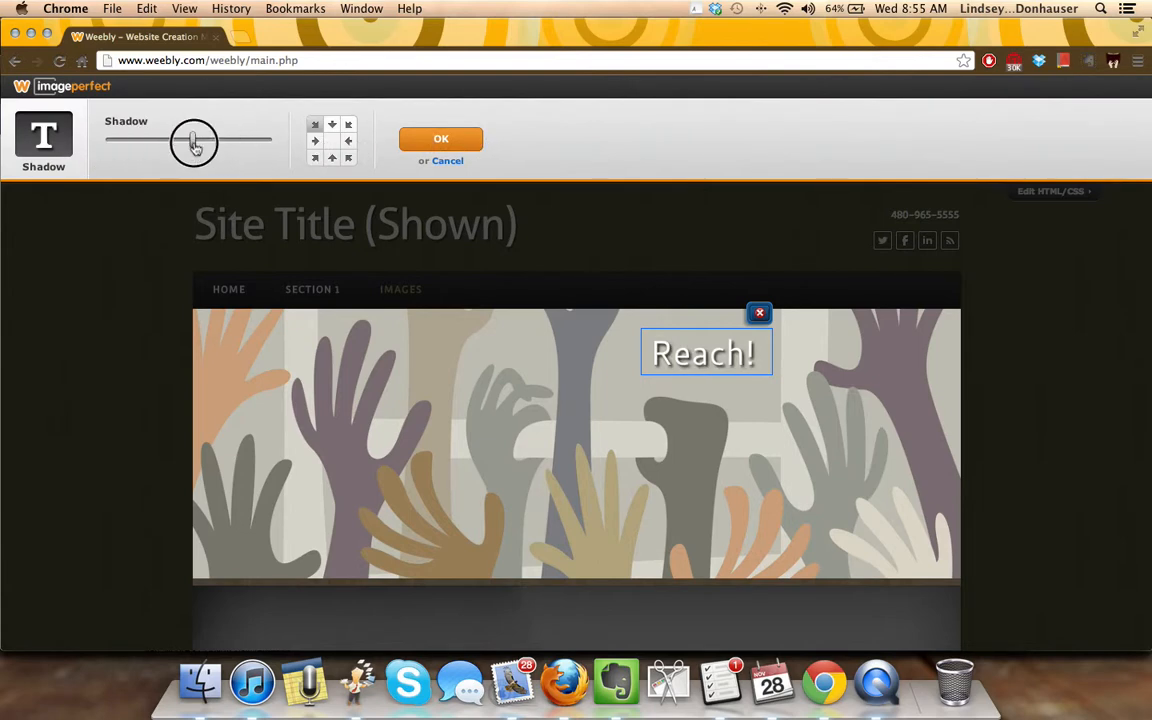
pyautogui.moveTo(195, 141); pyautogui.dragTo(192, 141)
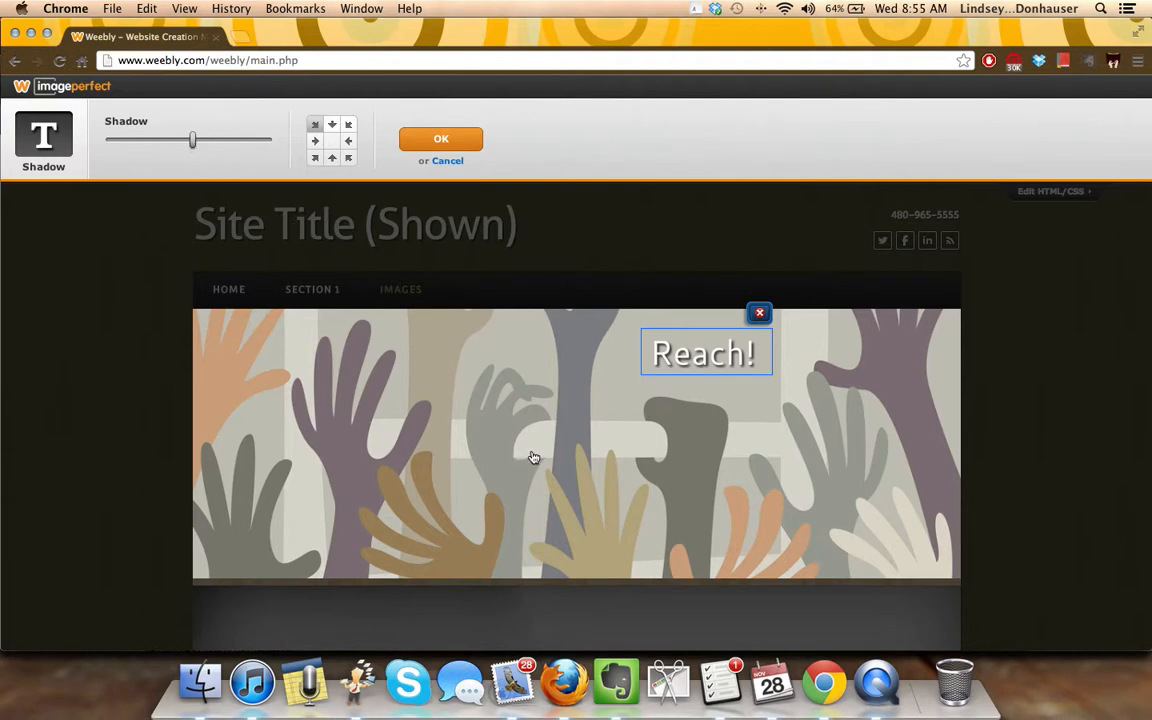
pyautogui.moveTo(282, 295)
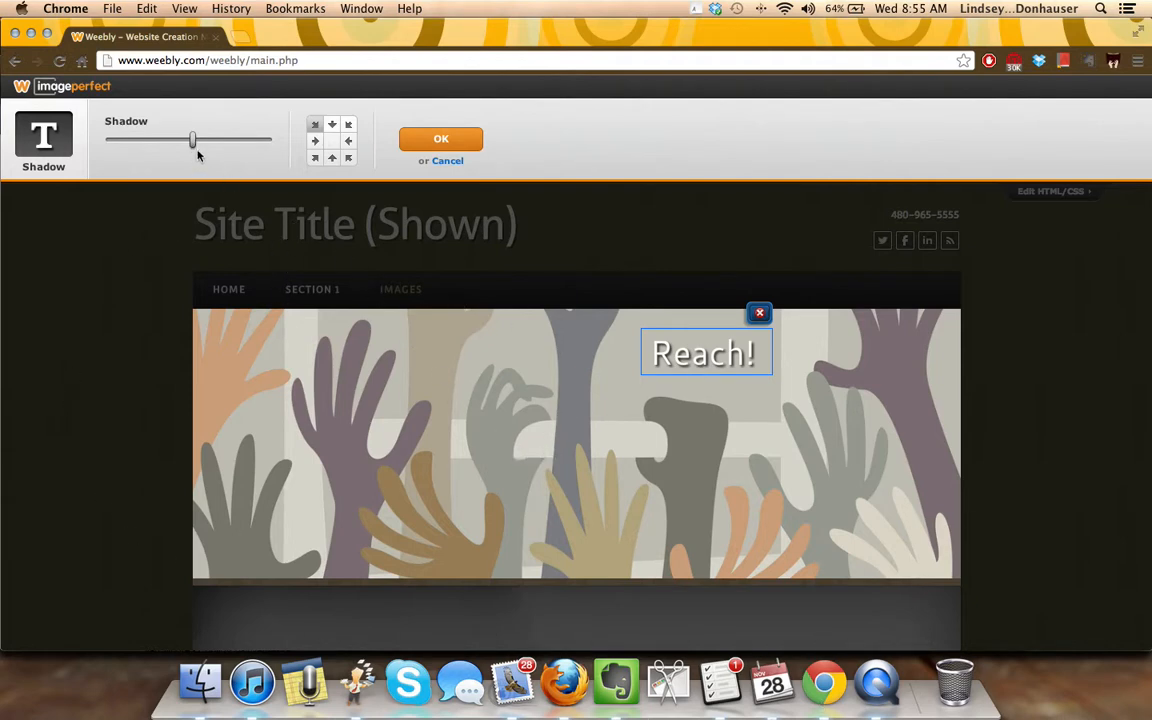
pyautogui.click(441, 138)
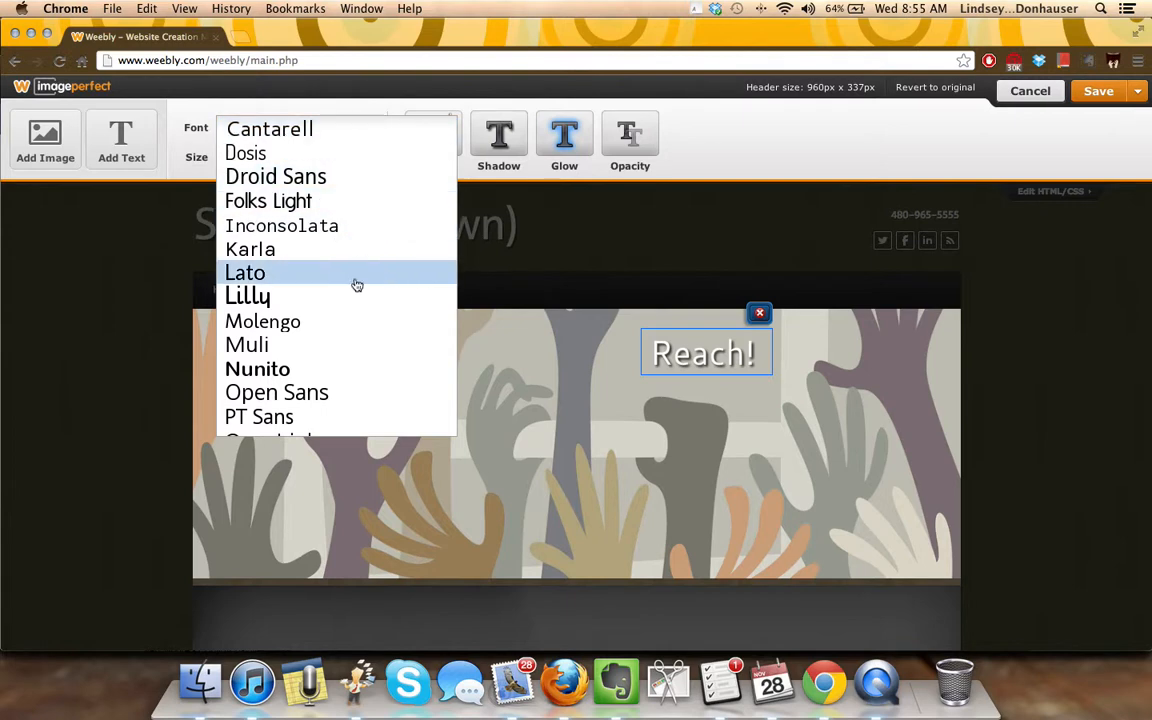
pyautogui.click(258, 368)
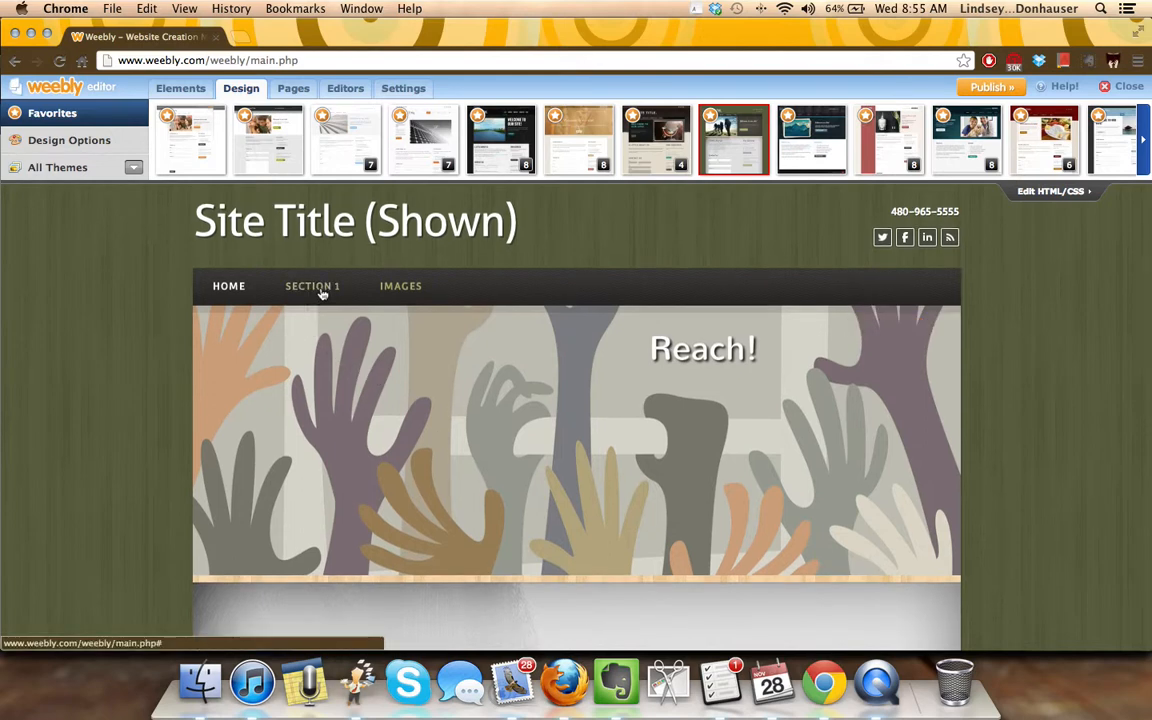
# - Go to Section 1 and leave its header without any image
pyautogui.click(312, 286)
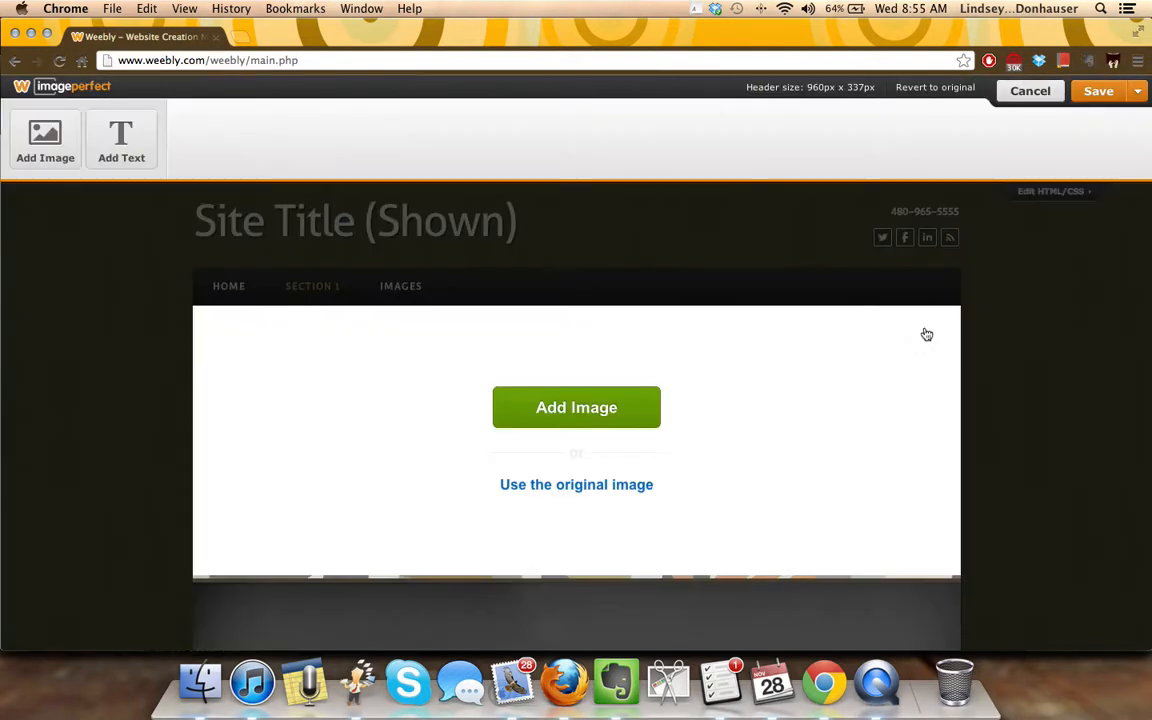
pyautogui.moveTo(895, 372)
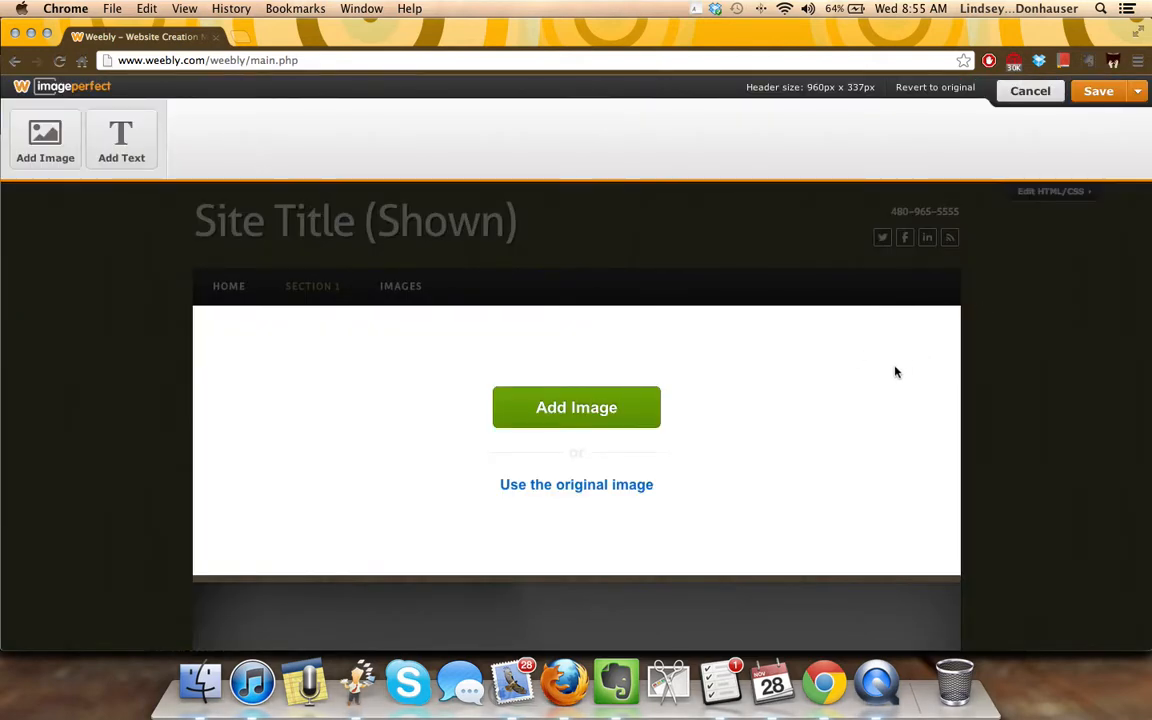
pyautogui.click(576, 484)
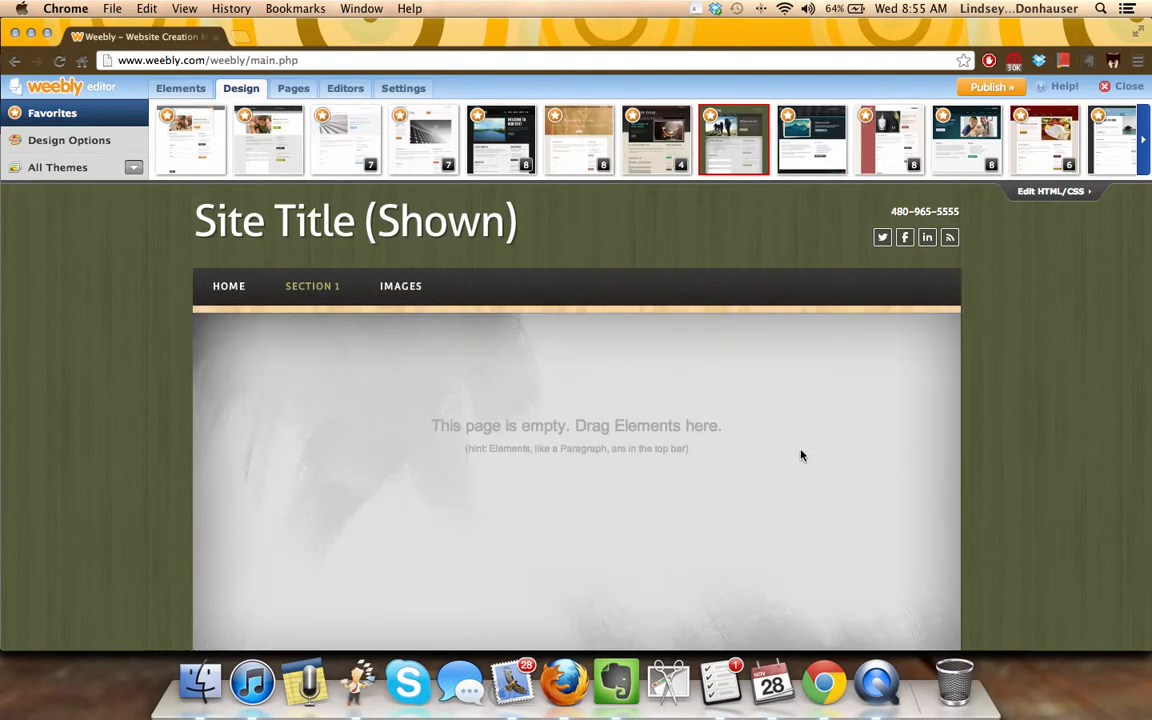
pyautogui.scroll(-3)
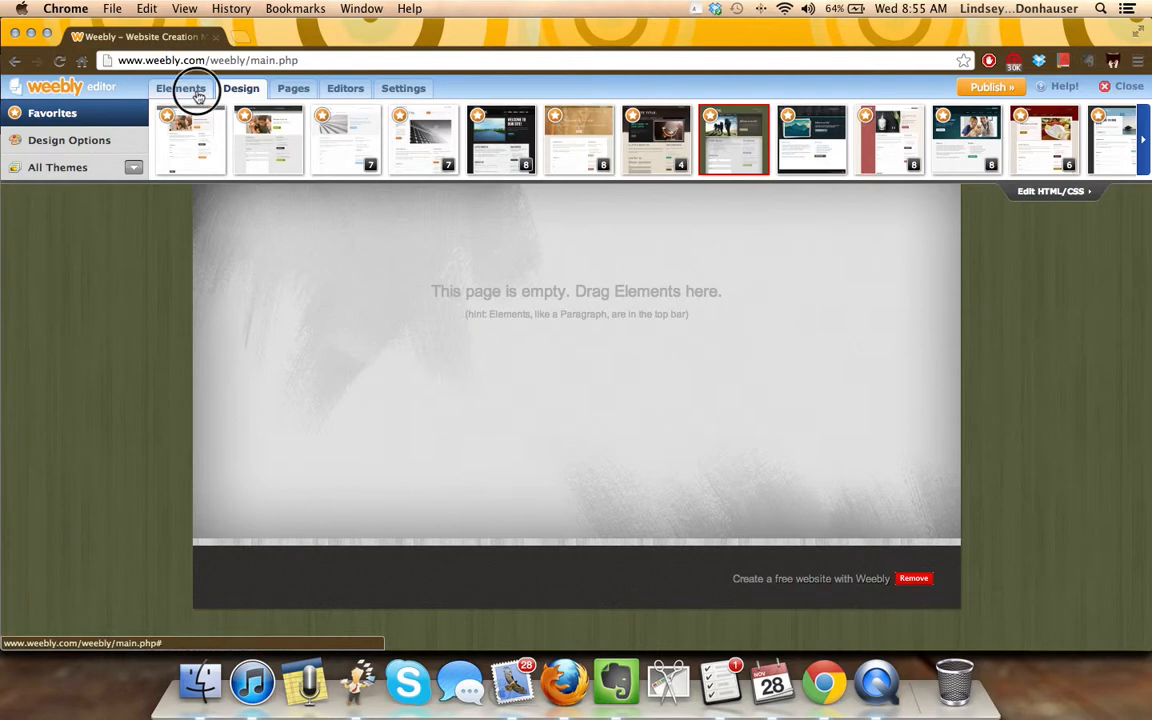
# - Drag image and photo gallery elements from Basic elements onto the Section 1 page
pyautogui.click(180, 88)
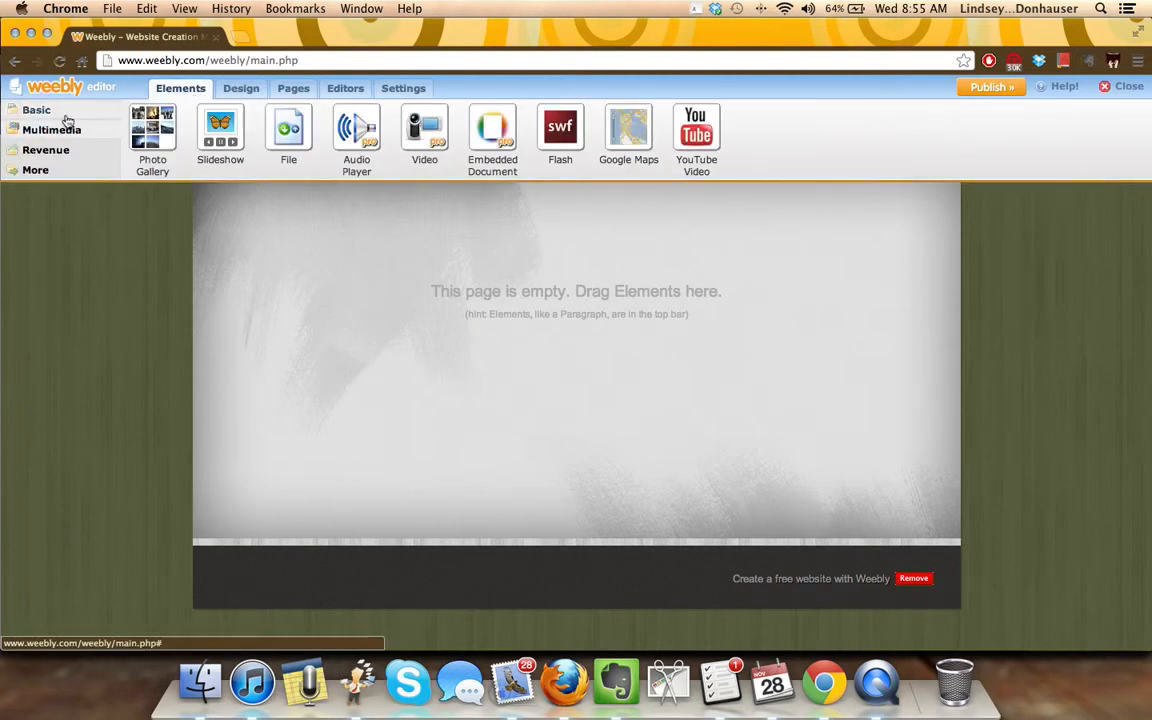
pyautogui.click(36, 110)
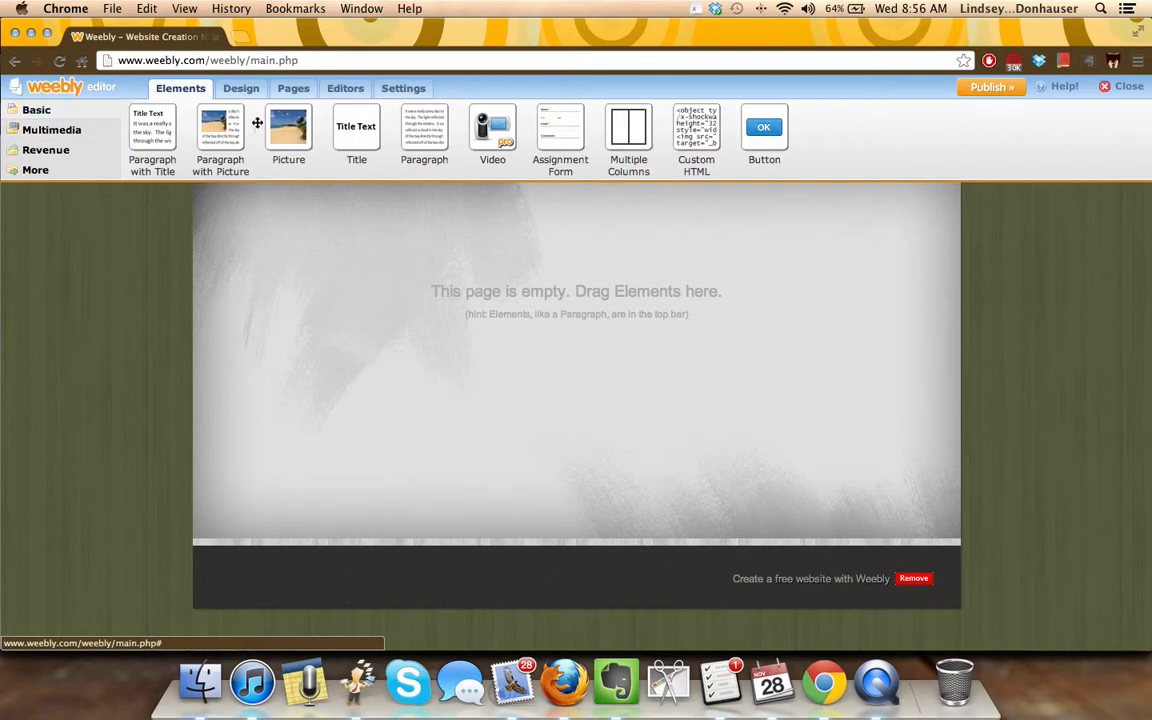
pyautogui.moveTo(288, 125); pyautogui.dragTo(577, 257)
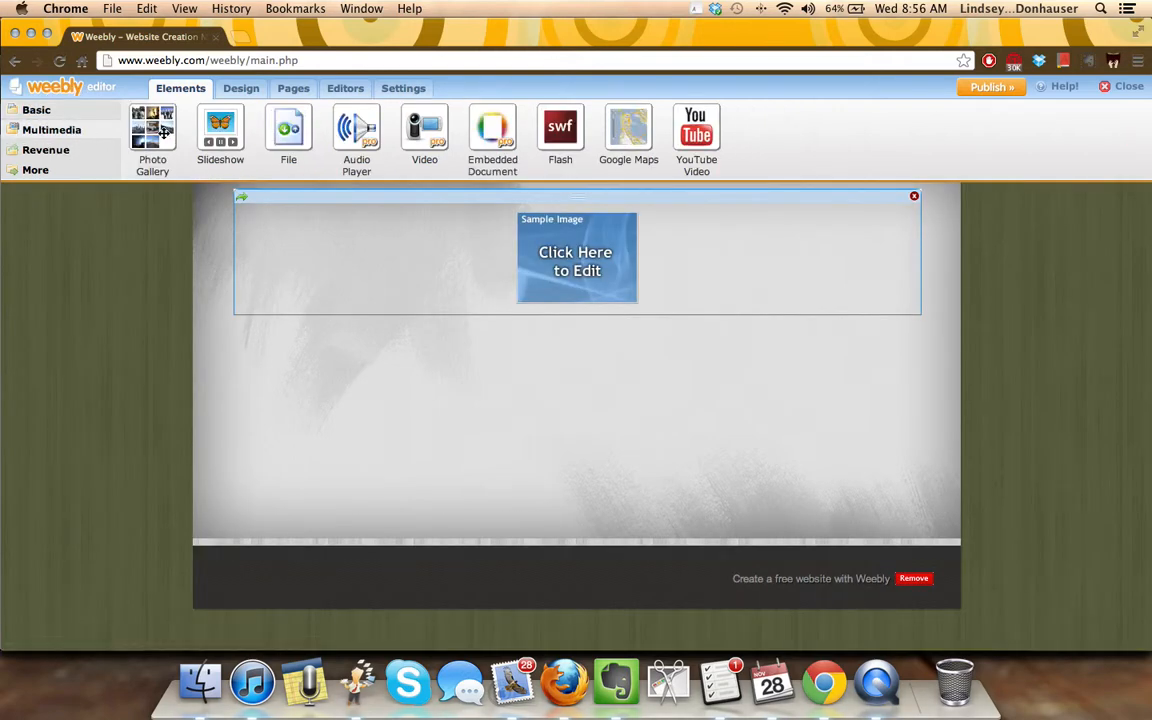
pyautogui.moveTo(152, 128); pyautogui.dragTo(322, 280)
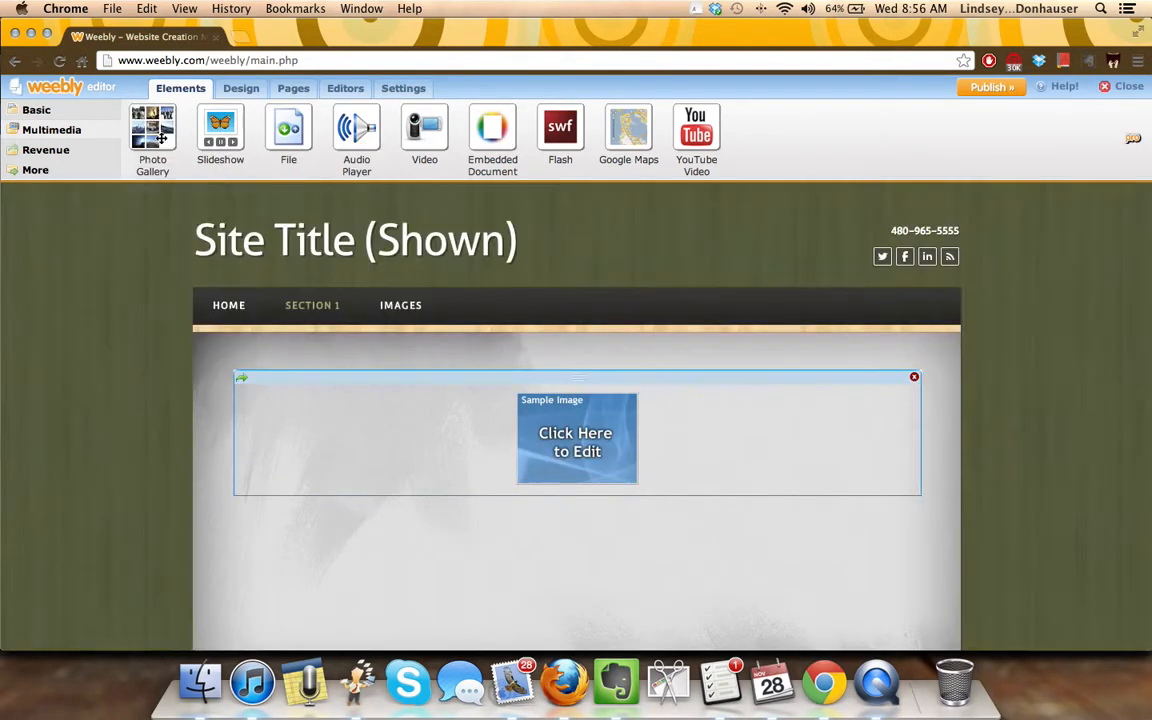
pyautogui.moveTo(220, 127); pyautogui.dragTo(348, 460)
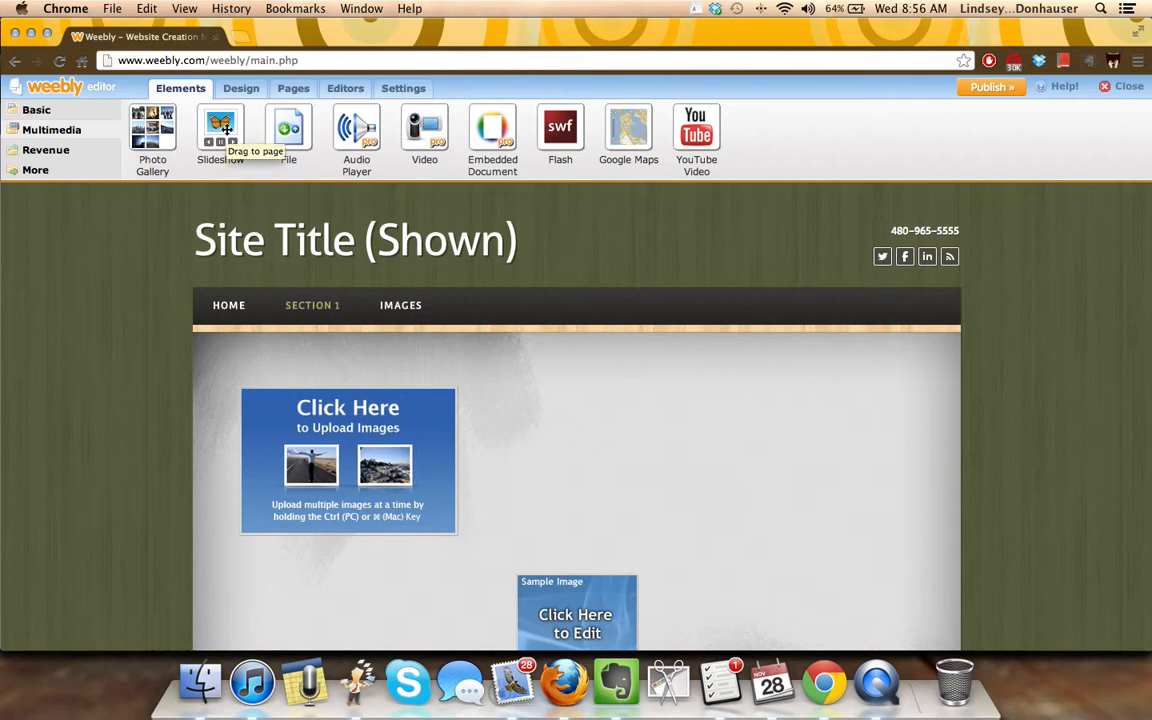
# - Dismiss the uploader, keep the element, and bring up the picture's image chooser
pyautogui.click(347, 460)
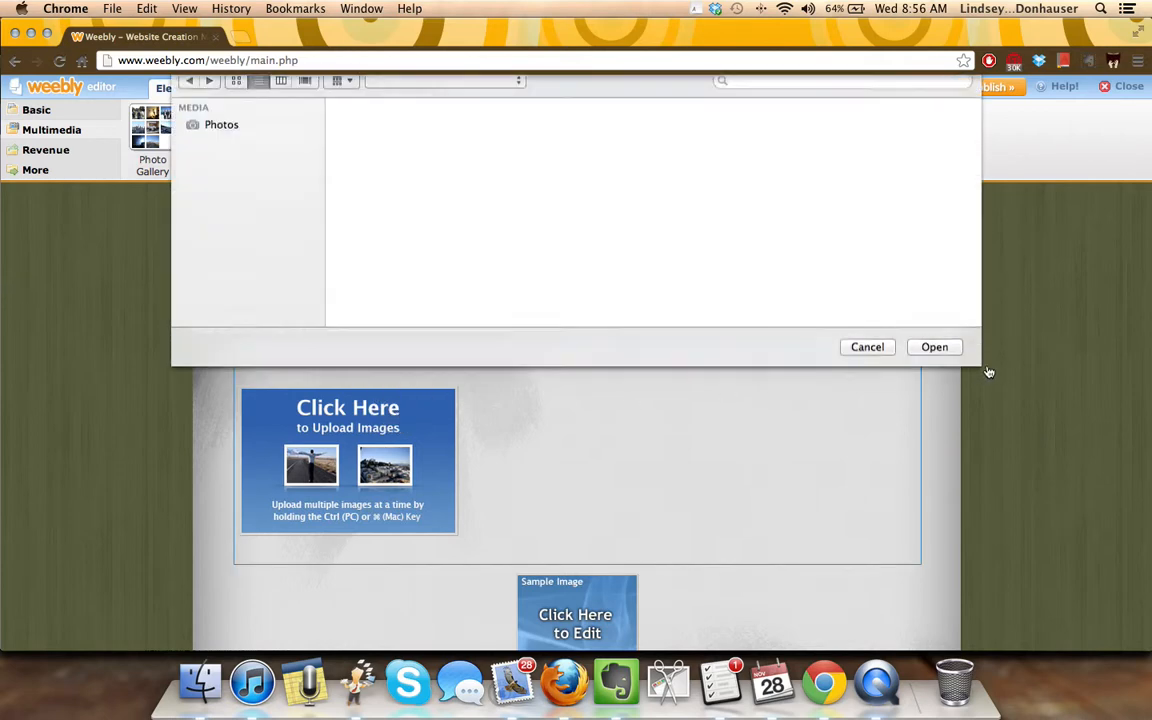
pyautogui.click(867, 347)
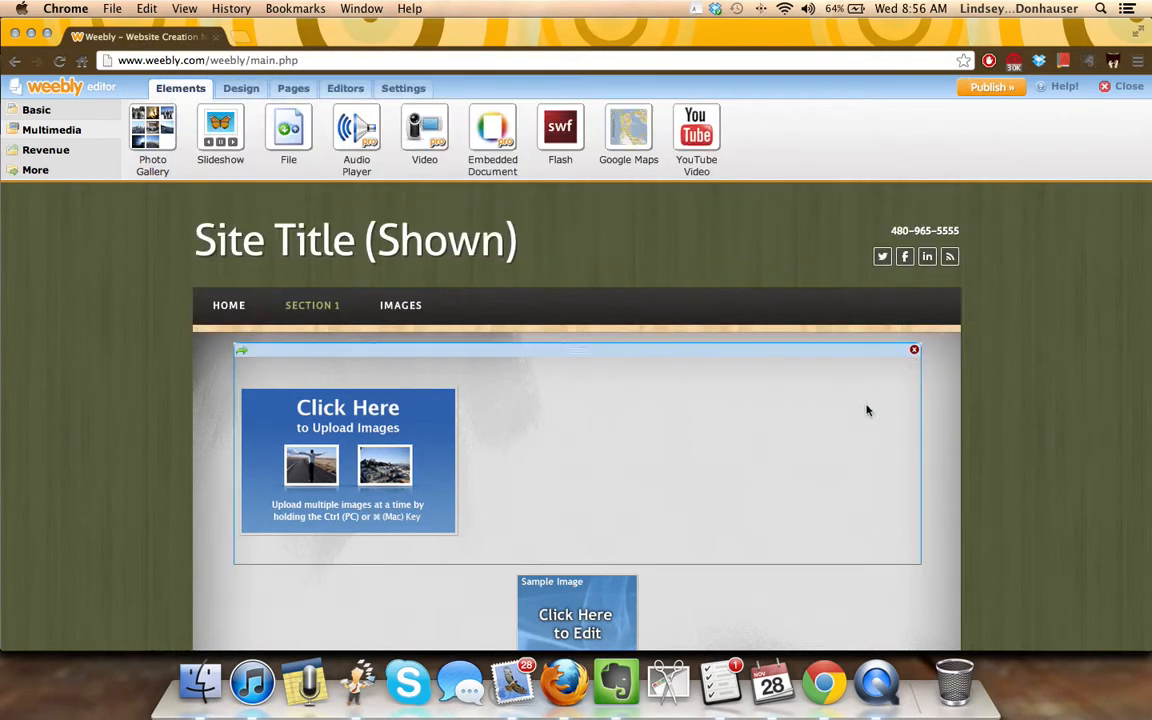
pyautogui.click(913, 349)
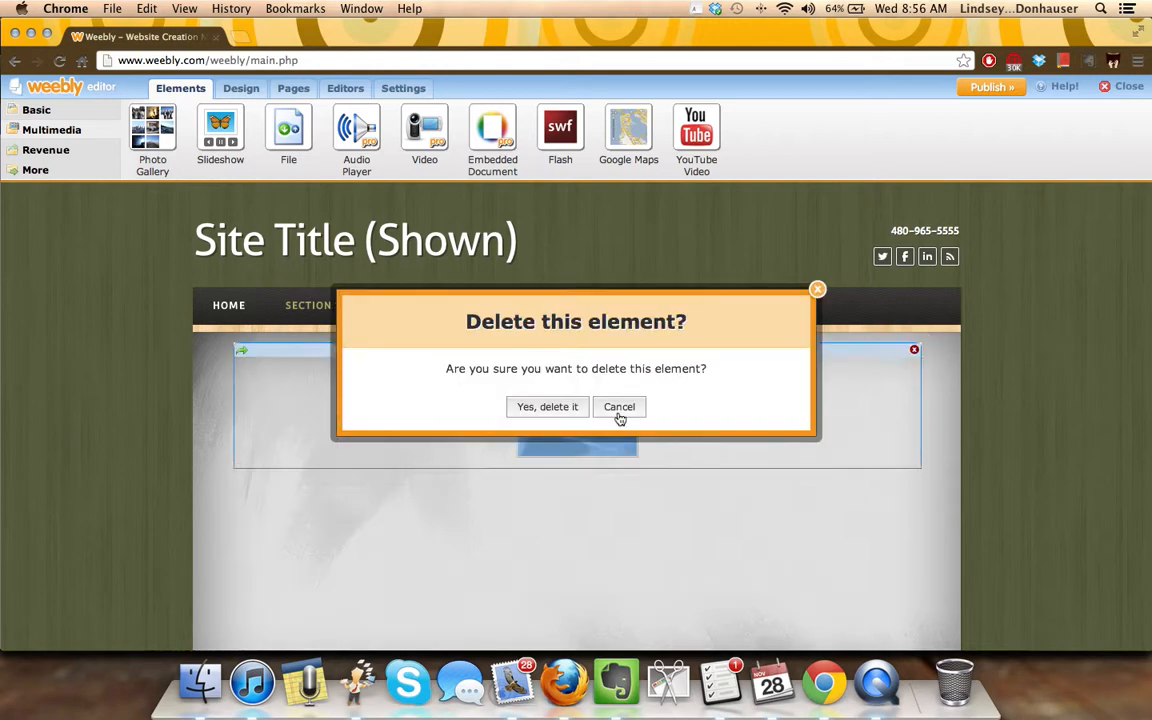
pyautogui.click(619, 406)
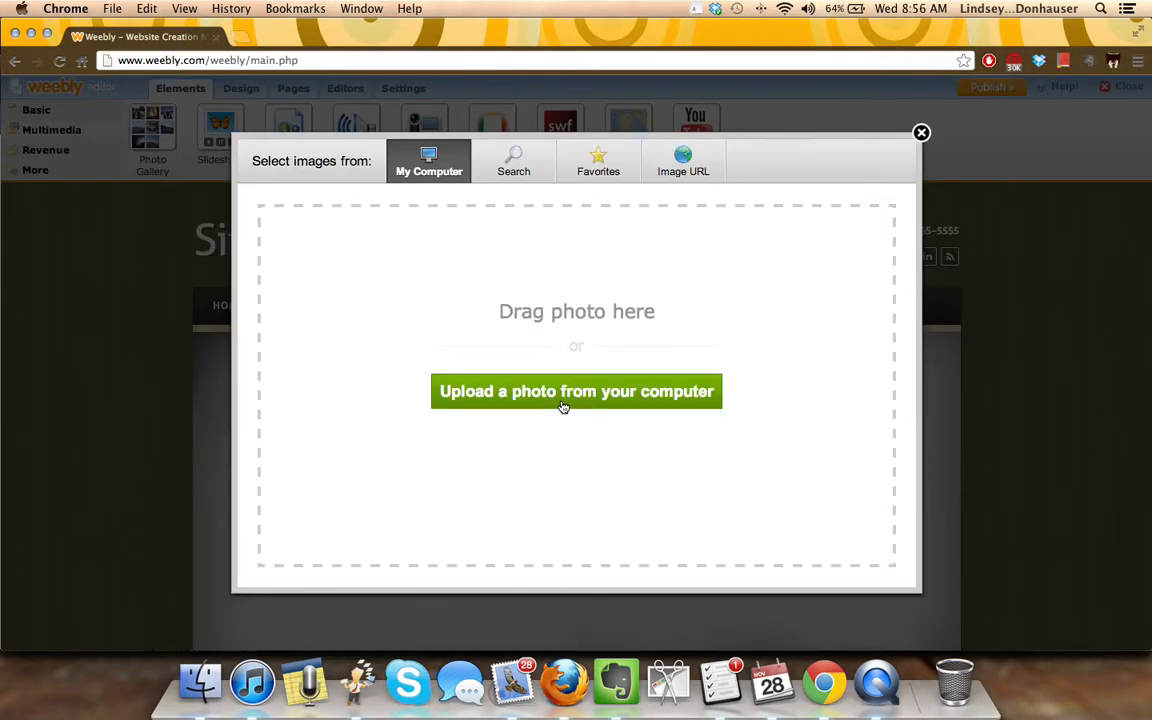
# - Insert the favourited hands illustration into the picture element and drag it smaller
pyautogui.click(598, 161)
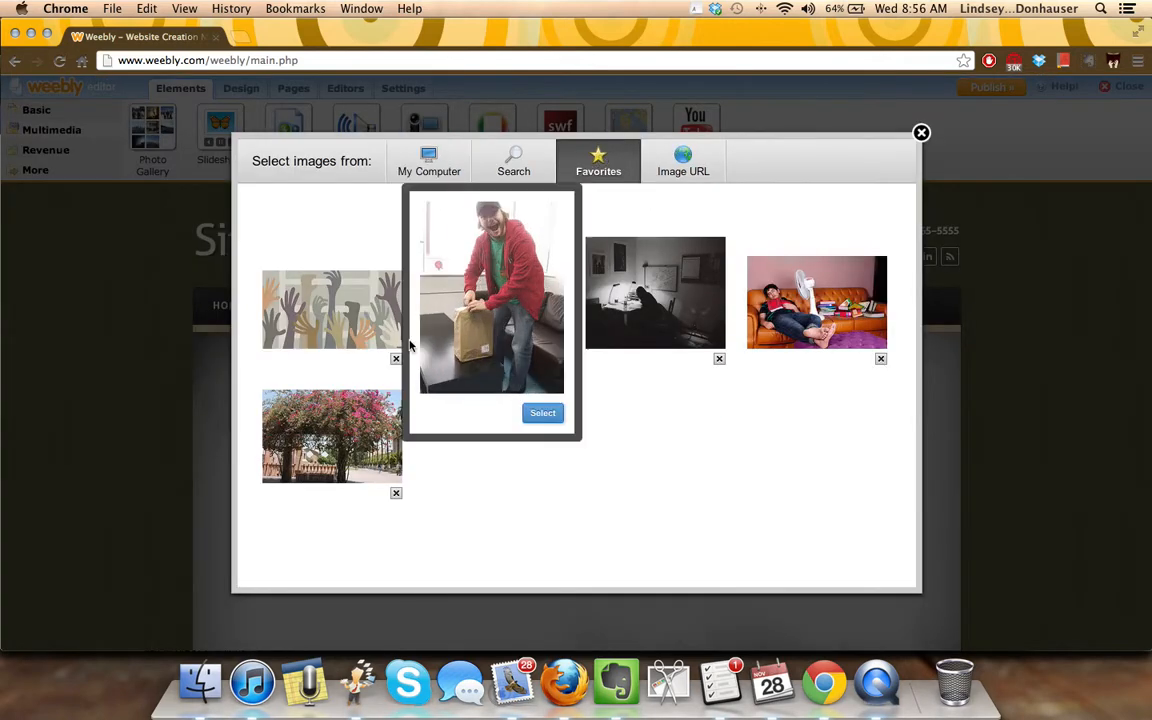
pyautogui.click(542, 412)
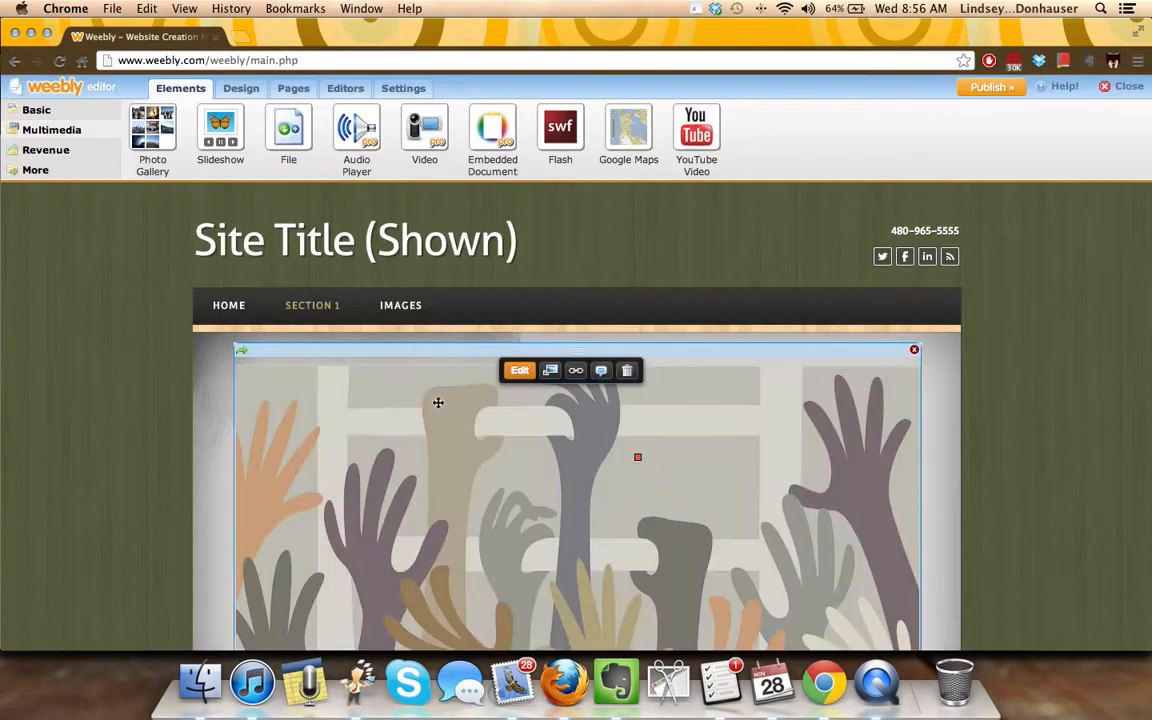
pyautogui.scroll(-3)
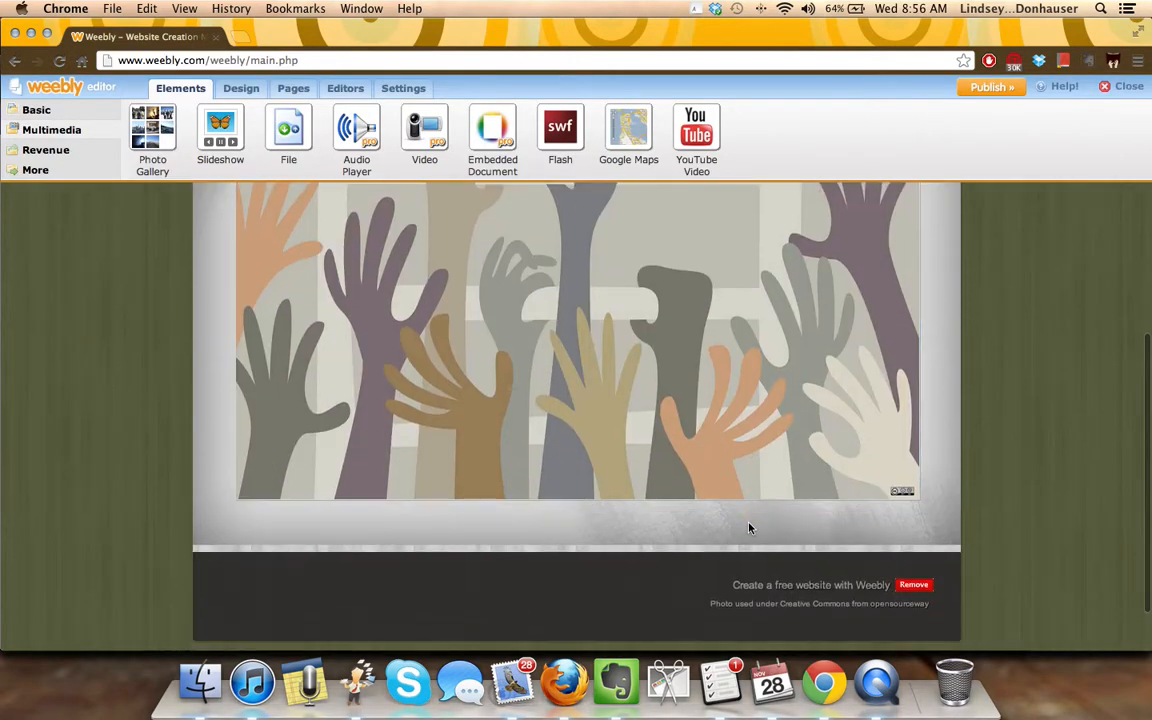
pyautogui.click(577, 350)
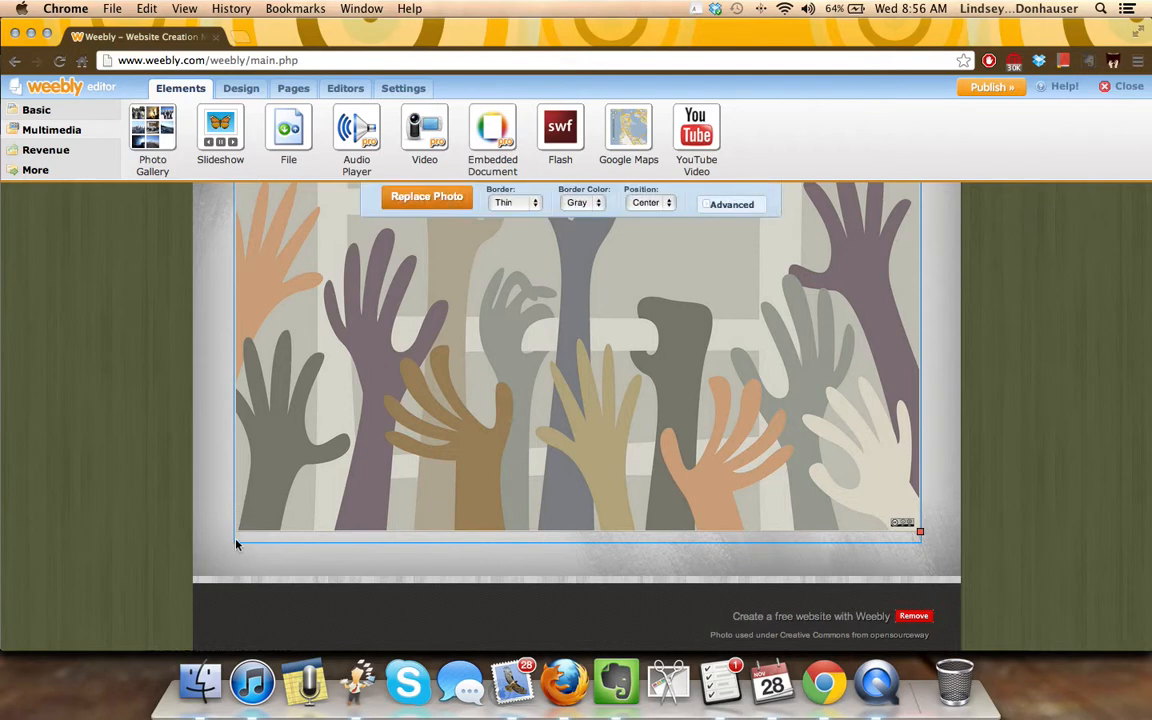
pyautogui.moveTo(285, 489)
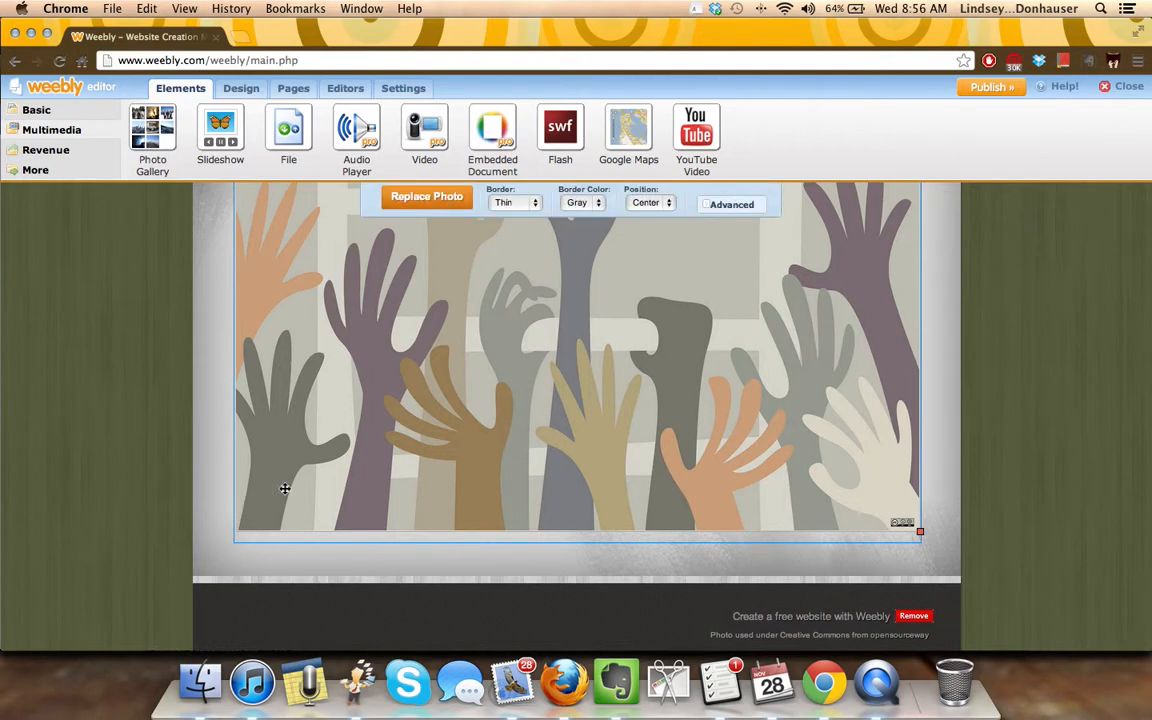
pyautogui.moveTo(920, 530); pyautogui.dragTo(917, 455)
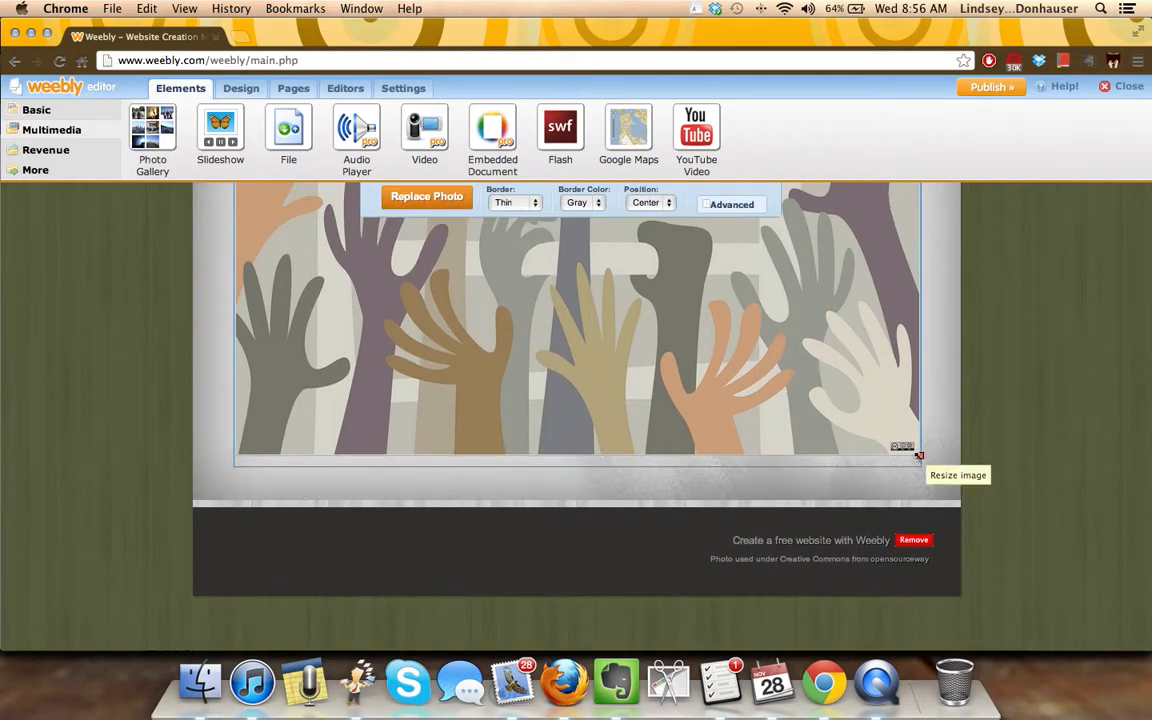
pyautogui.moveTo(910, 455); pyautogui.dragTo(840, 437)
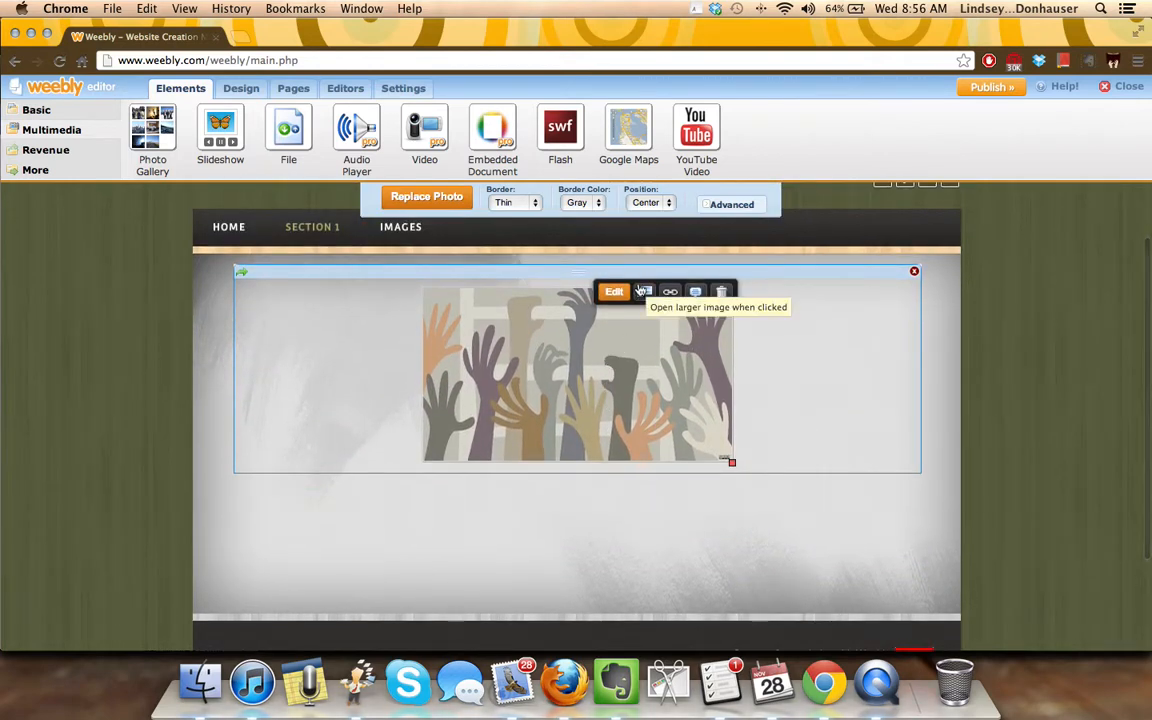
pyautogui.moveTo(617, 317)
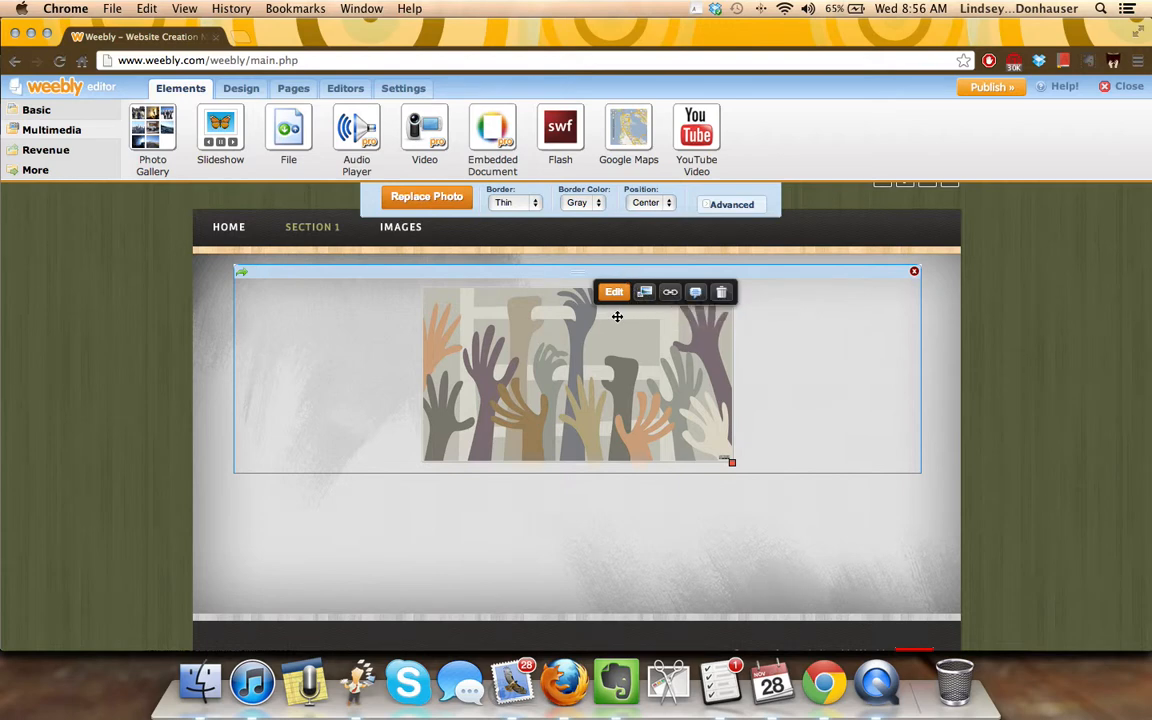
pyautogui.moveTo(272, 488)
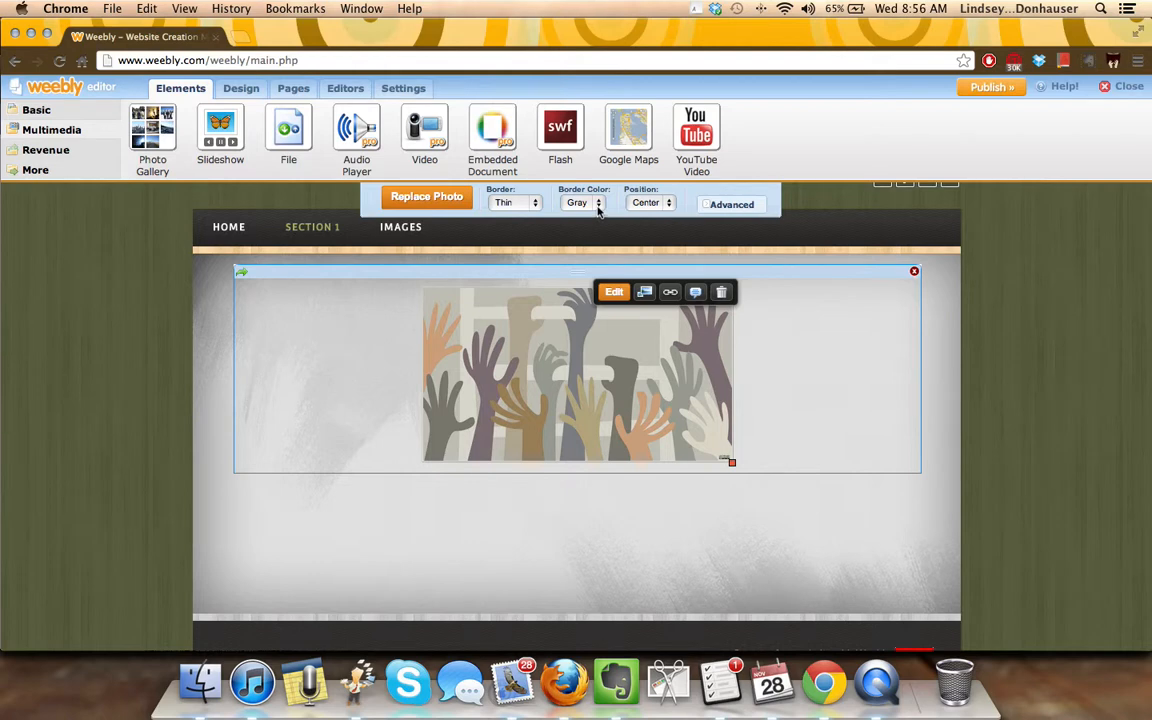
# - Set the hands image Position to Left and enable its Advanced option
pyautogui.click(650, 203)
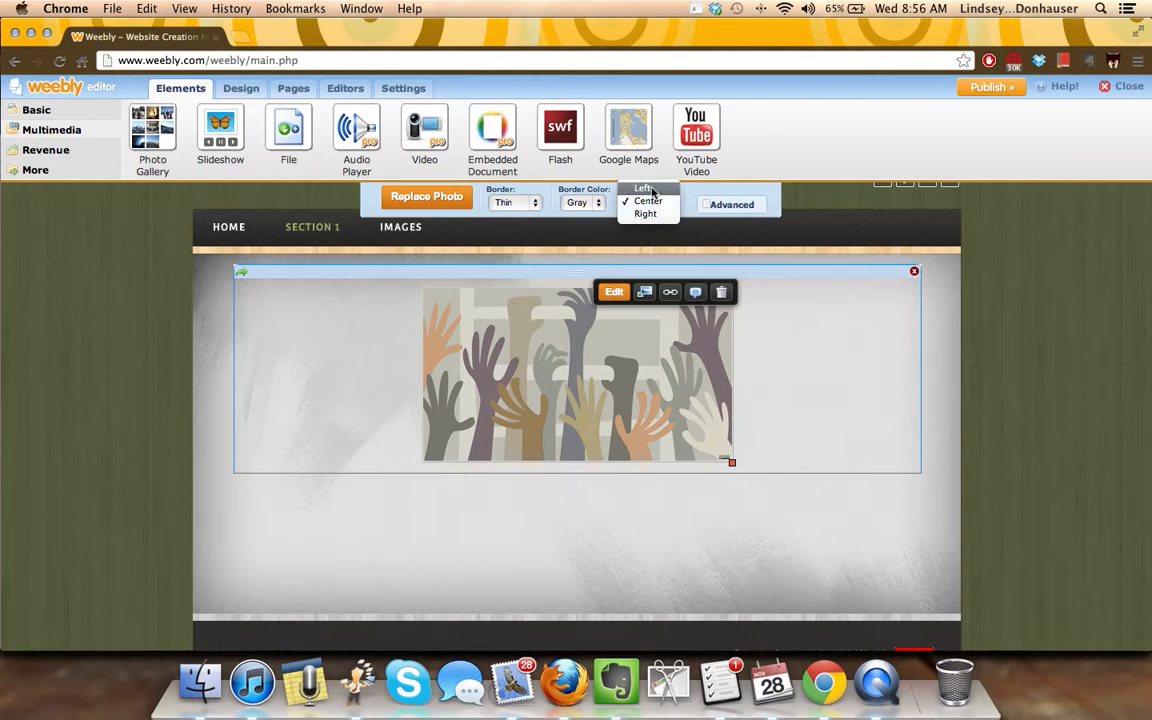
pyautogui.click(643, 189)
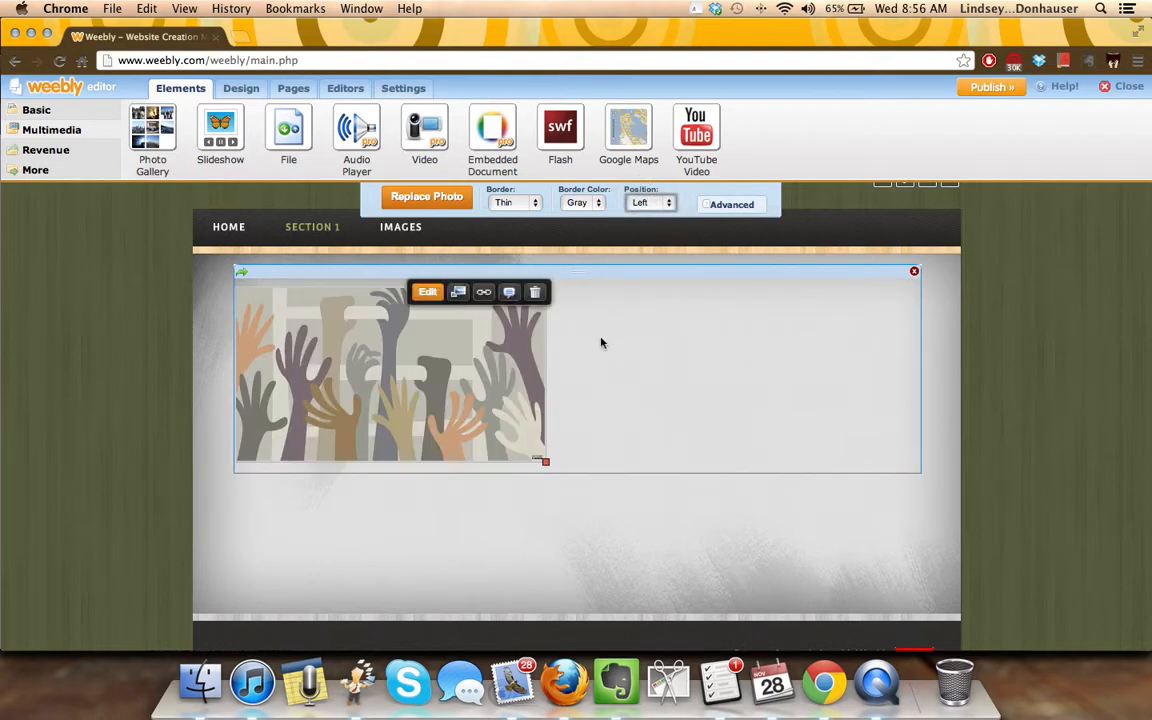
pyautogui.moveTo(362, 354)
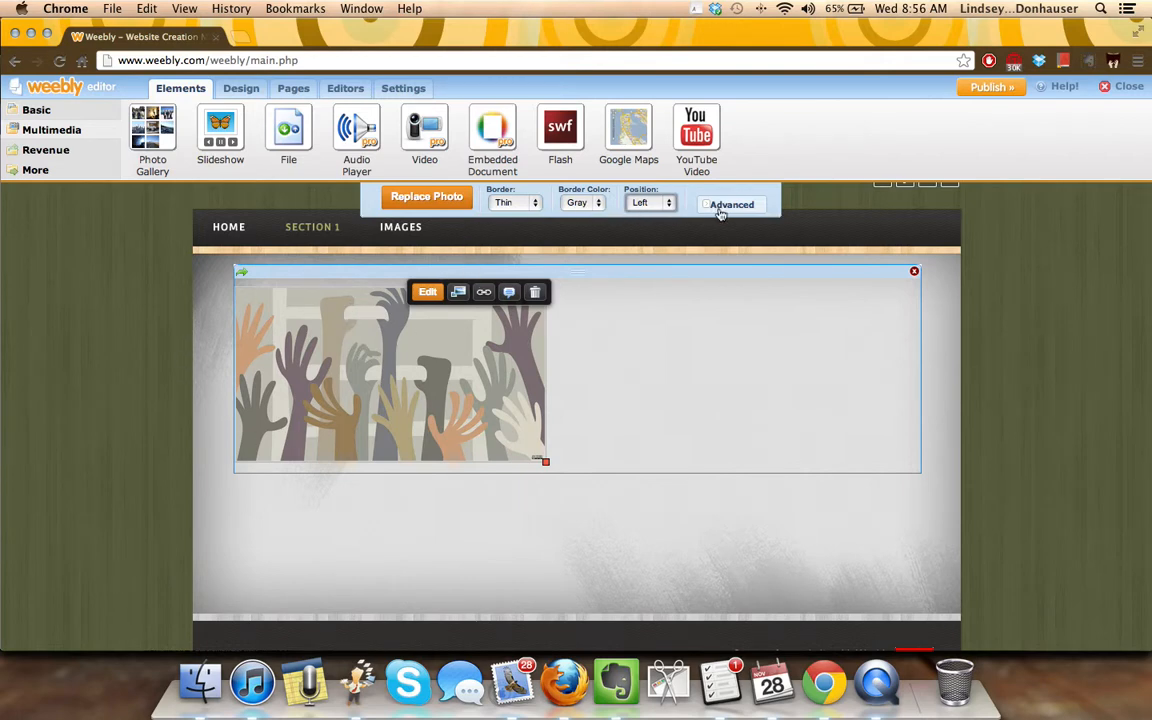
pyautogui.click(731, 204)
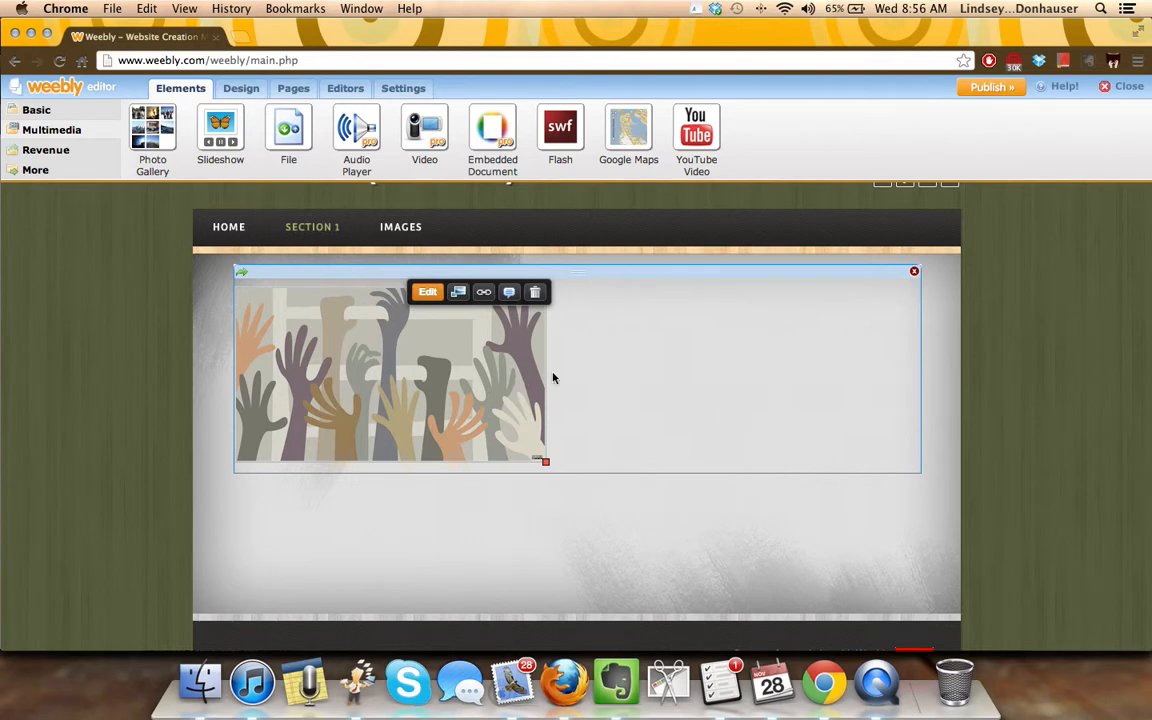
pyautogui.moveTo(687, 361)
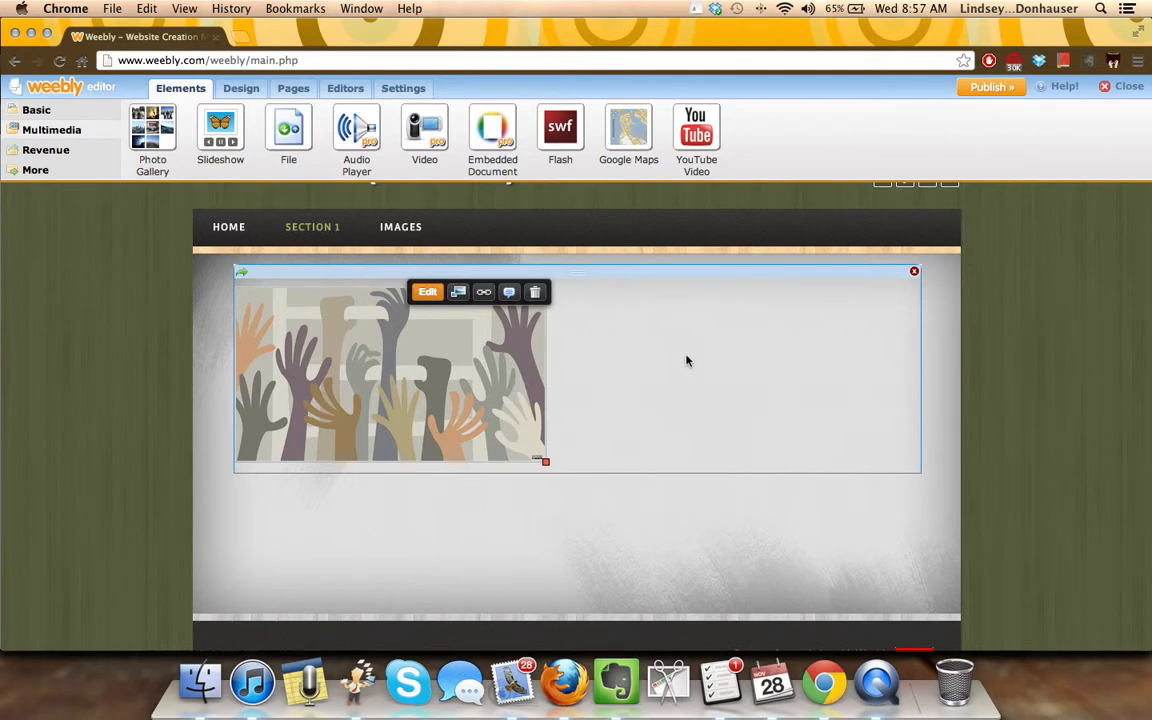
pyautogui.click(36, 110)
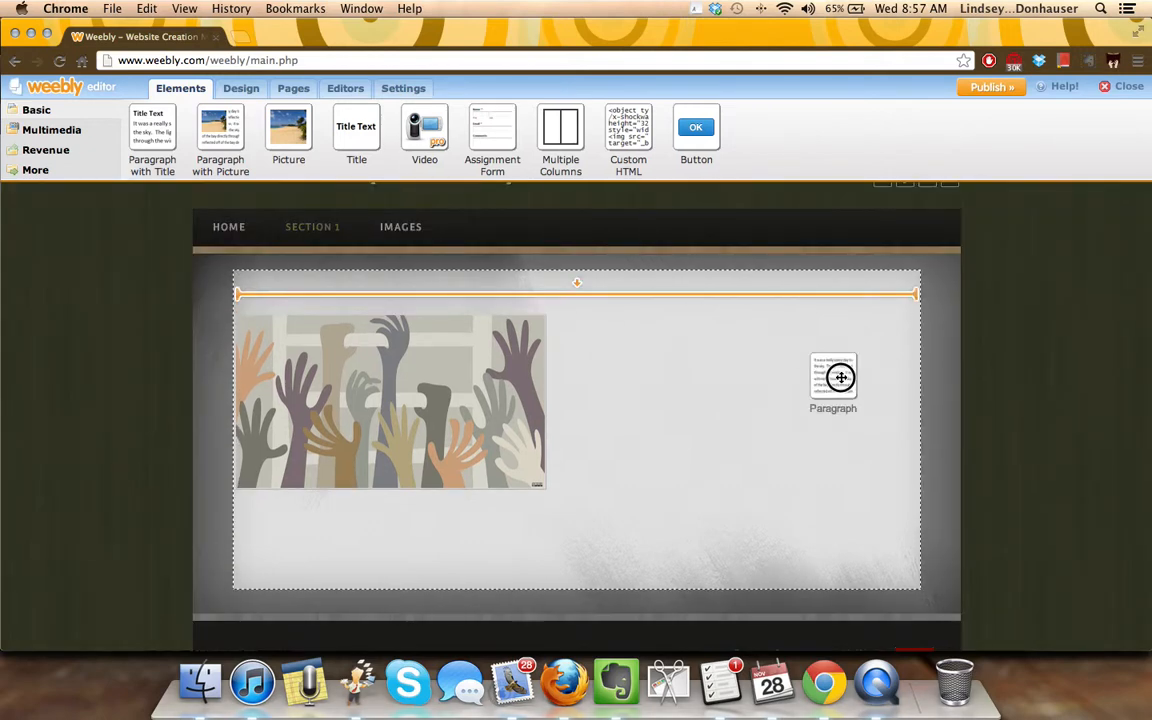
# - Add a Paragraph beside the image, narrow the image column, and fill it with lorem ipsum
pyautogui.moveTo(833, 380); pyautogui.dragTo(577, 290)
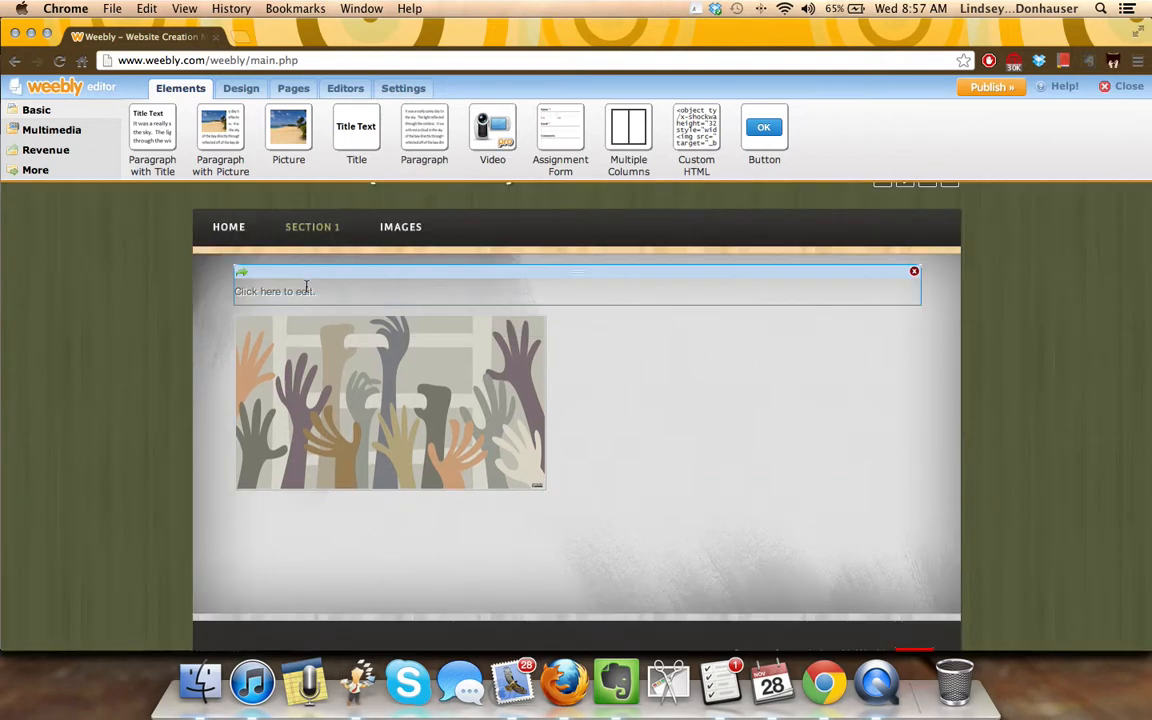
pyautogui.click(390, 400)
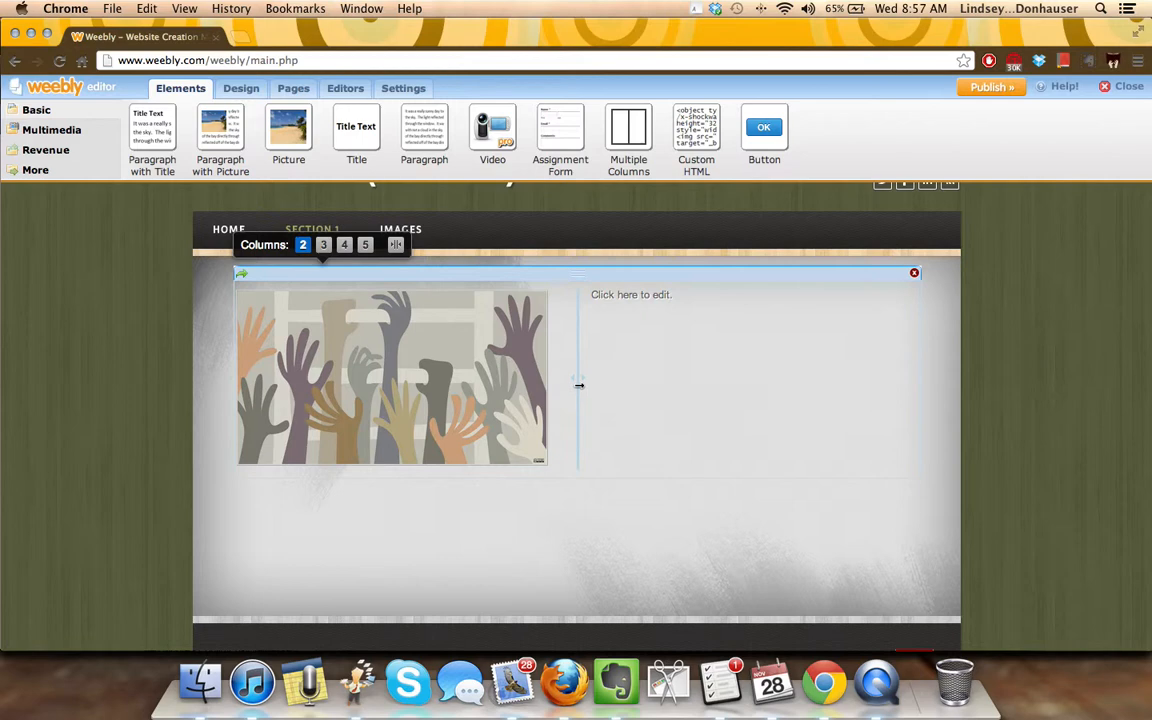
pyautogui.moveTo(578, 385); pyautogui.dragTo(438, 387)
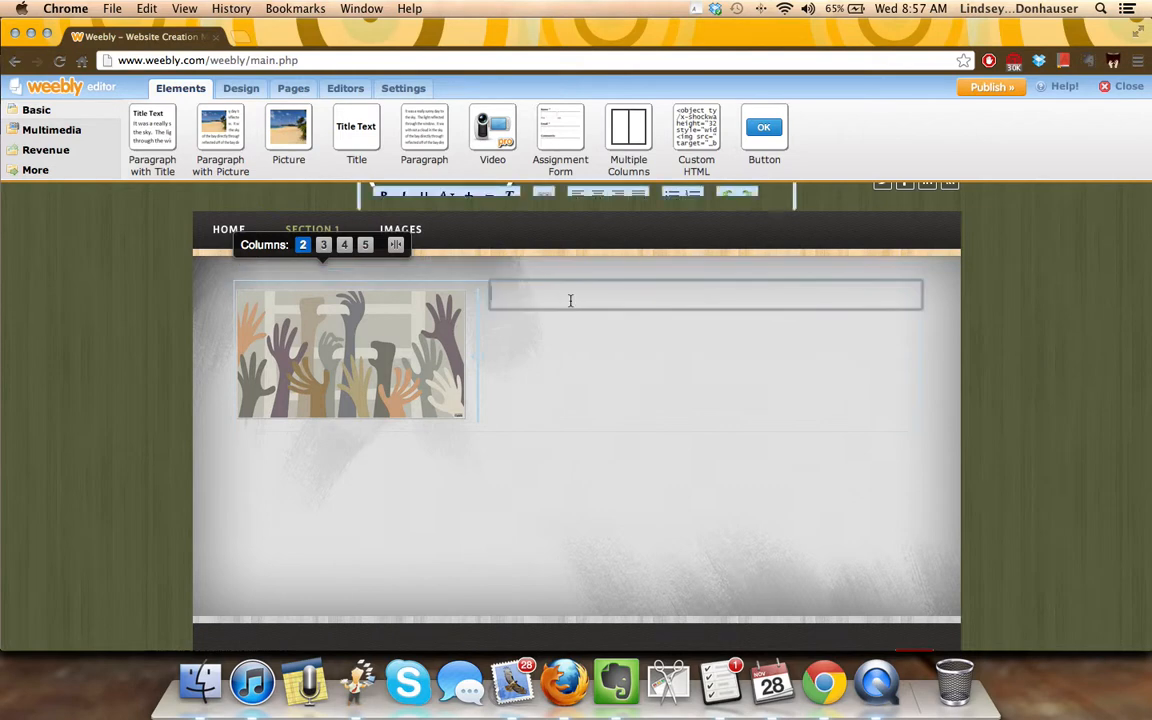
pyautogui.write('greekin')
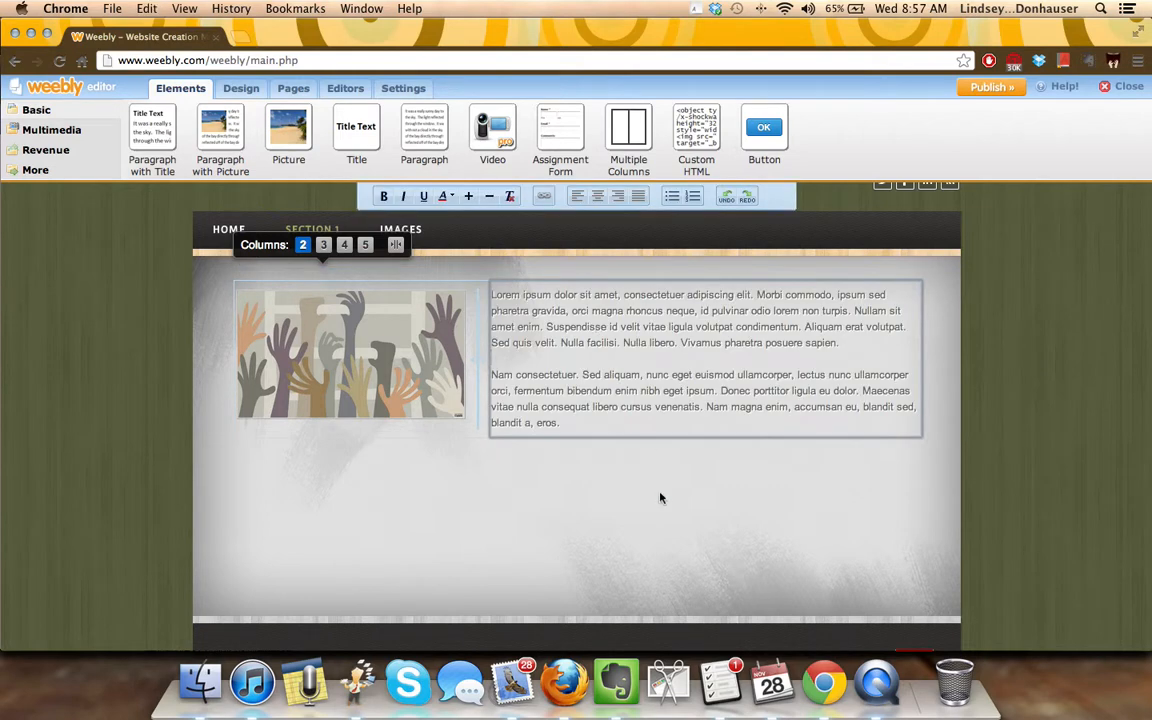
pyautogui.click(700, 358)
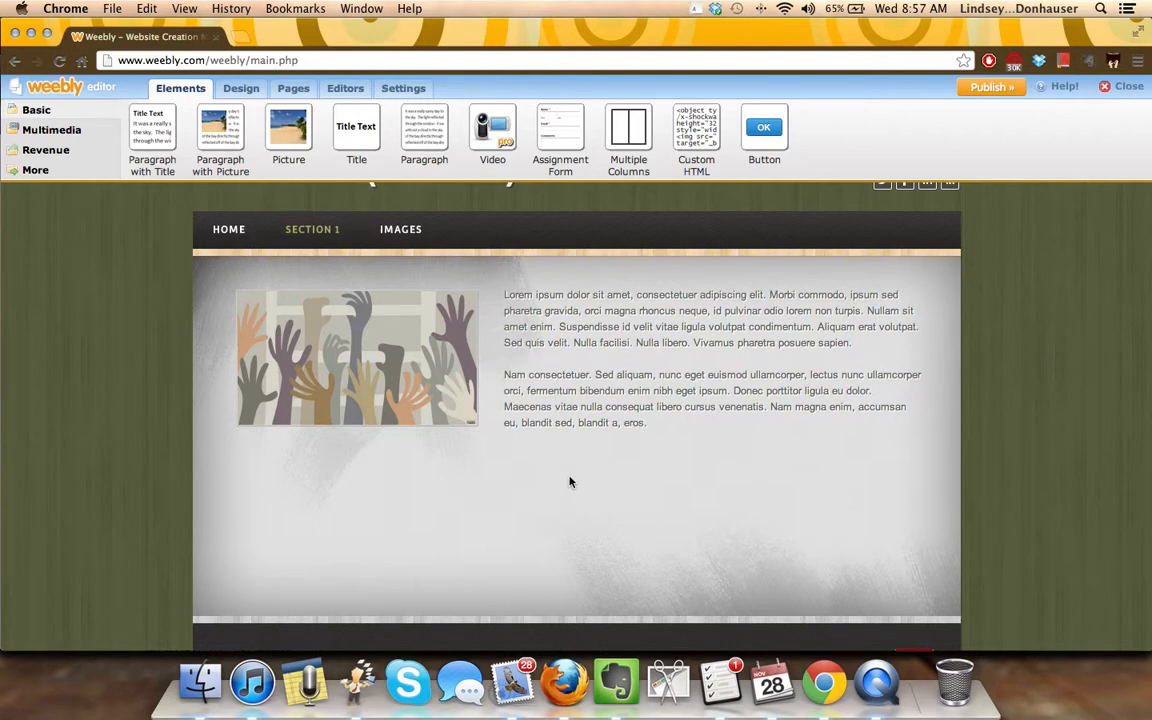
pyautogui.moveTo(518, 432)
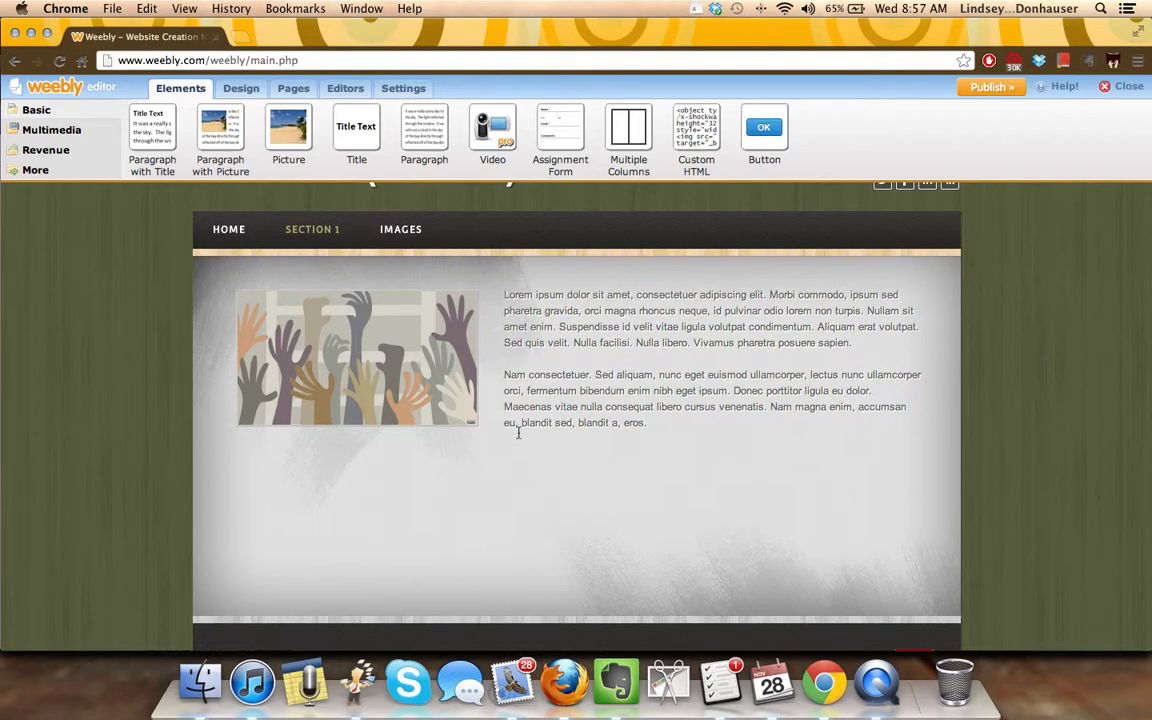
# - Enable 'Open larger image when clicked' on the hands image, then confirm deleting it
pyautogui.click(357, 357)
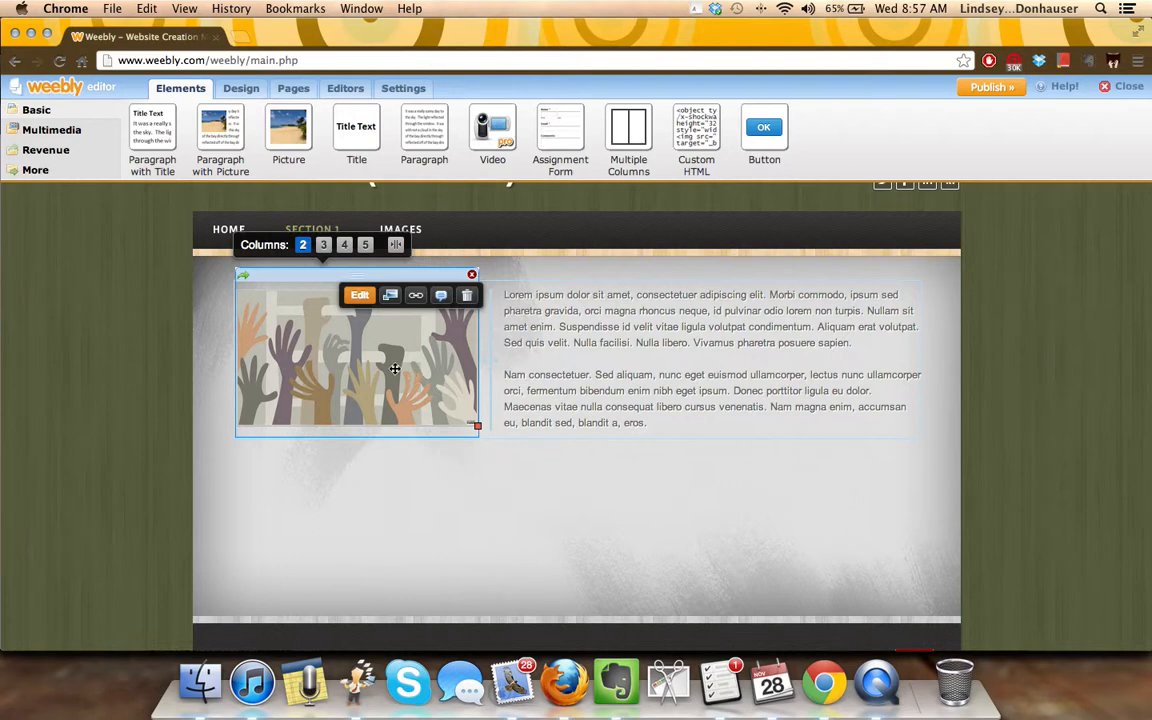
pyautogui.moveTo(390, 294)
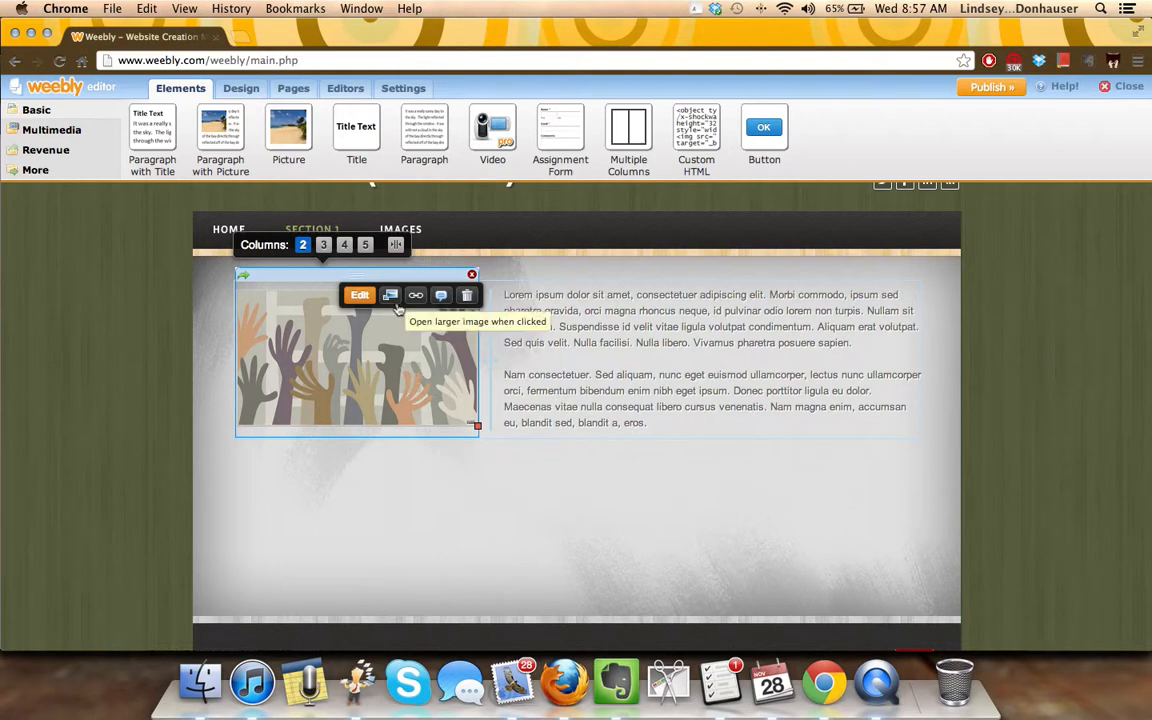
pyautogui.moveTo(415, 295)
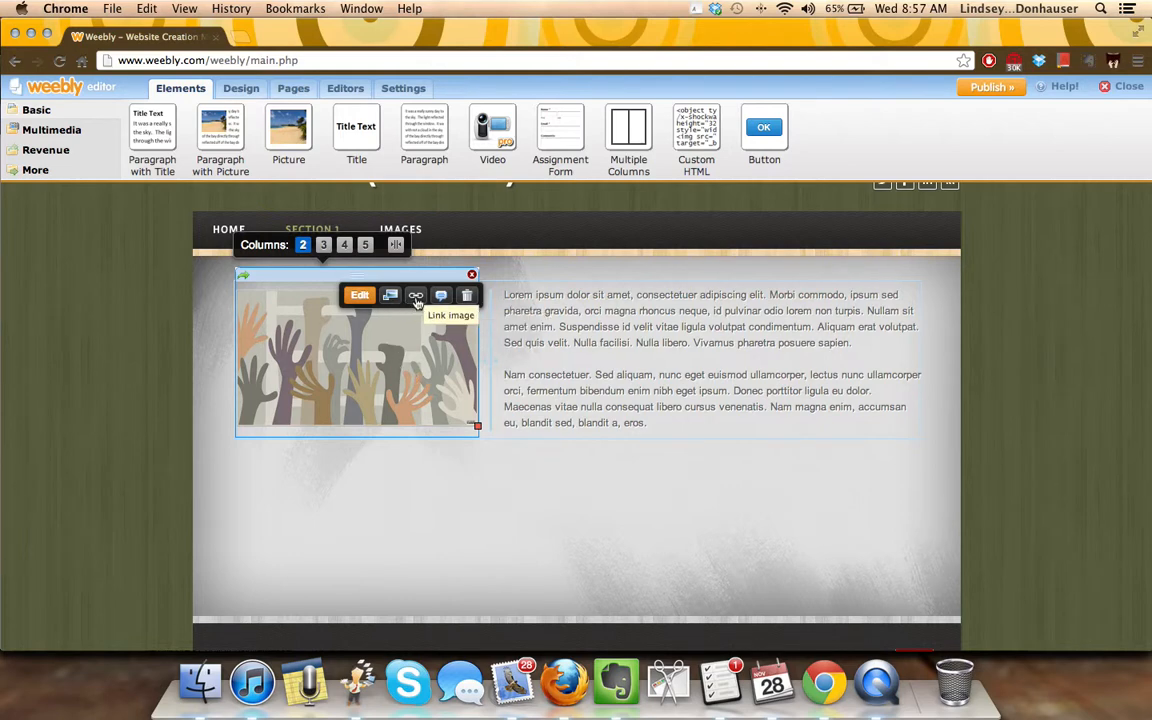
pyautogui.moveTo(390, 295)
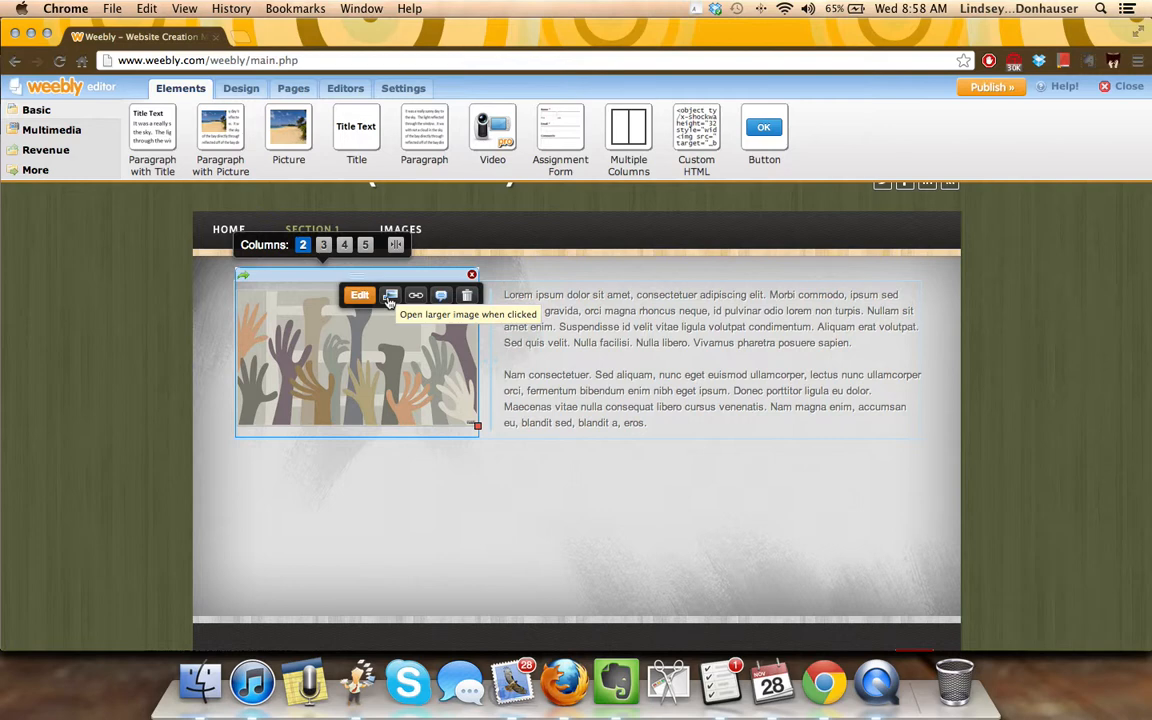
pyautogui.click(390, 294)
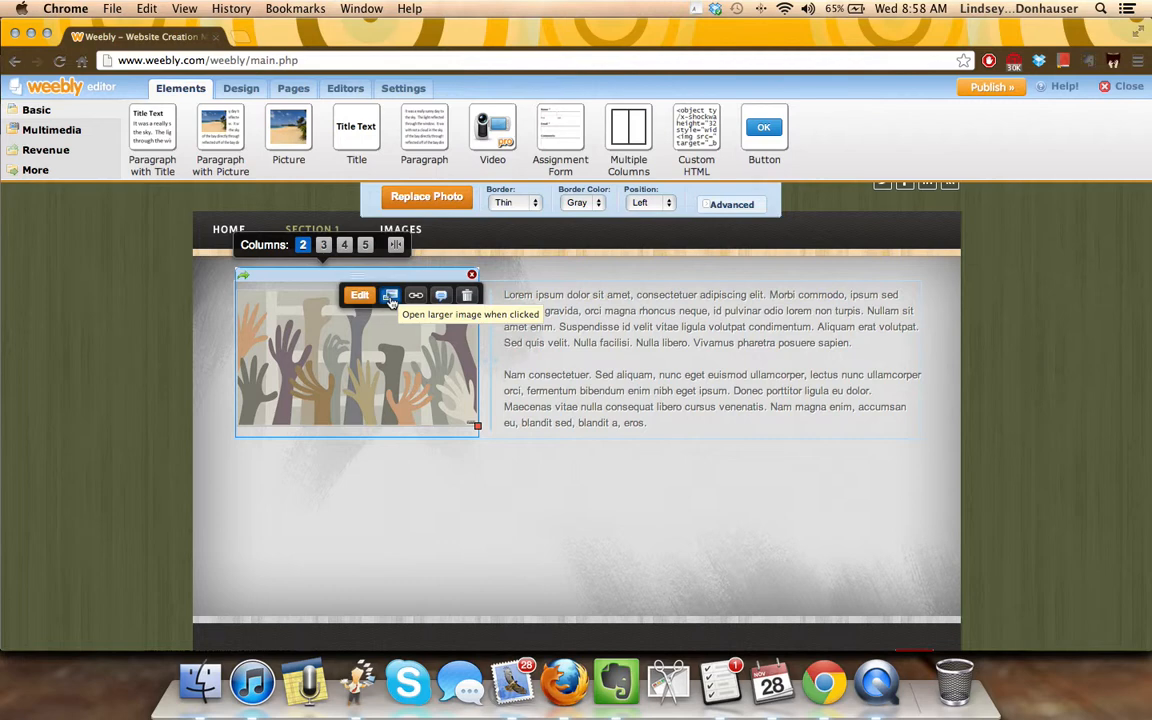
pyautogui.moveTo(441, 294)
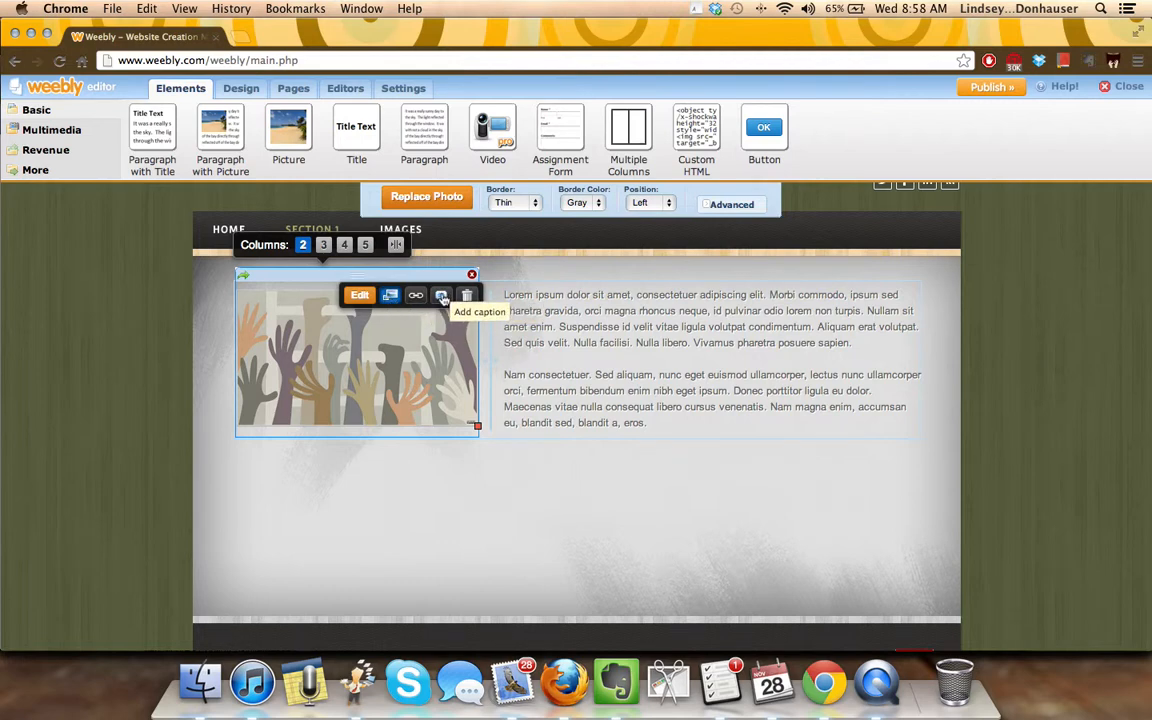
pyautogui.moveTo(467, 294)
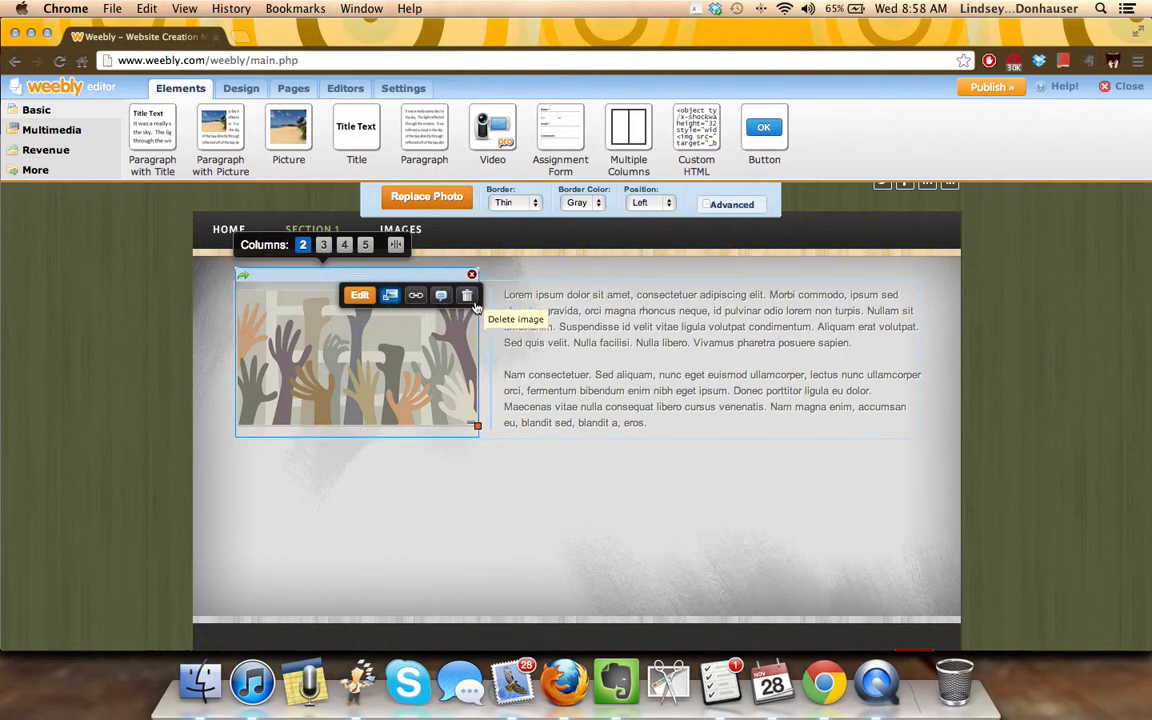
pyautogui.click(467, 295)
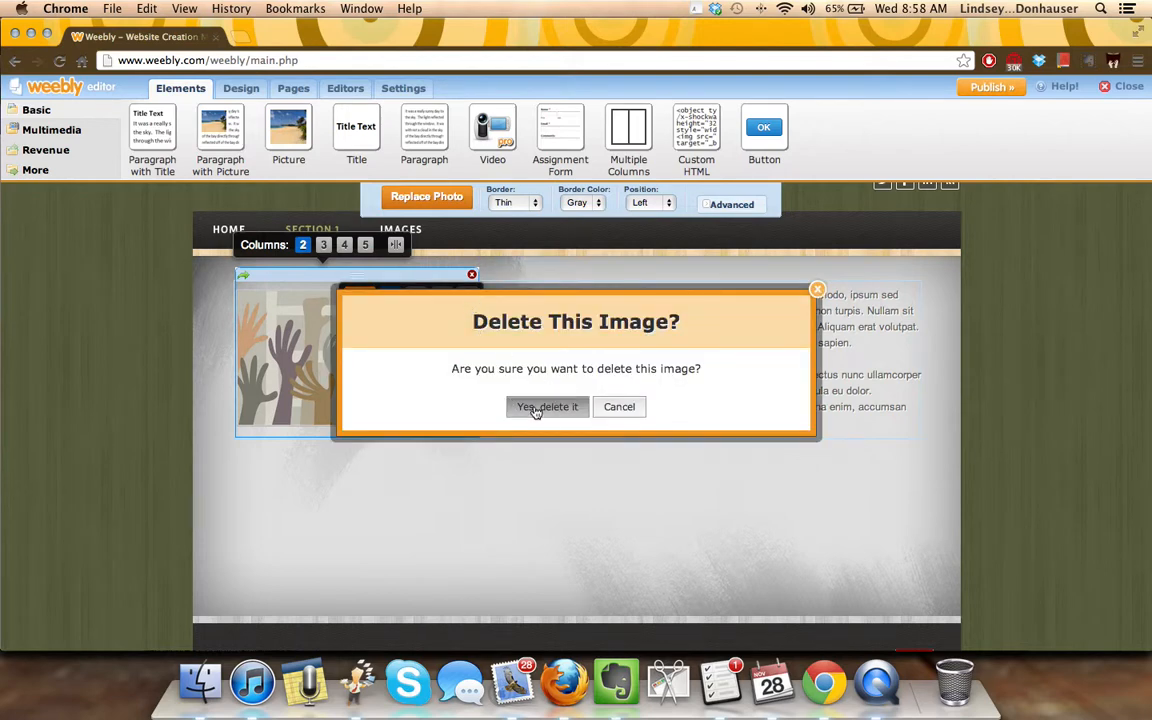
pyautogui.click(547, 407)
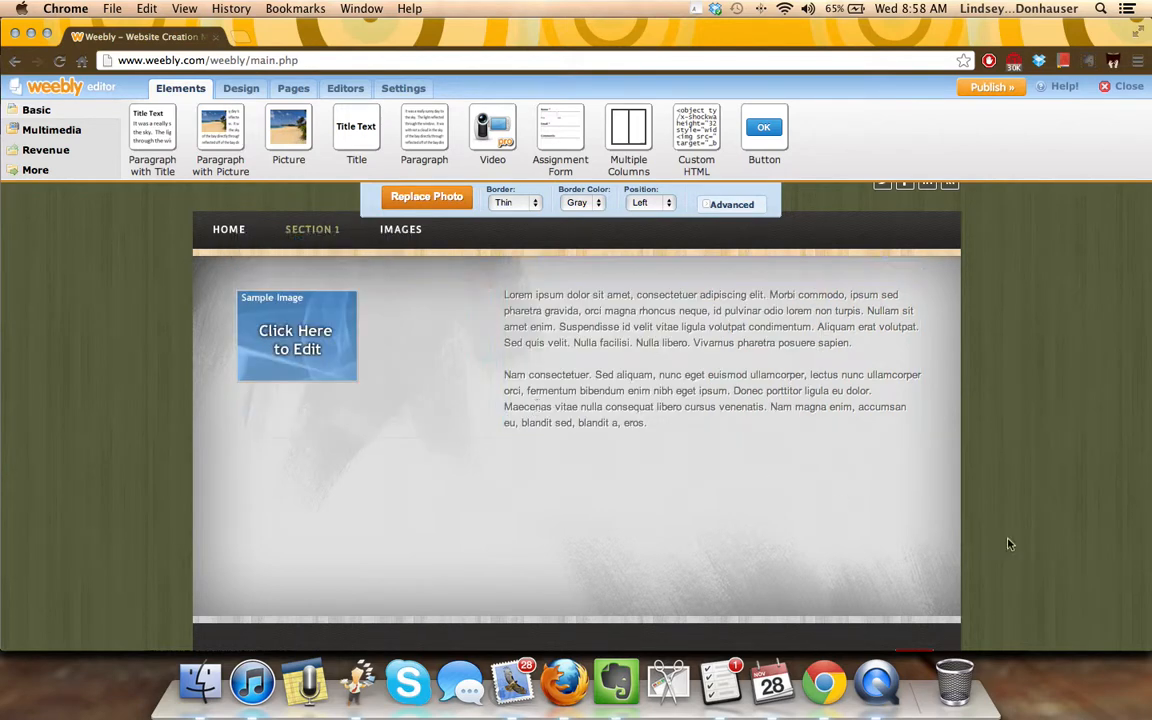